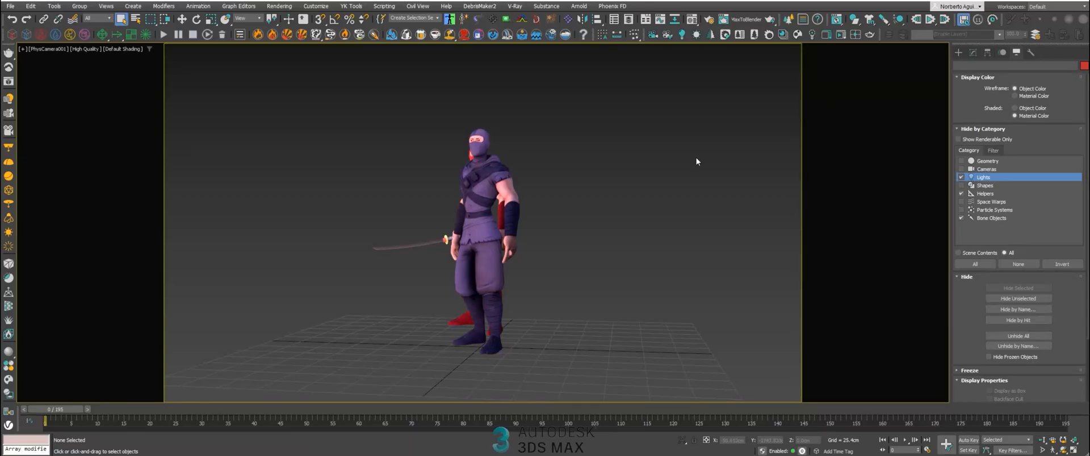
{"action": "mouse_move", "coordinate": [571, 240]}
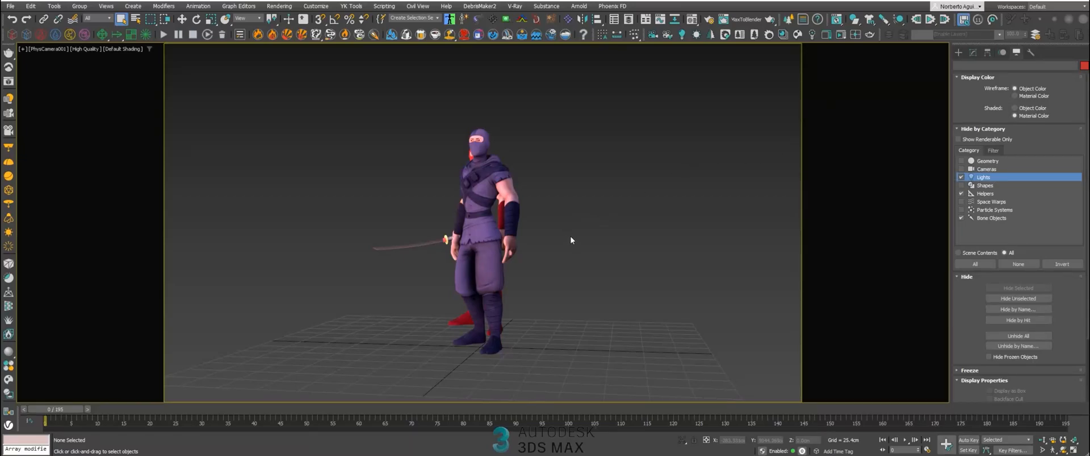
{"action": "mouse_move", "coordinate": [526, 258]}
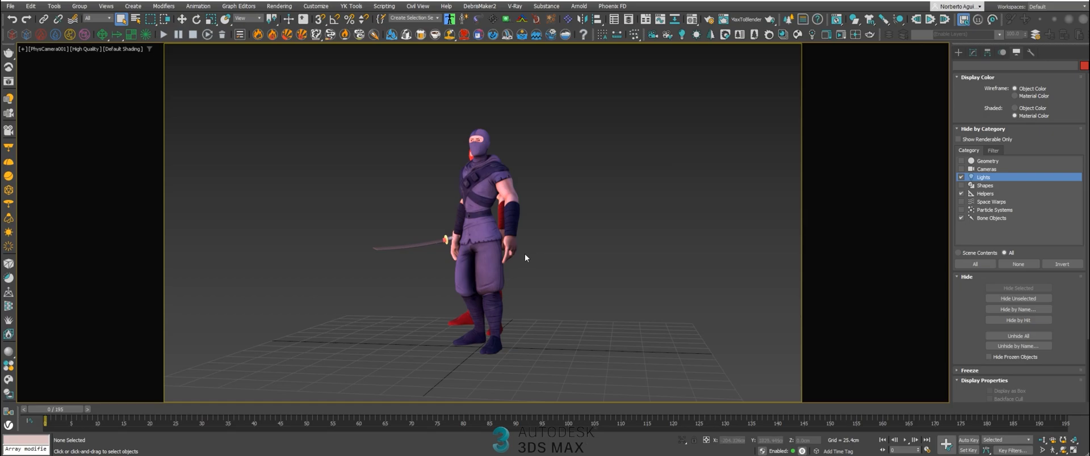
{"action": "mouse_move", "coordinate": [322, 348]}
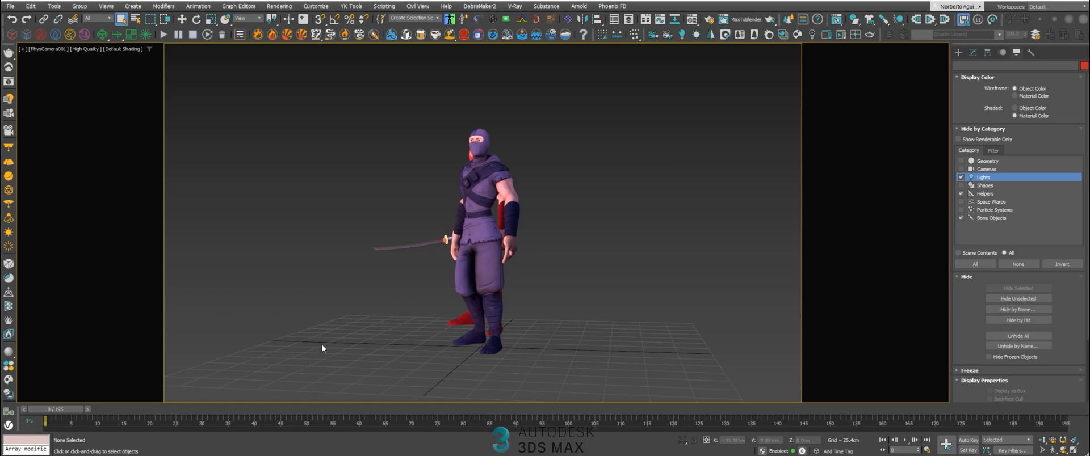
{"action": "mouse_move", "coordinate": [633, 366]}
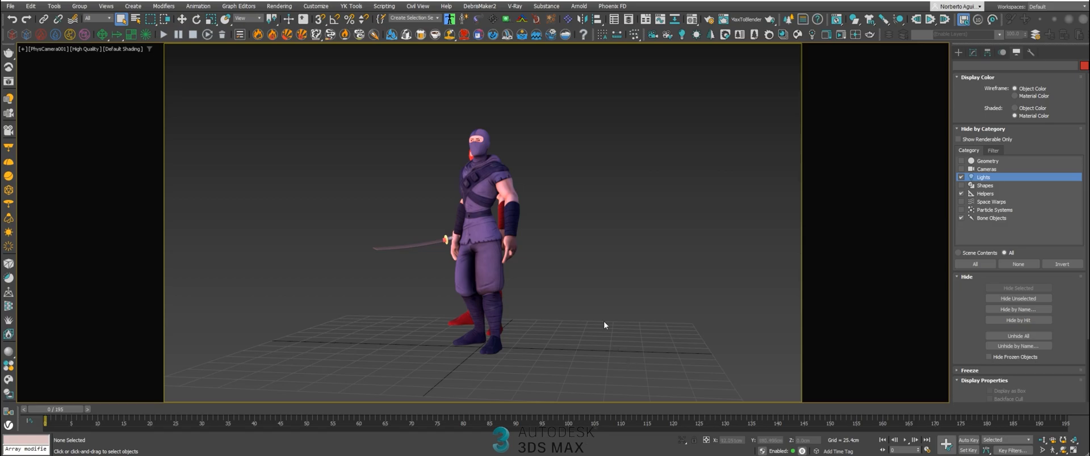
{"action": "mouse_move", "coordinate": [858, 371]}
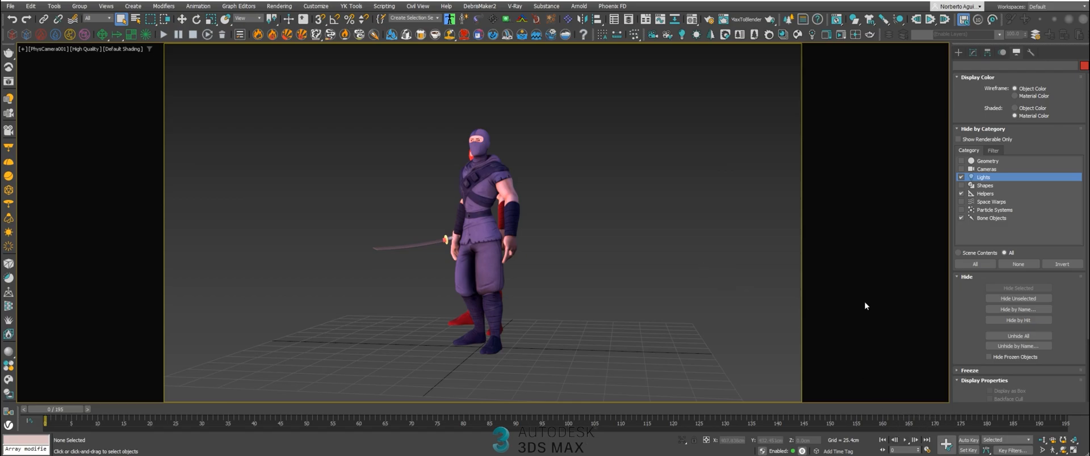
Step: Play back the ninja fight animation and scrub to a different frame
{"action": "left_click", "coordinate": [913, 440]}
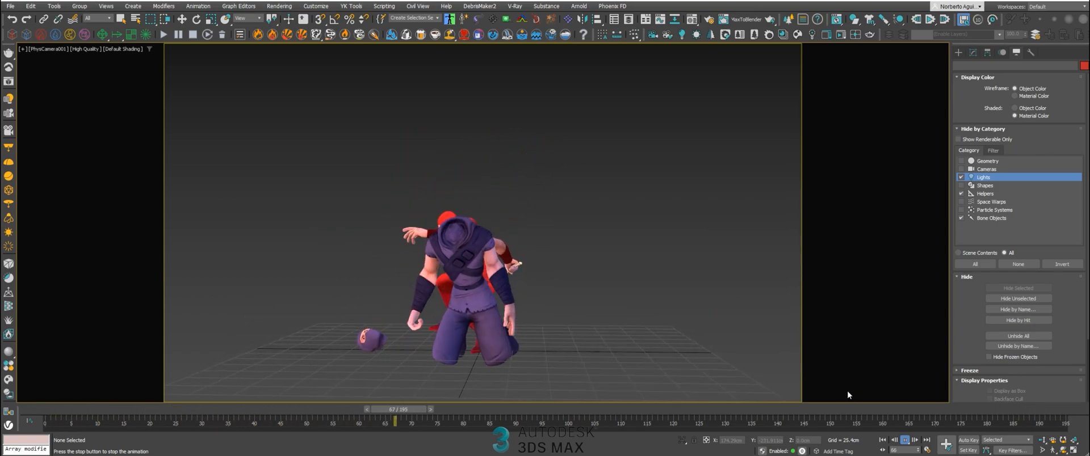
{"action": "left_click_drag", "start_coordinate": [394, 409], "coordinate": [337, 409]}
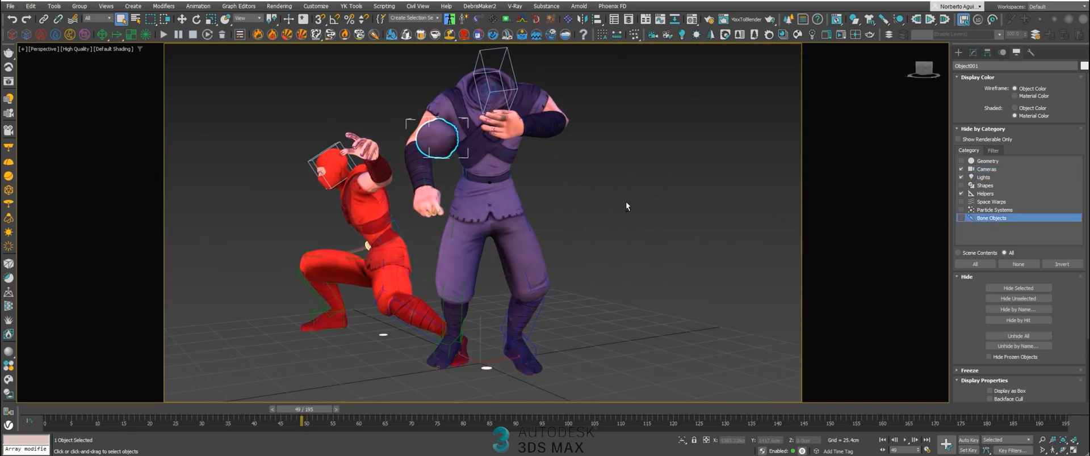
{"action": "left_click_drag", "start_coordinate": [625, 207], "coordinate": [650, 223]}
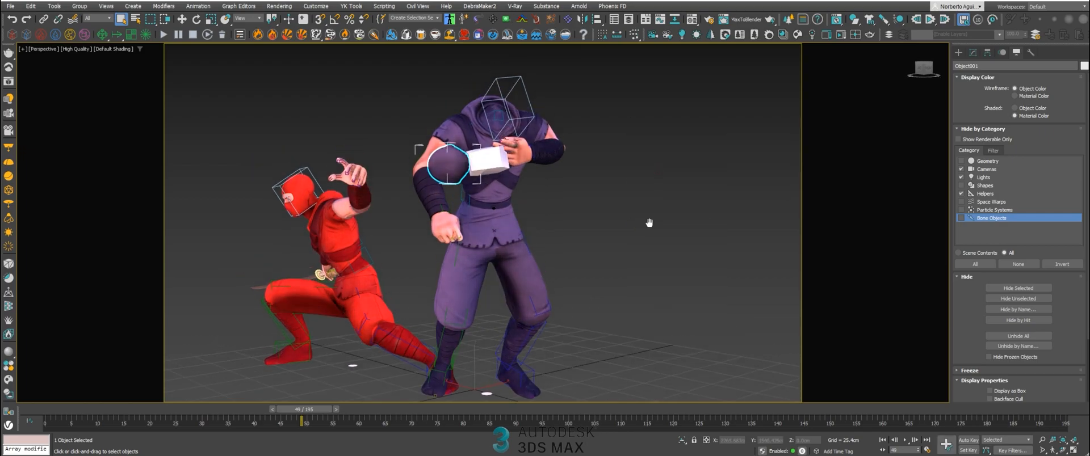
{"action": "left_click_drag", "start_coordinate": [304, 409], "coordinate": [364, 409]}
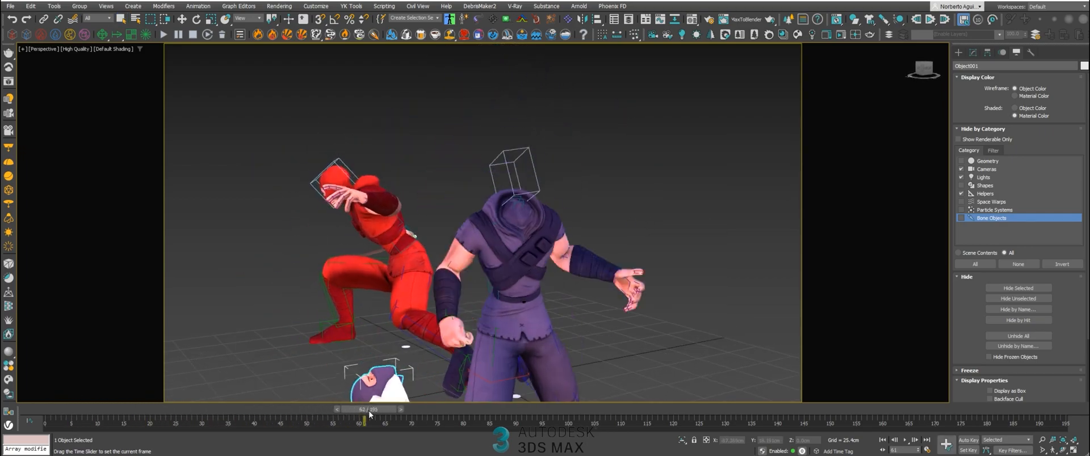
{"action": "left_click_drag", "start_coordinate": [365, 408], "coordinate": [327, 409]}
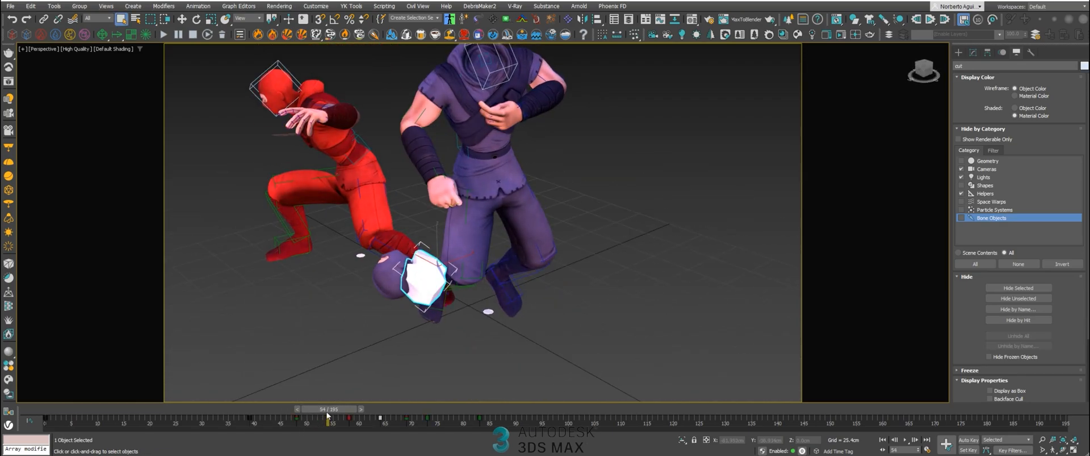
{"action": "left_click_drag", "start_coordinate": [328, 420], "coordinate": [150, 420]}
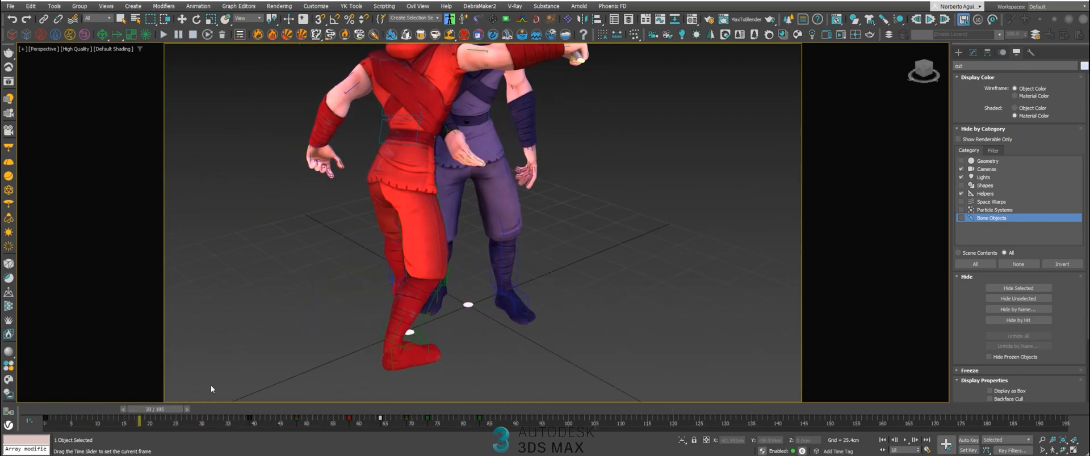
{"action": "left_click_drag", "start_coordinate": [147, 421], "coordinate": [306, 422]}
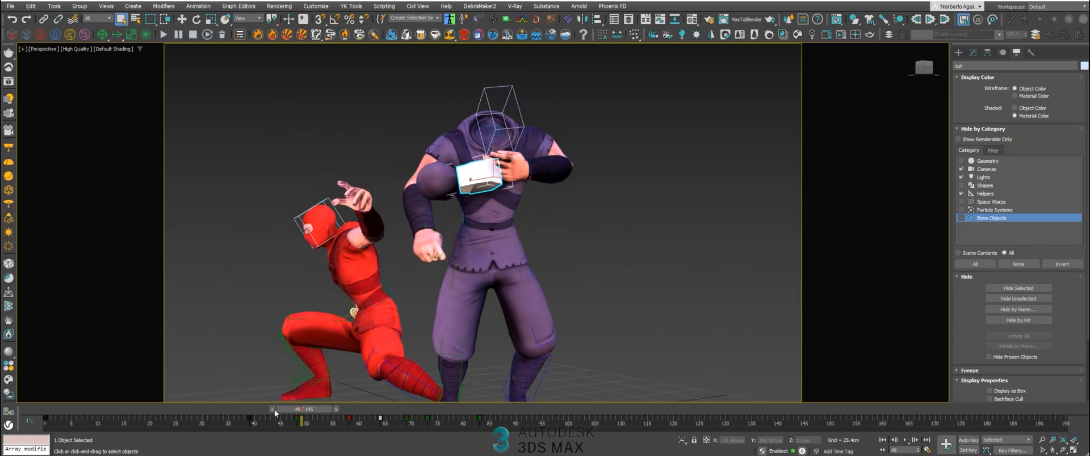
{"action": "left_click_drag", "start_coordinate": [305, 409], "coordinate": [368, 409]}
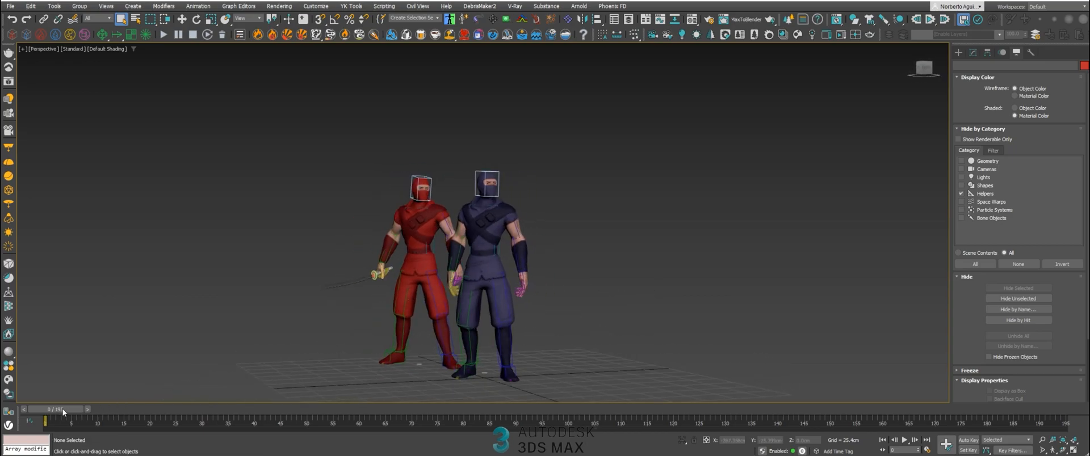
{"action": "left_click_drag", "start_coordinate": [63, 409], "coordinate": [291, 409]}
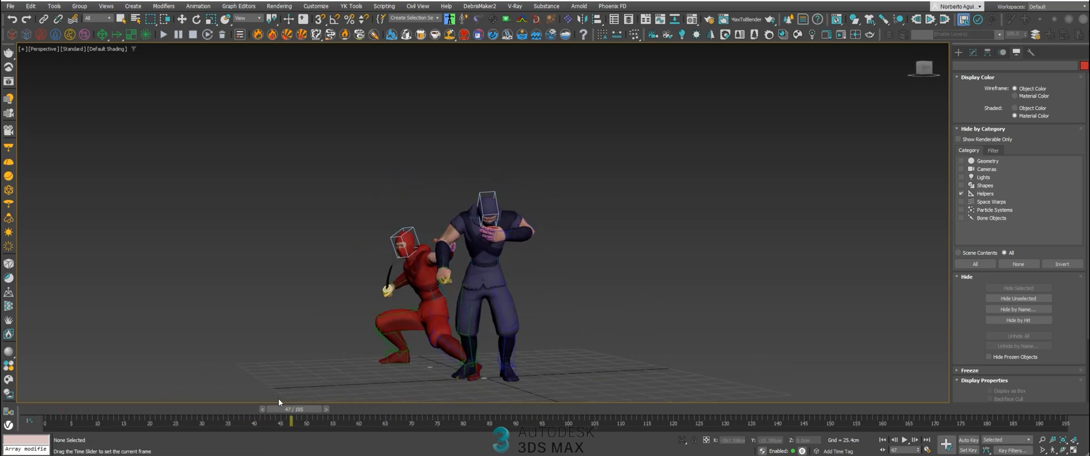
{"action": "left_click_drag", "start_coordinate": [291, 421], "coordinate": [343, 421]}
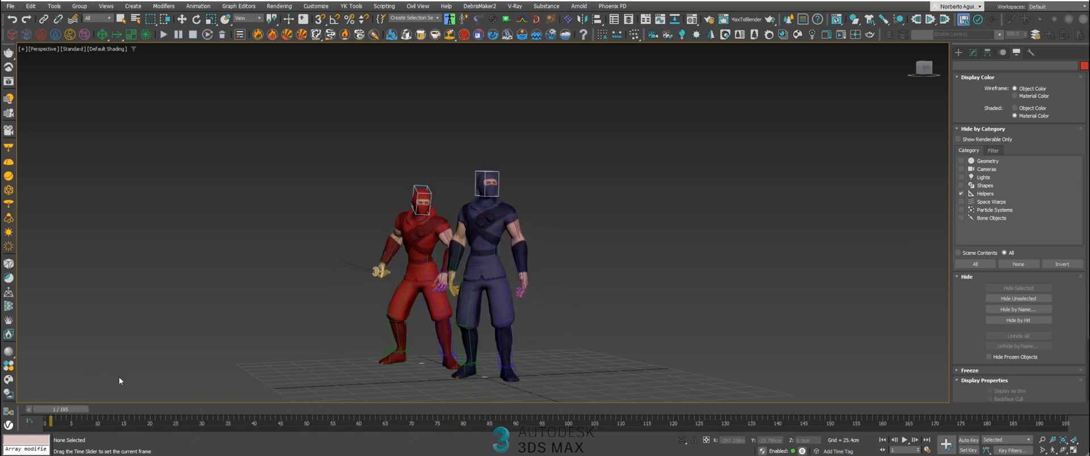
{"action": "left_click_drag", "start_coordinate": [69, 422], "coordinate": [305, 421]}
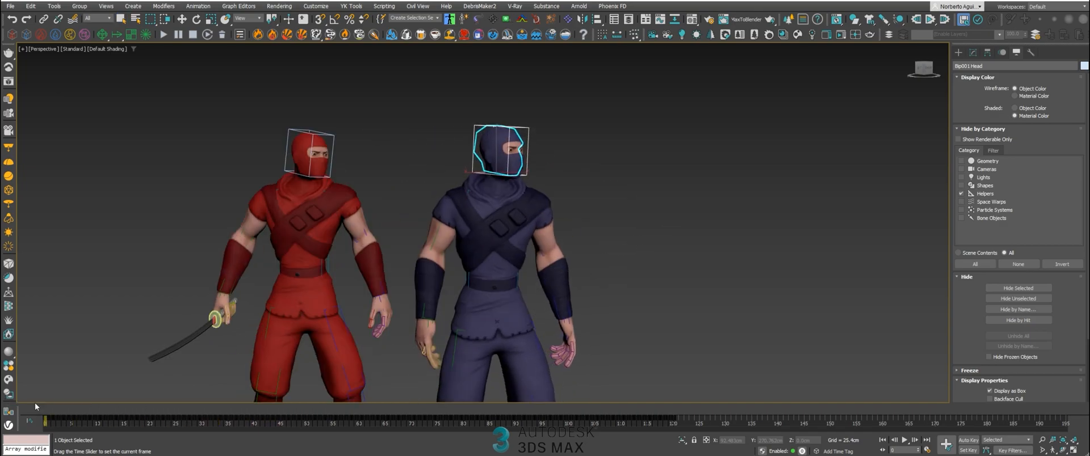
{"action": "left_click_drag", "start_coordinate": [43, 422], "coordinate": [197, 421]}
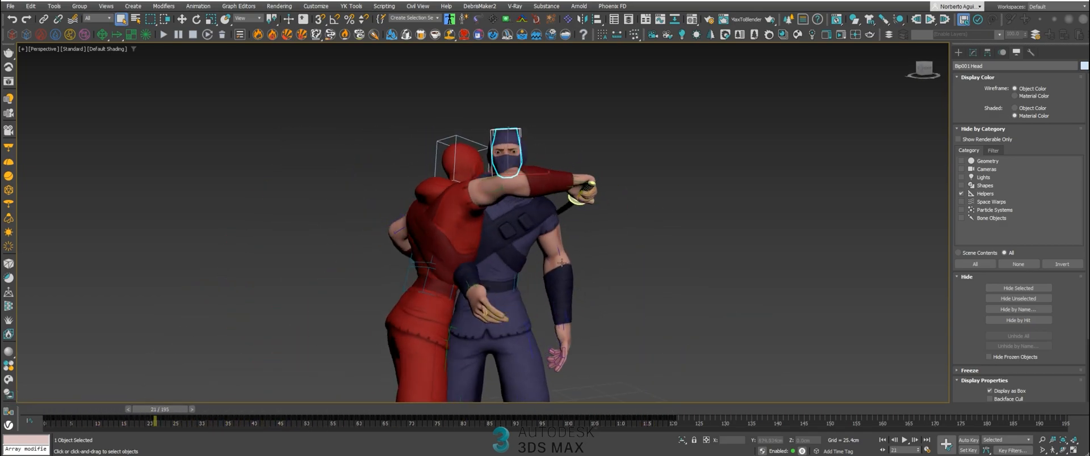
{"action": "left_click_drag", "start_coordinate": [157, 422], "coordinate": [426, 421]}
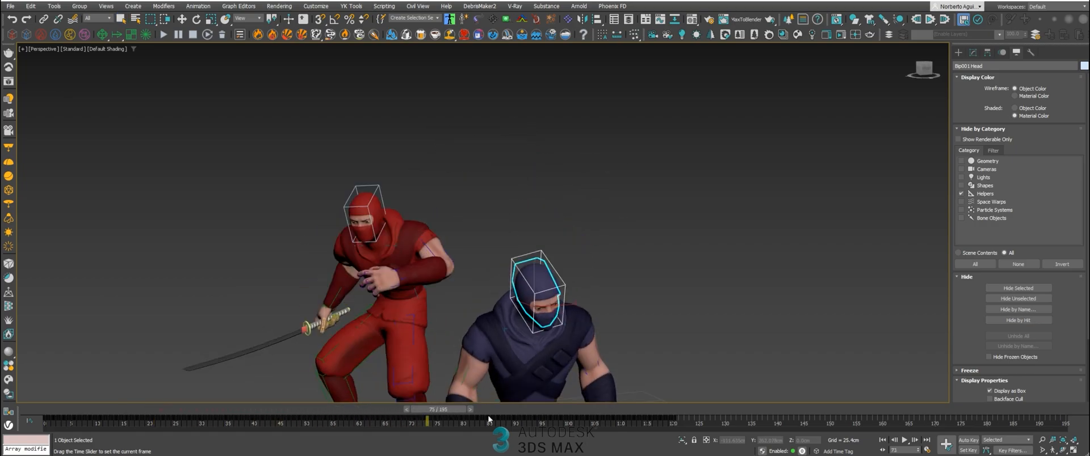
{"action": "left_click_drag", "start_coordinate": [426, 418], "coordinate": [46, 418]}
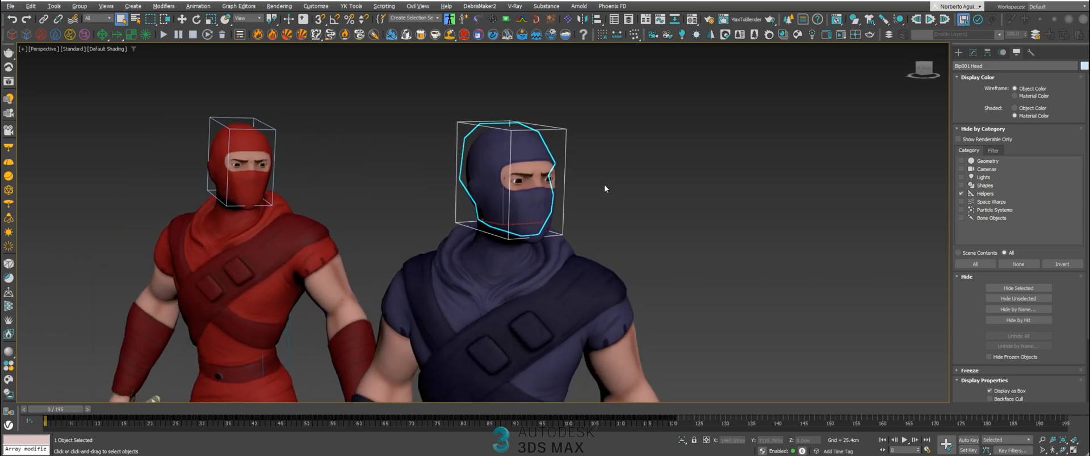
{"action": "left_click", "coordinate": [540, 271]}
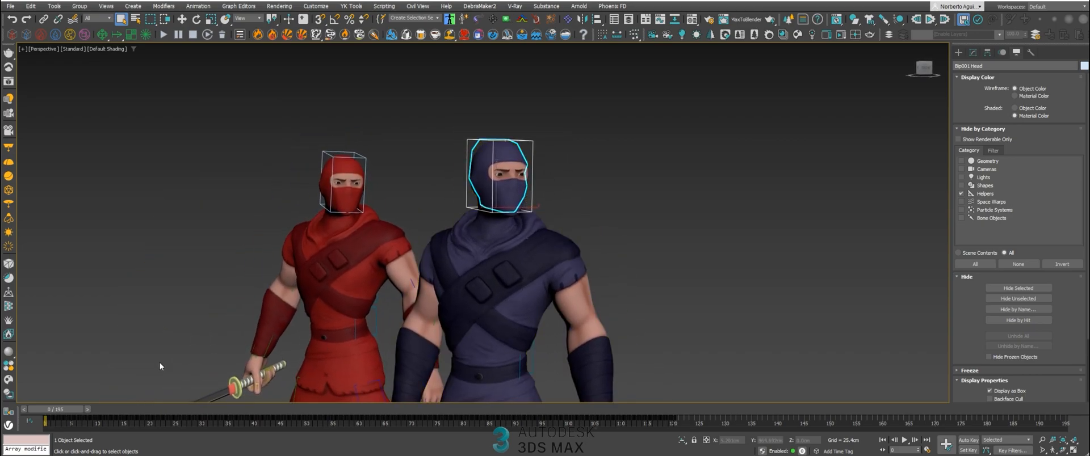
{"action": "left_click_drag", "start_coordinate": [27, 421], "coordinate": [311, 421]}
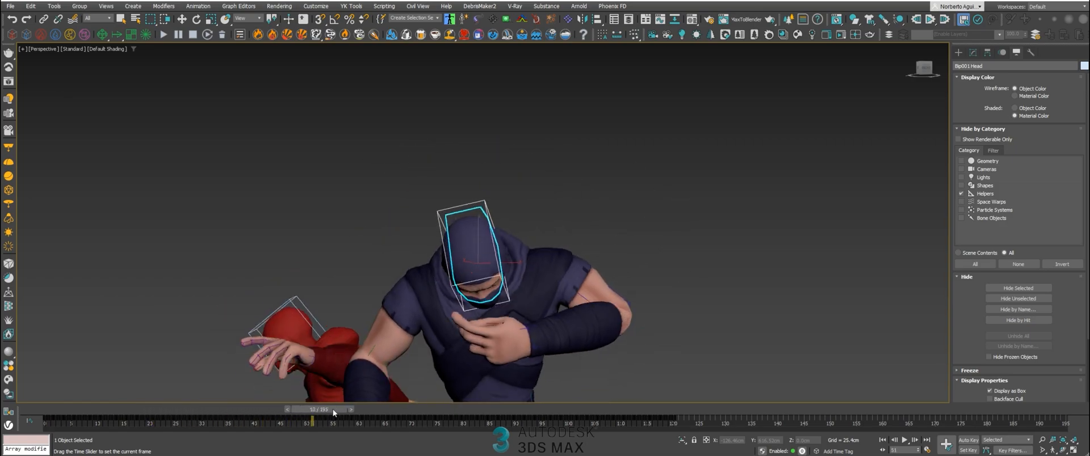
{"action": "left_click_drag", "start_coordinate": [333, 420], "coordinate": [312, 420]}
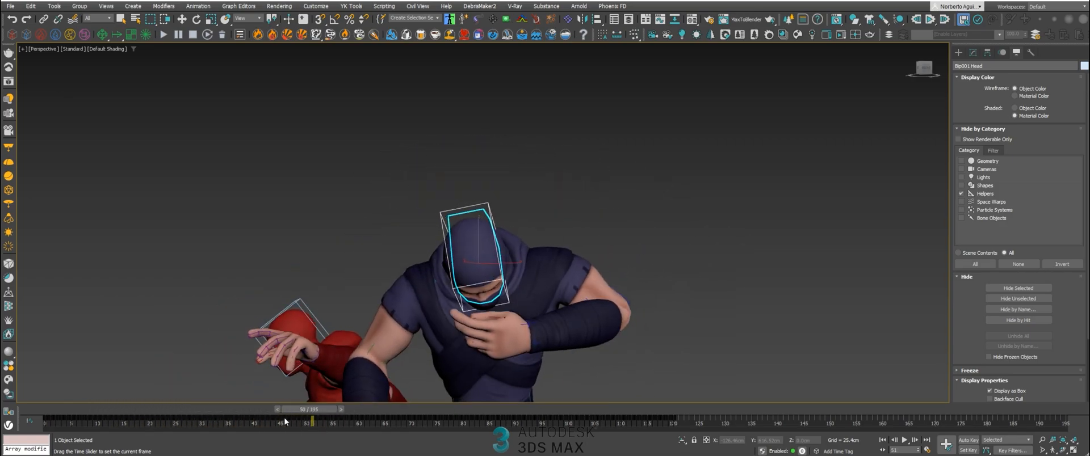
{"action": "left_click_drag", "start_coordinate": [311, 421], "coordinate": [258, 421]}
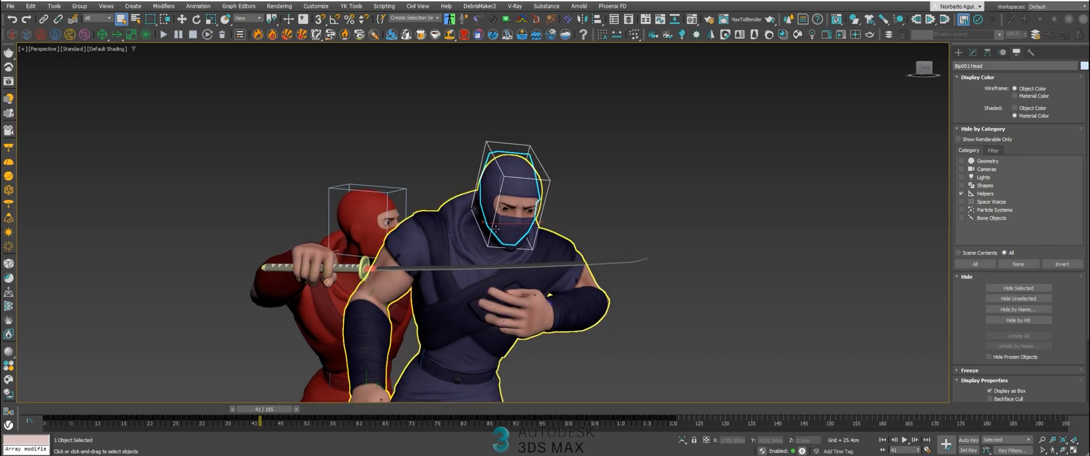
{"action": "mouse_move", "coordinate": [504, 228]}
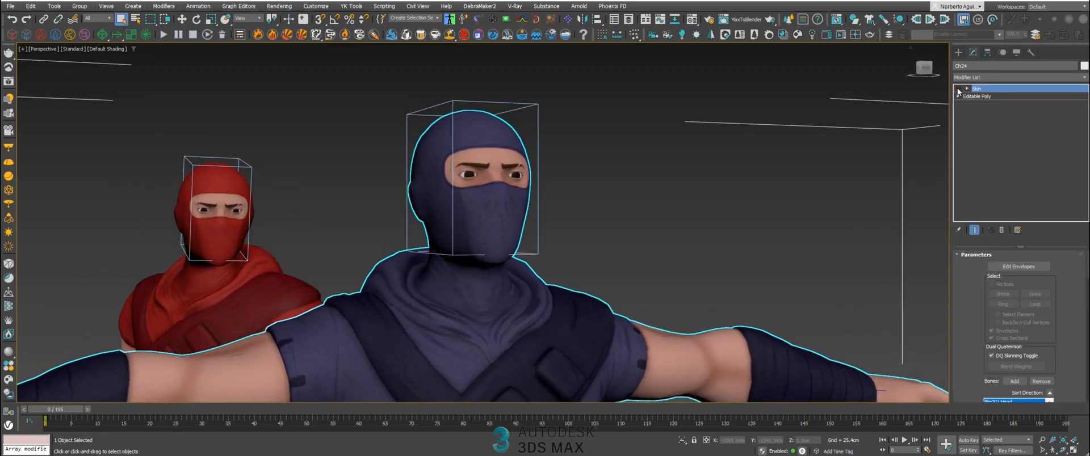
Step: Select the Ch24 head and neck polygons in Editable Poly and check the selection by orbiting
{"action": "left_click", "coordinate": [977, 96]}
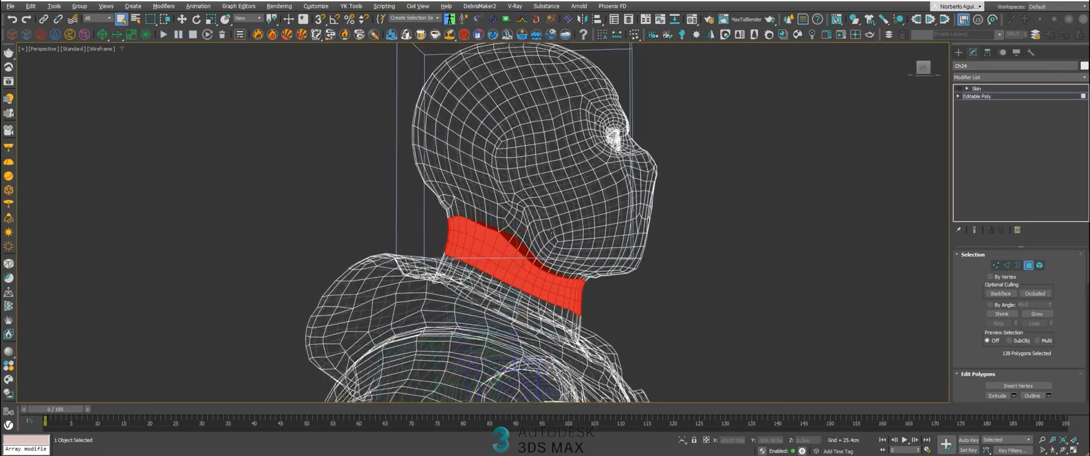
{"action": "left_click", "coordinate": [152, 19]}
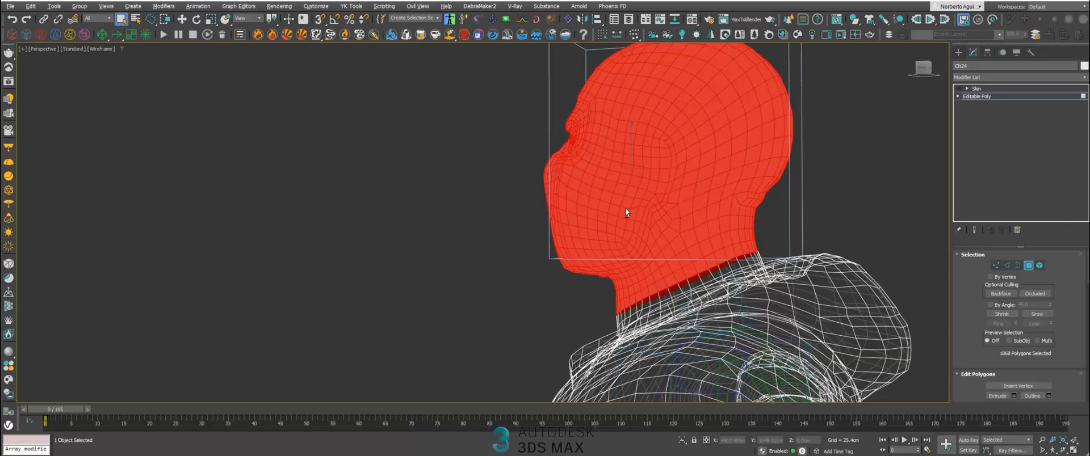
{"action": "left_click_drag", "start_coordinate": [625, 212], "coordinate": [758, 206]}
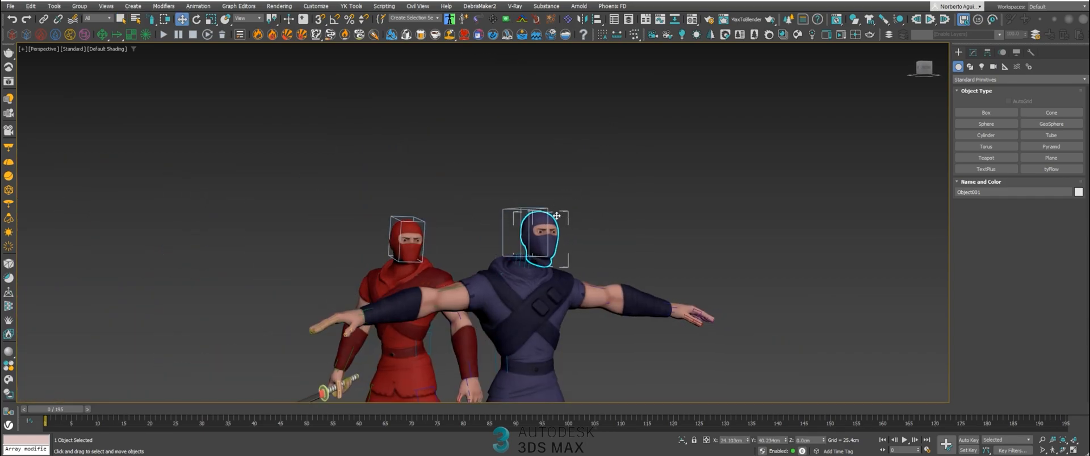
Step: Select the open neck border of the detached head and inspect it from below
{"action": "right_click", "coordinate": [556, 216]}
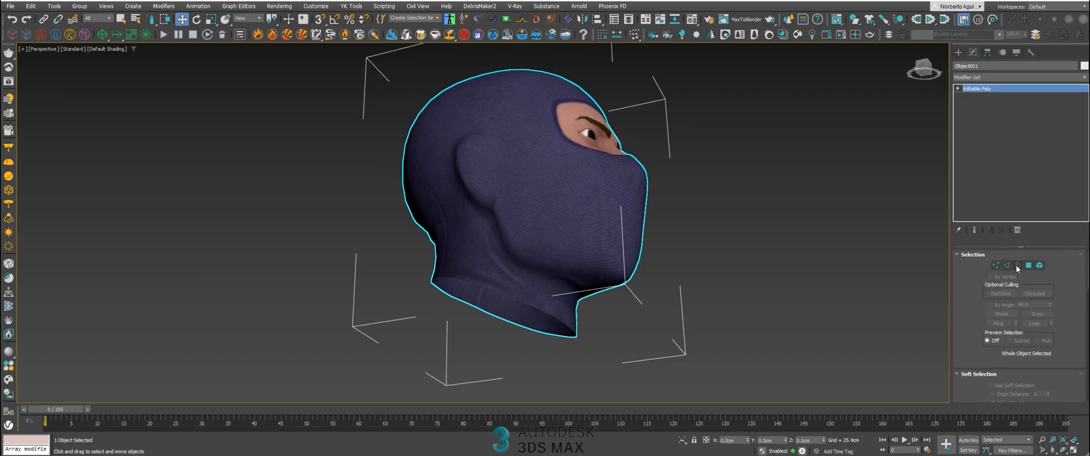
{"action": "left_click", "coordinate": [1017, 266]}
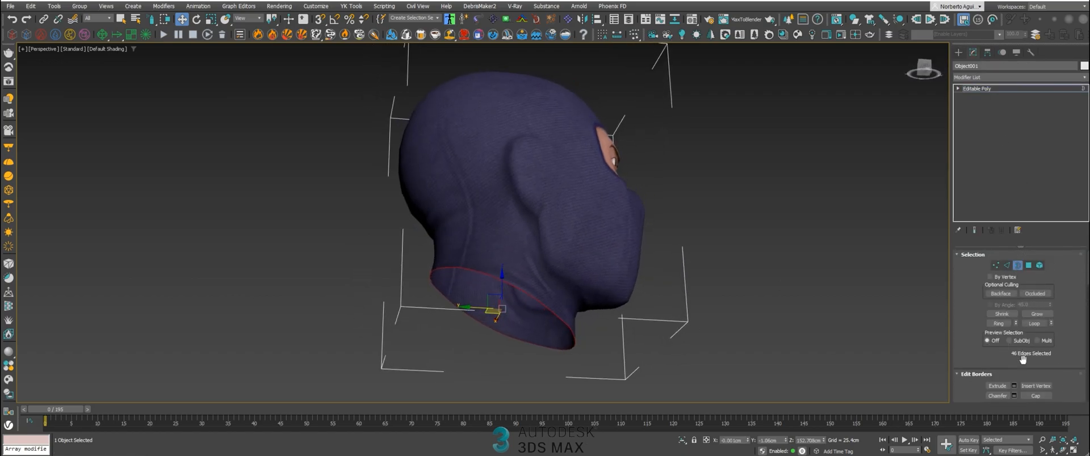
{"action": "left_click_drag", "start_coordinate": [501, 208], "coordinate": [491, 277]}
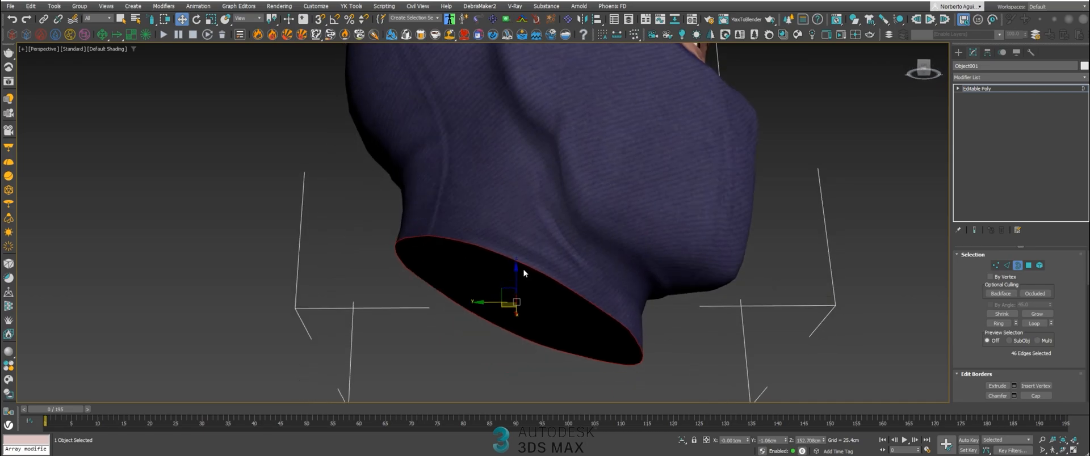
{"action": "left_click_drag", "start_coordinate": [525, 273], "coordinate": [524, 247]}
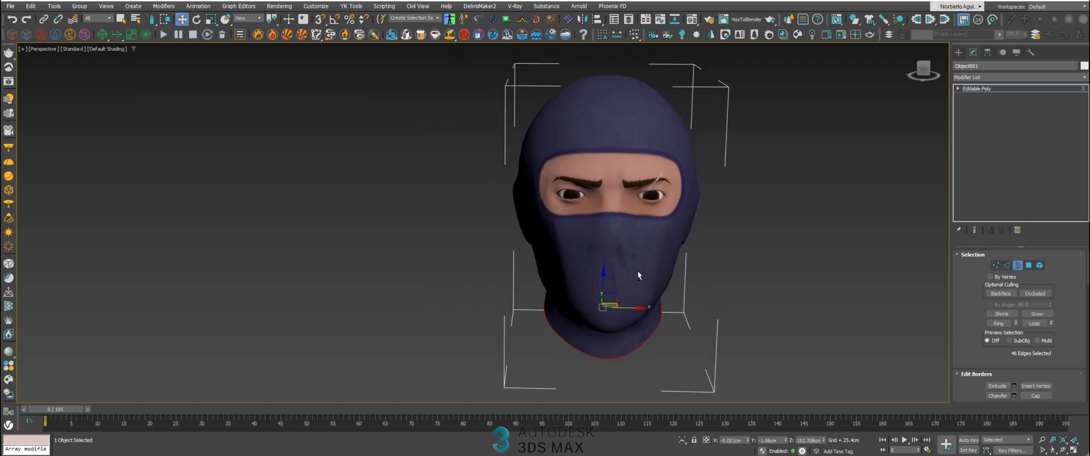
Step: Unhide all objects so both ninjas reappear with the masked head
{"action": "right_click", "coordinate": [638, 276]}
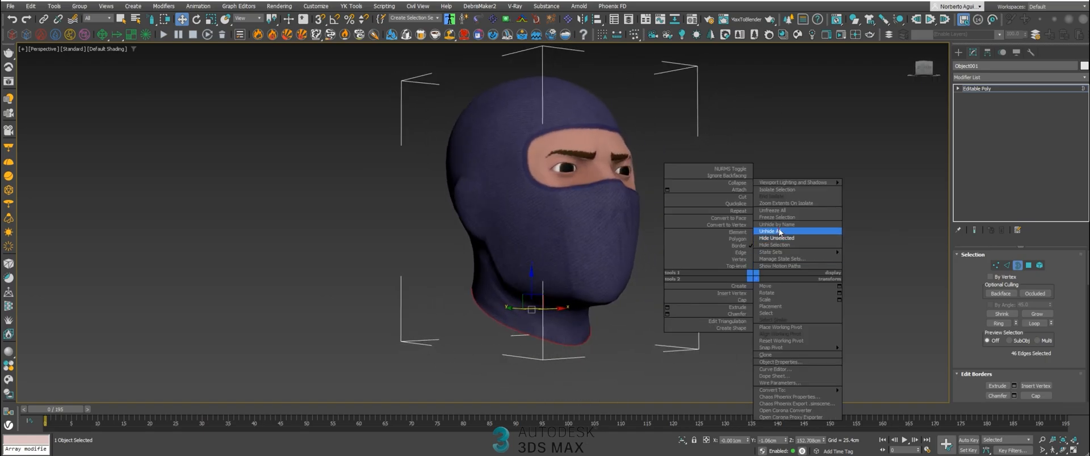
{"action": "left_click", "coordinate": [773, 231]}
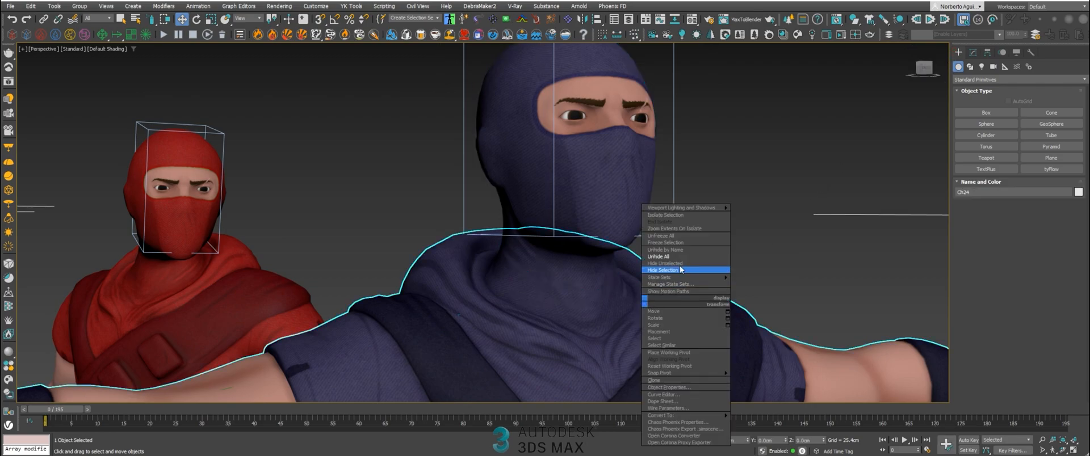
Step: Hide the head and red ninja, inspect the body's open neck border, then unhide the objects again
{"action": "left_click", "coordinate": [661, 270]}
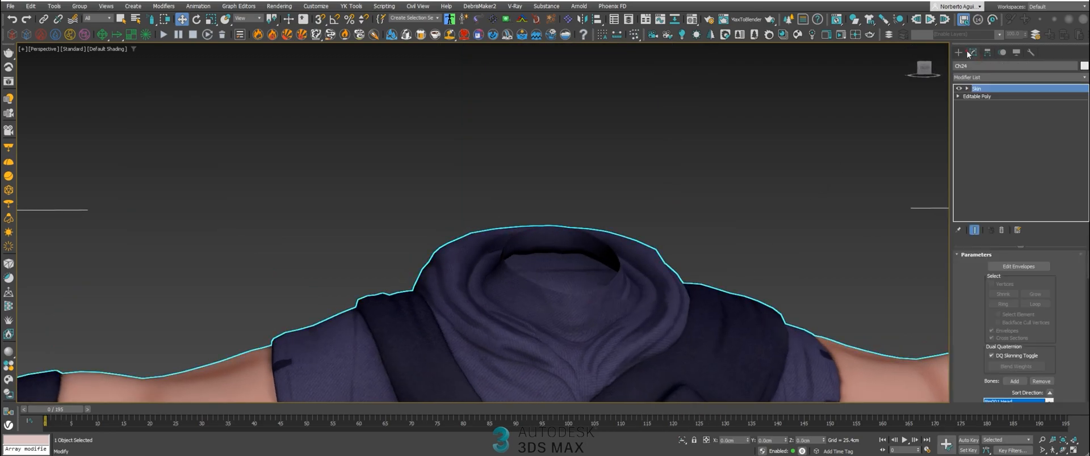
{"action": "left_click", "coordinate": [974, 96]}
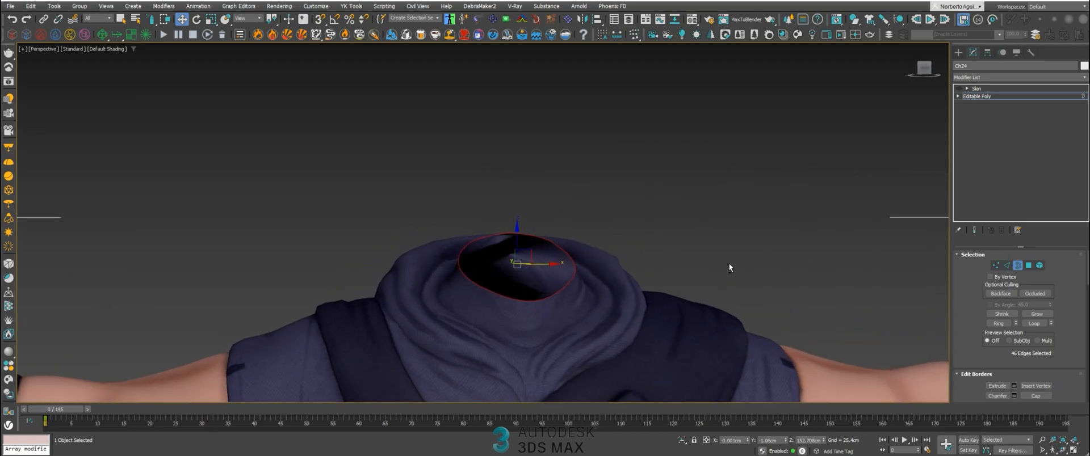
{"action": "left_click", "coordinate": [976, 88]}
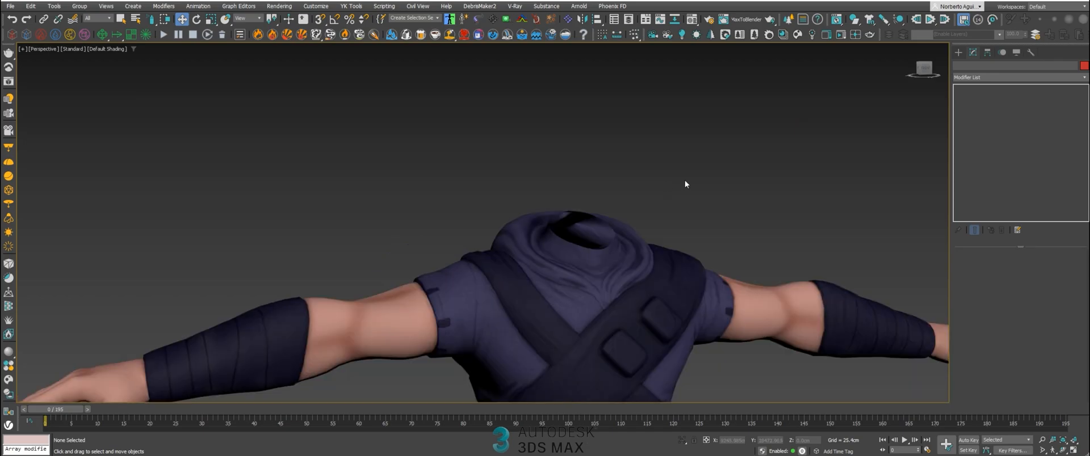
{"action": "right_click", "coordinate": [686, 183]}
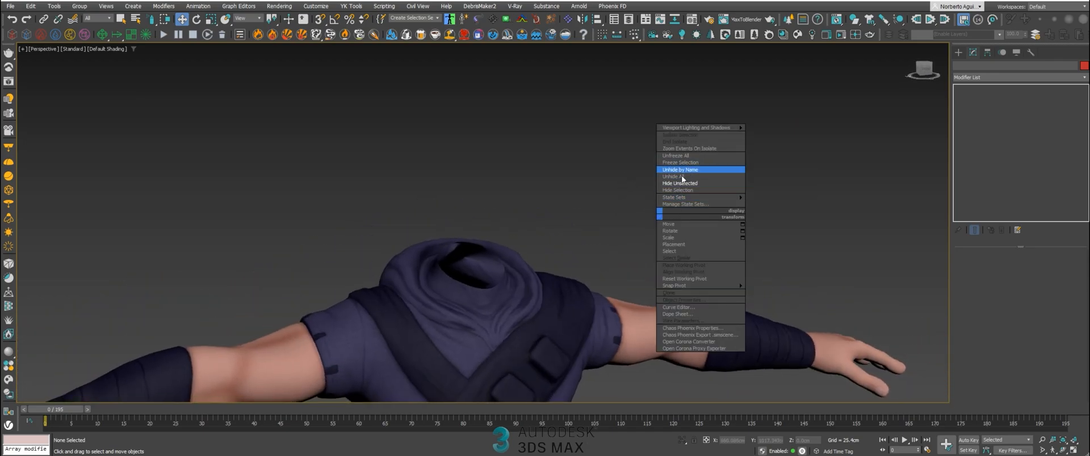
{"action": "left_click", "coordinate": [681, 170]}
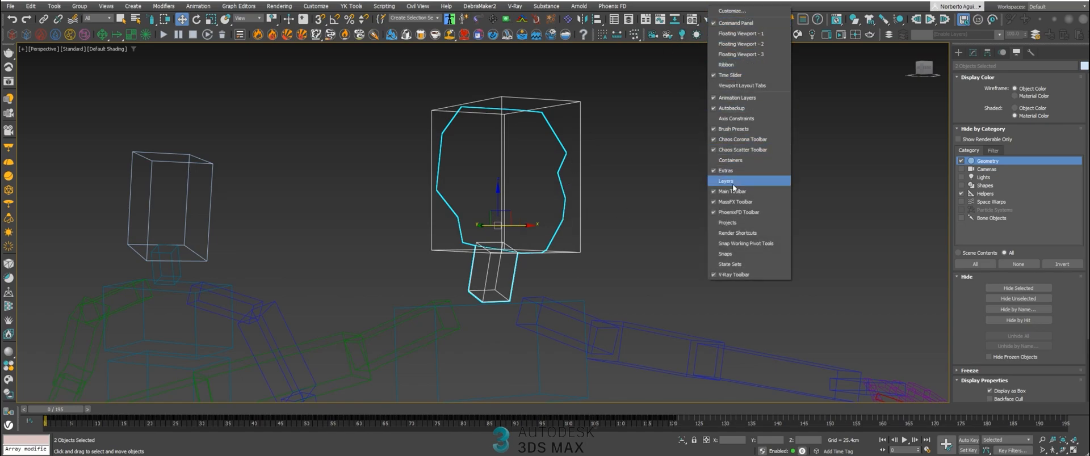
{"action": "mouse_move", "coordinate": [730, 173]}
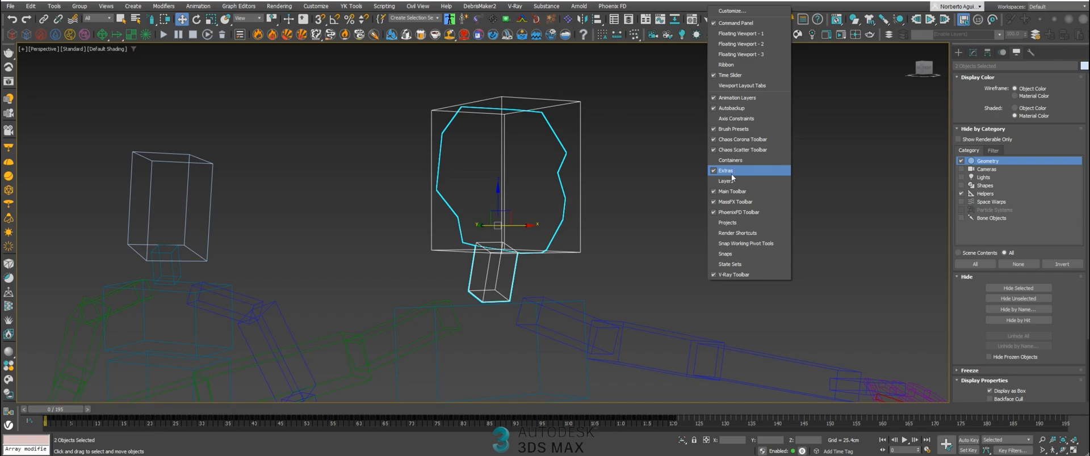
Step: Enable the Extras toolbar and expand its array and snapshot flyout
{"action": "left_click", "coordinate": [724, 170]}
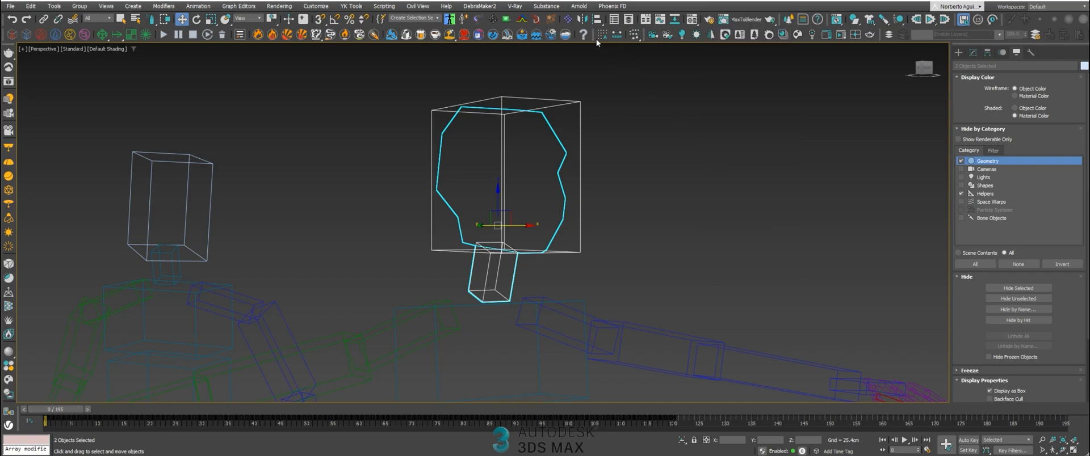
{"action": "mouse_move", "coordinate": [596, 37]}
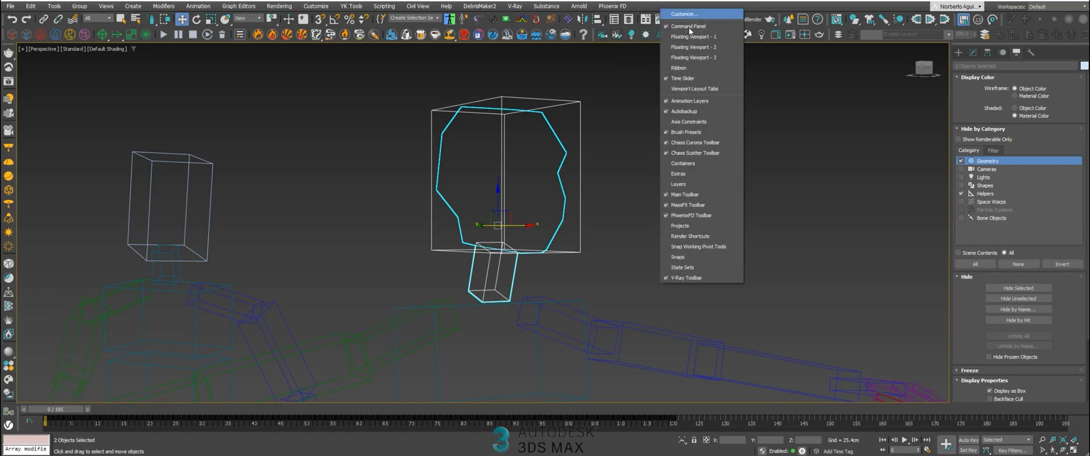
{"action": "left_click", "coordinate": [618, 34]}
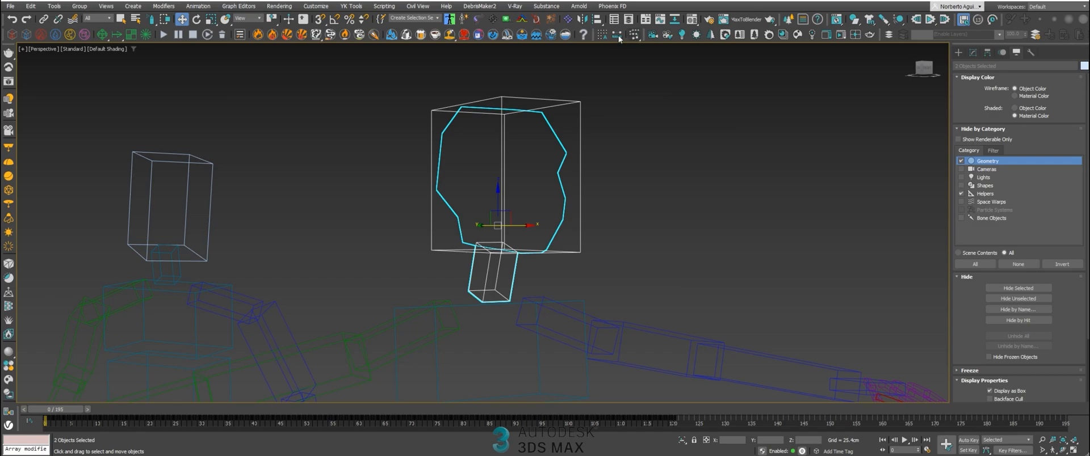
{"action": "left_click", "coordinate": [605, 33]}
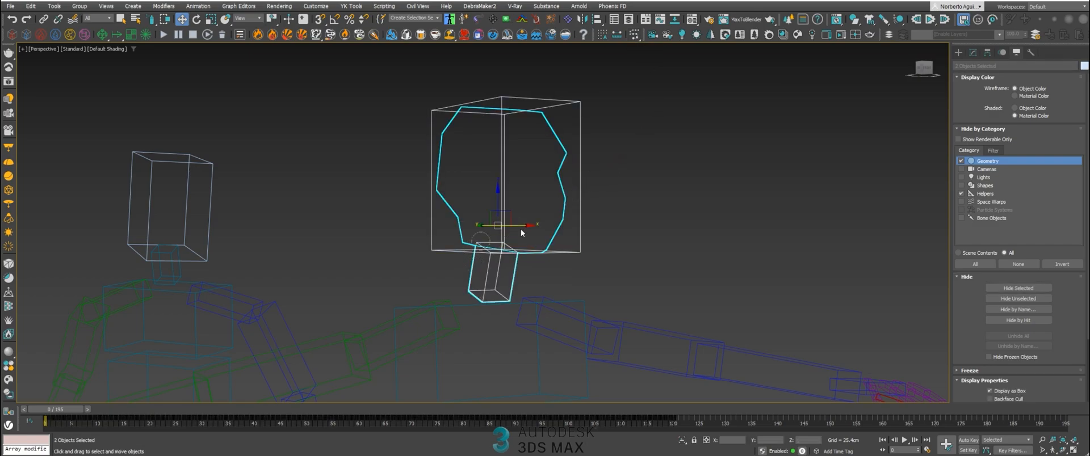
{"action": "left_click", "coordinate": [633, 31]}
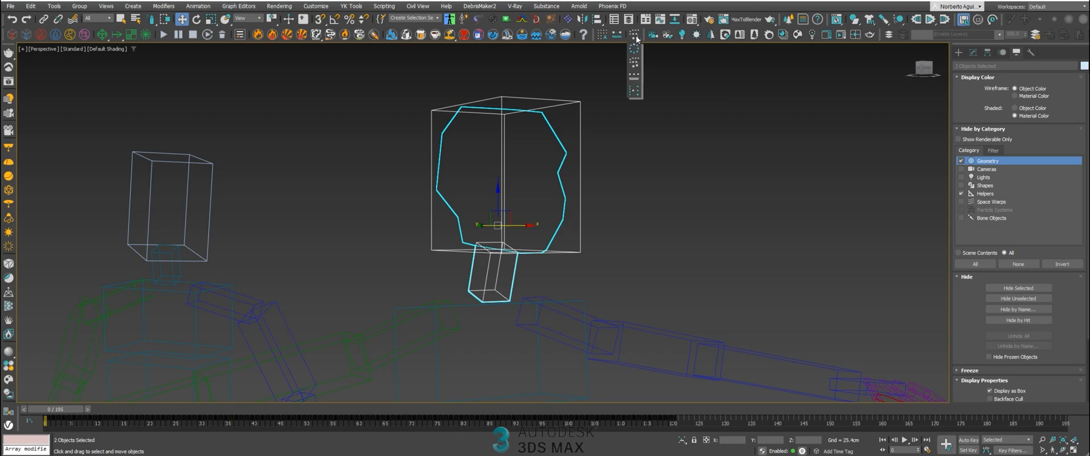
Step: Make a single Mesh snapshot copy of the selected biped head
{"action": "left_click", "coordinate": [635, 34]}
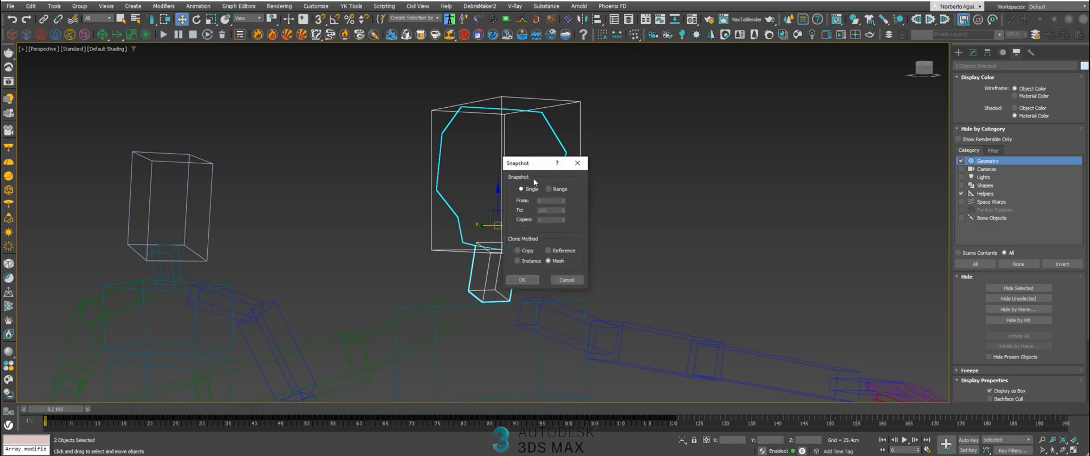
{"action": "left_click_drag", "start_coordinate": [545, 162], "coordinate": [664, 151]}
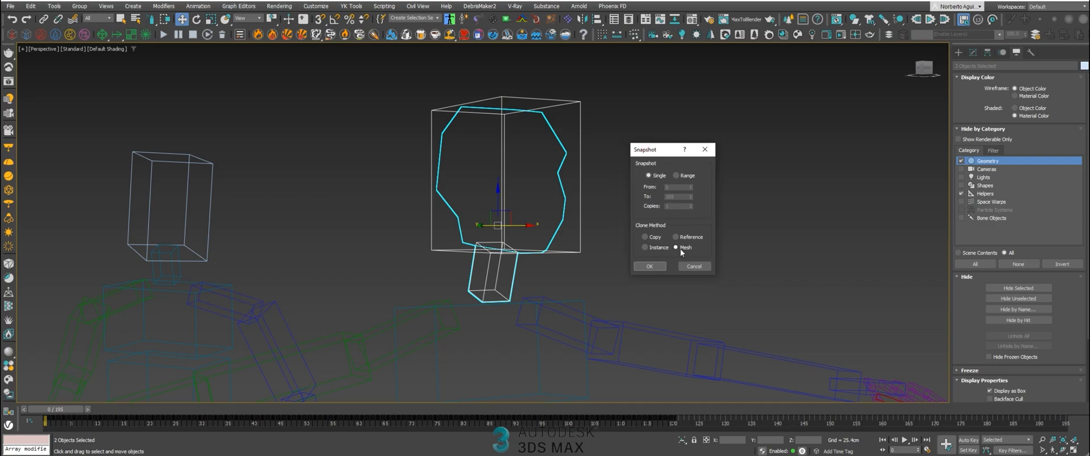
{"action": "left_click_drag", "start_coordinate": [645, 150], "coordinate": [655, 146]}
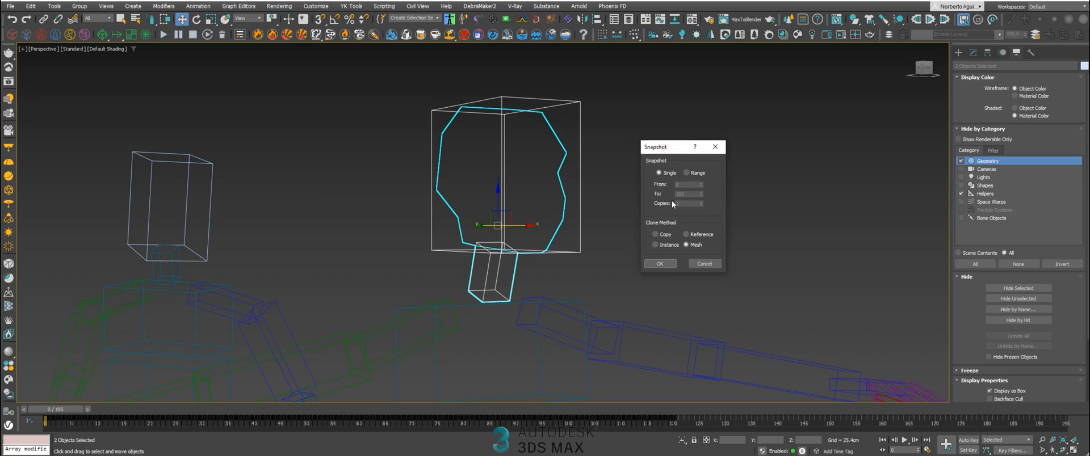
{"action": "left_click", "coordinate": [660, 263]}
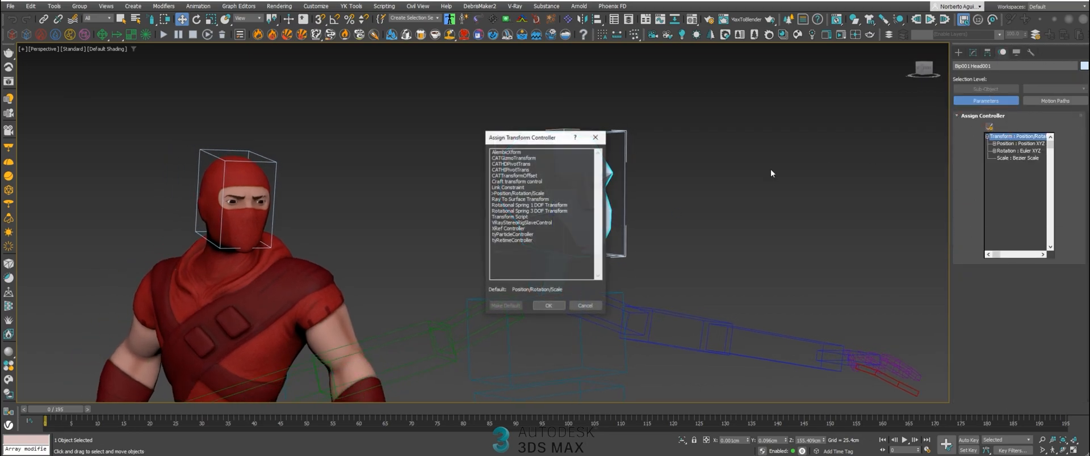
Step: Assign a Link Constraint to the head copy targeting Bip001 Head and align it to the pivot
{"action": "left_click", "coordinate": [508, 188]}
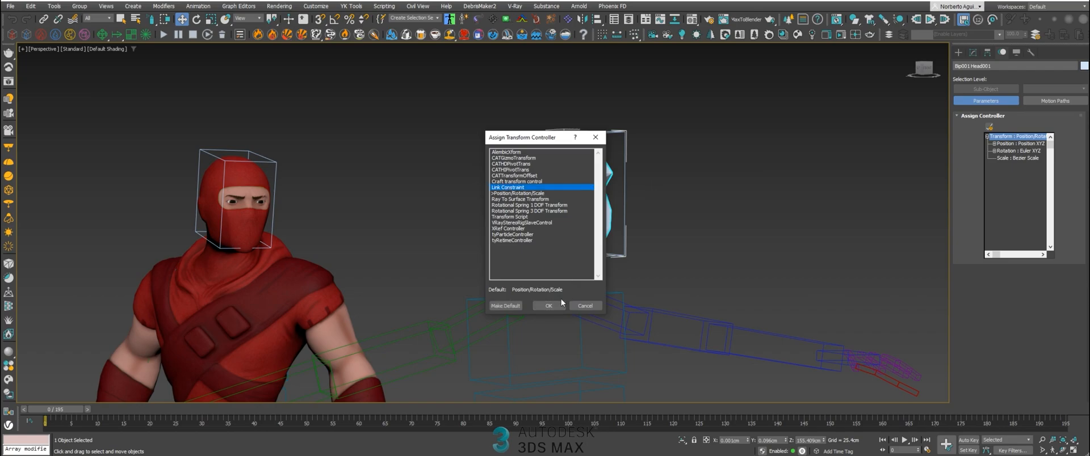
{"action": "left_click", "coordinate": [549, 305]}
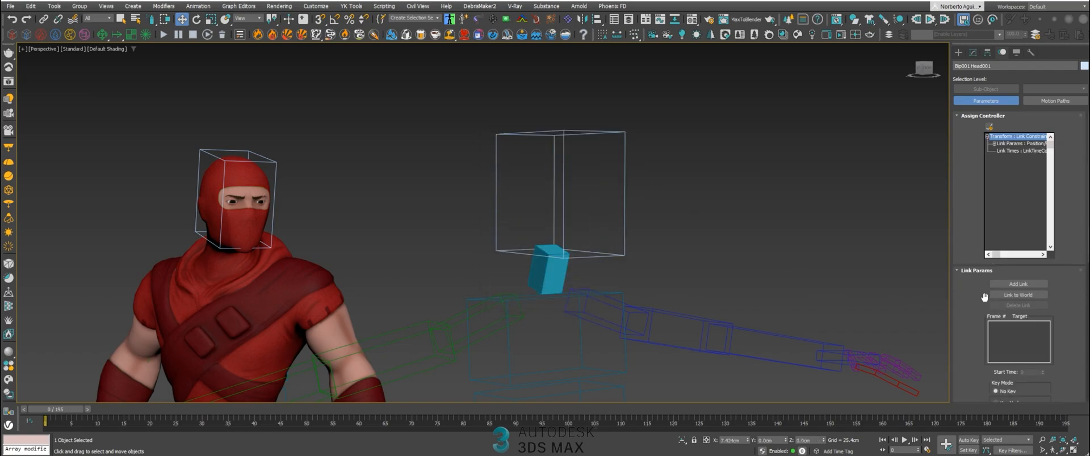
{"action": "left_click", "coordinate": [1018, 284]}
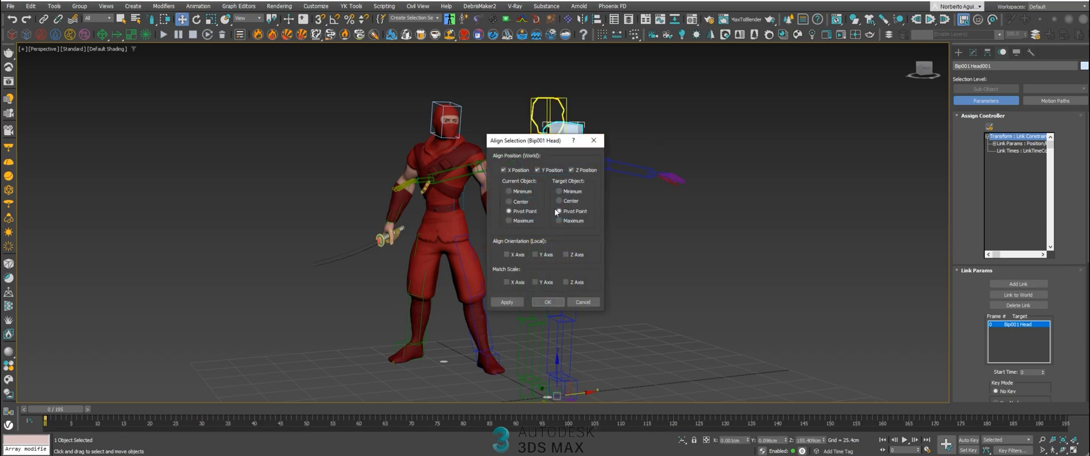
{"action": "left_click", "coordinate": [507, 254]}
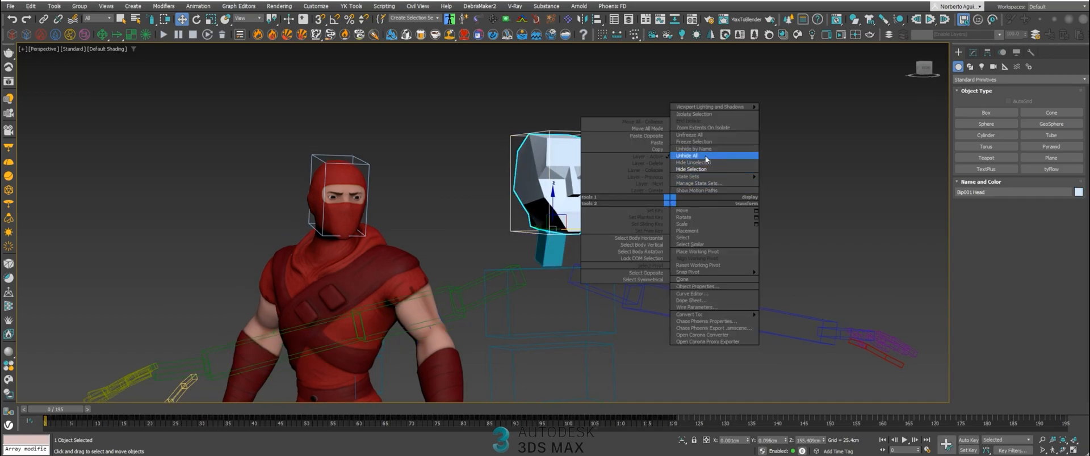
Step: Unhide all, hide the Geometry category, and rename the head copy to 'head cut'
{"action": "left_click", "coordinate": [688, 156]}
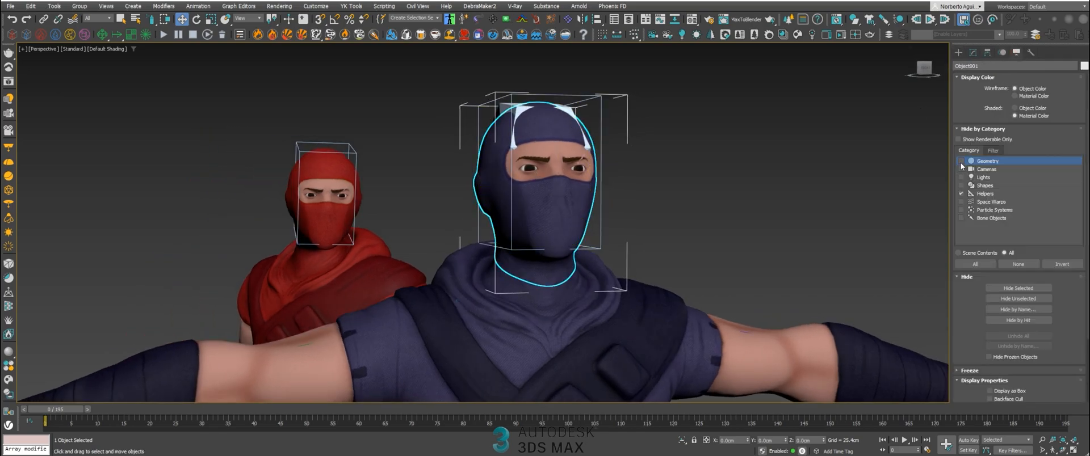
{"action": "left_click", "coordinate": [963, 160]}
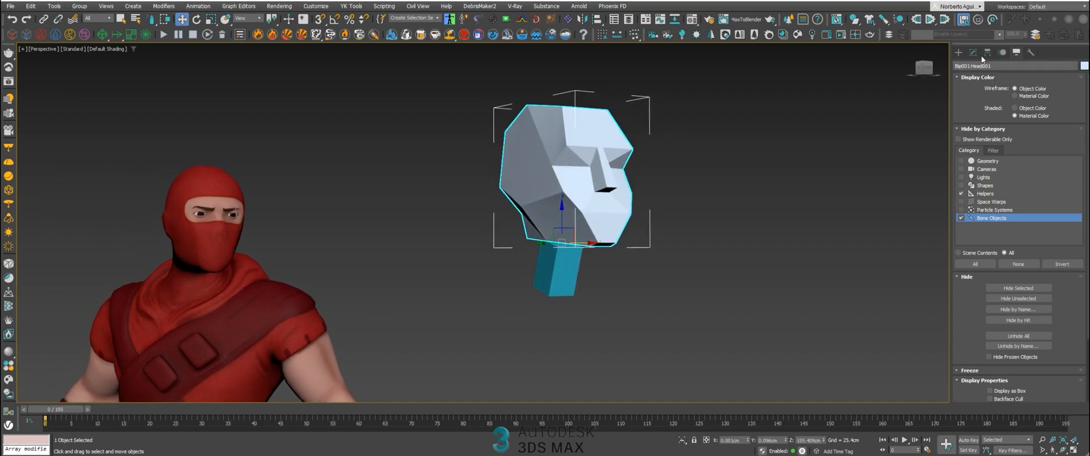
{"action": "left_click", "coordinate": [992, 54]}
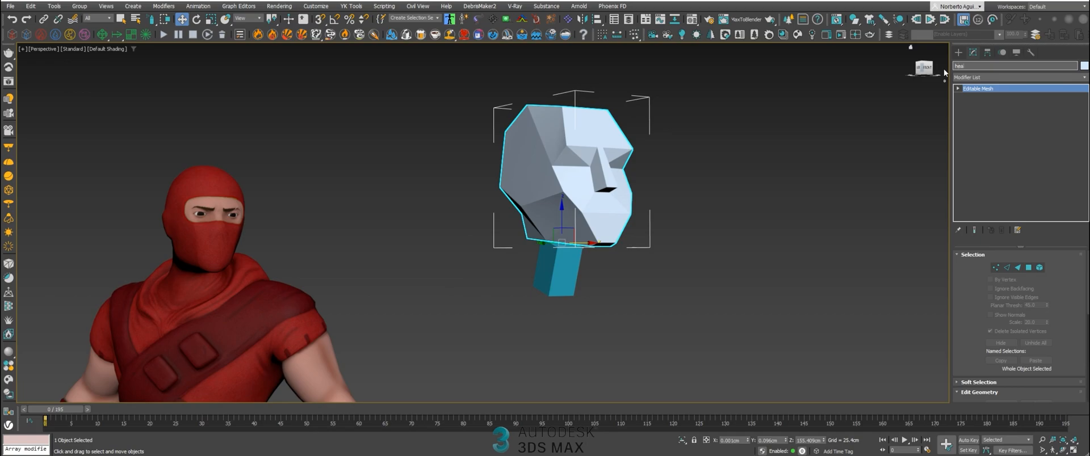
{"action": "type", "text": "head cut"}
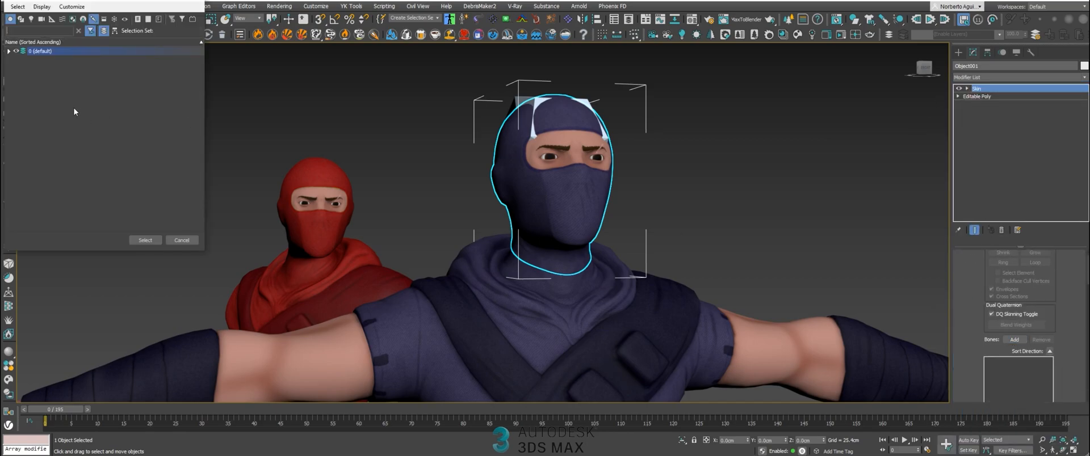
Step: Select Neckcut and head cut from the layer list and apply voxel-solver skin weights to the head
{"action": "left_click", "coordinate": [7, 51]}
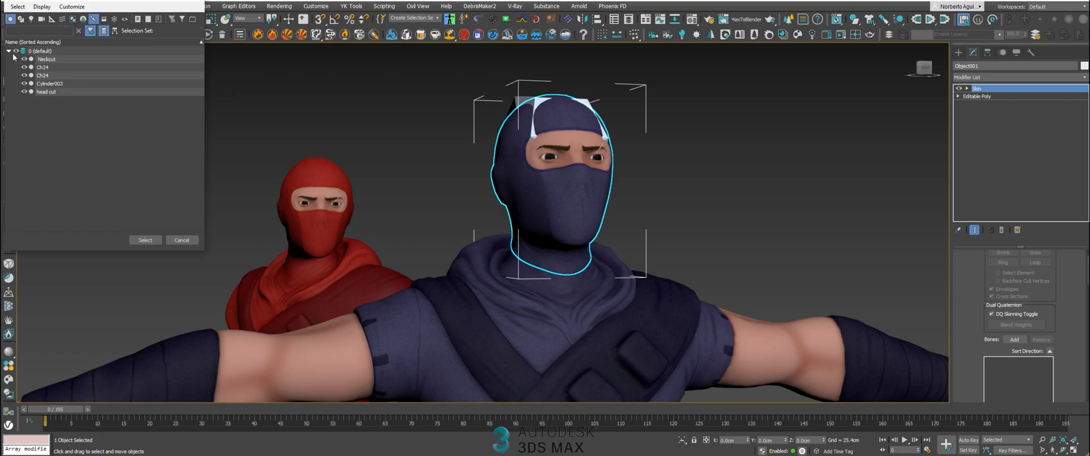
{"action": "left_click", "coordinate": [42, 59]}
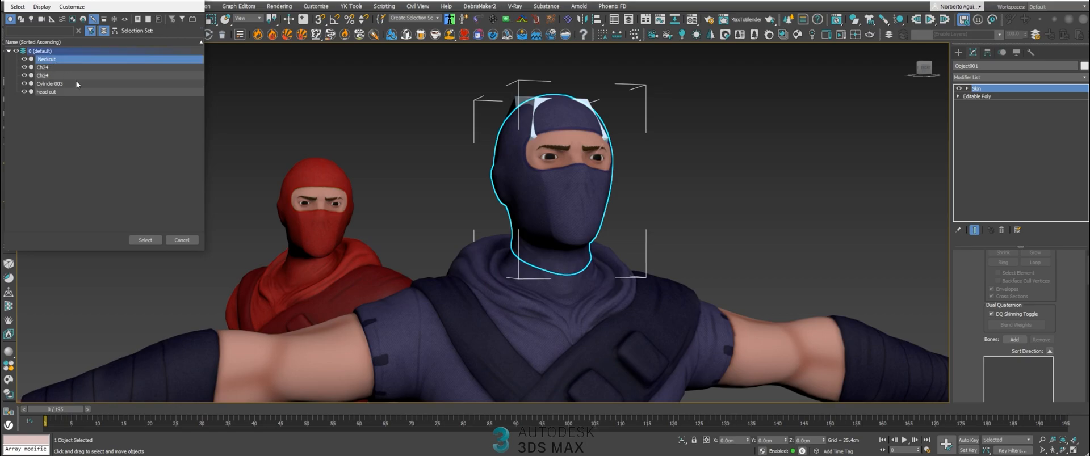
{"action": "left_click", "coordinate": [47, 92]}
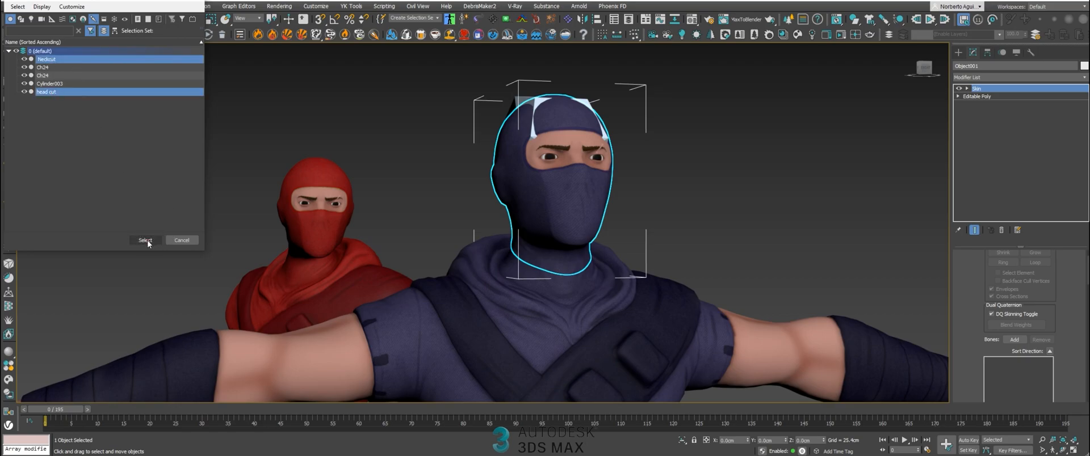
{"action": "left_click", "coordinate": [146, 239]}
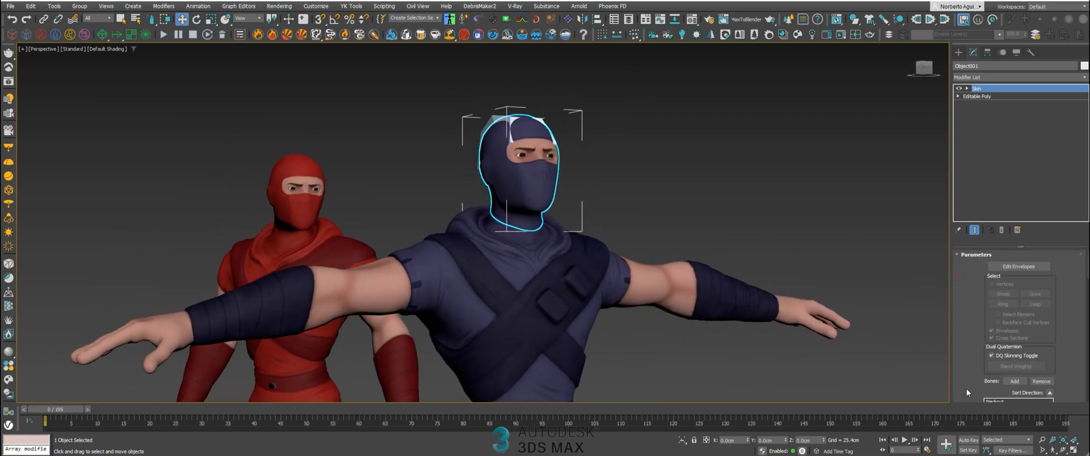
{"action": "left_click", "coordinate": [1018, 265]}
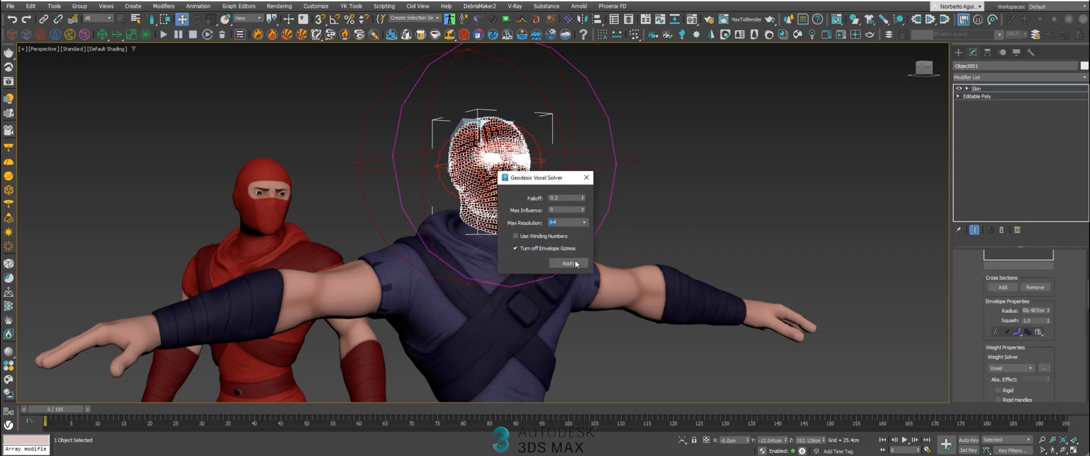
{"action": "left_click", "coordinate": [568, 262]}
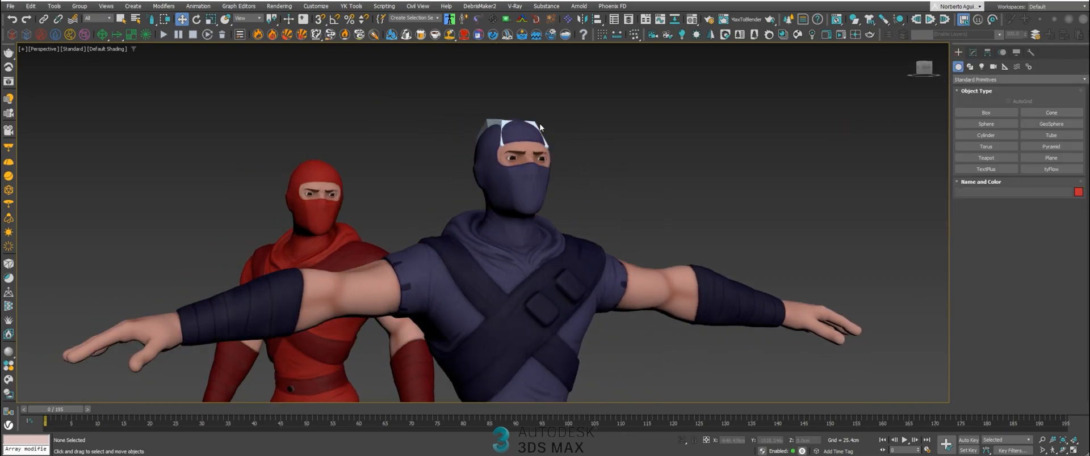
Step: Review the Hide by Category options and select the blue ninja's Bip001 Head
{"action": "left_click", "coordinate": [507, 165]}
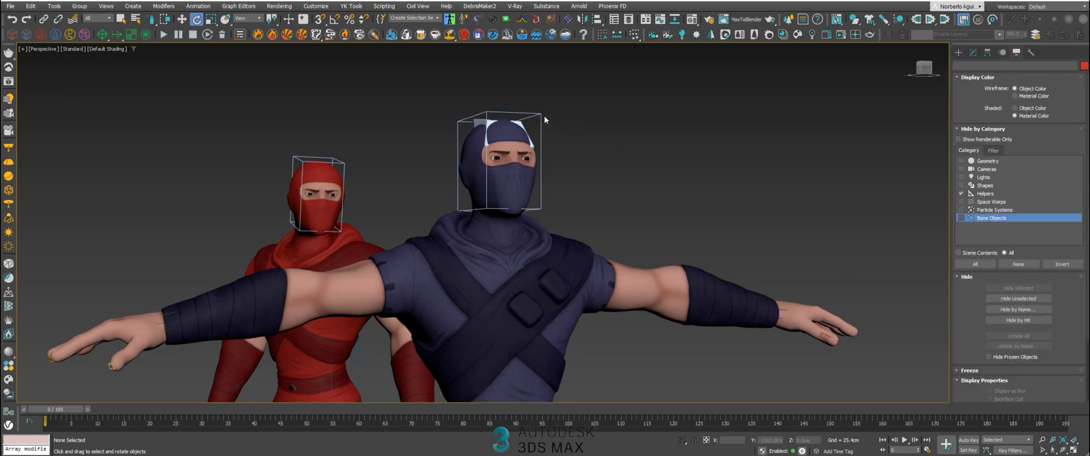
{"action": "left_click", "coordinate": [500, 170]}
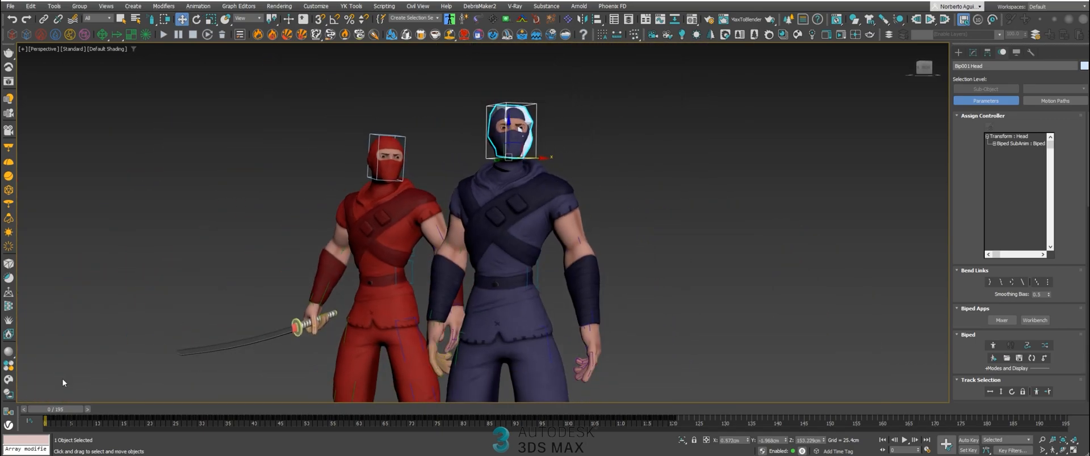
Step: Scrub the time slider back and forth to preview the attack, ending around frame 40
{"action": "left_click_drag", "start_coordinate": [43, 421], "coordinate": [411, 421]}
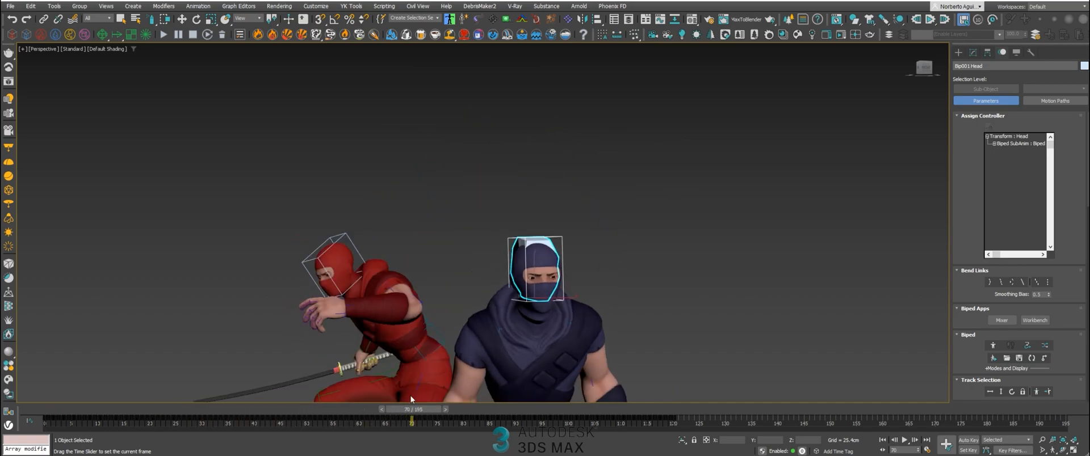
{"action": "left_click_drag", "start_coordinate": [411, 409], "coordinate": [469, 409]}
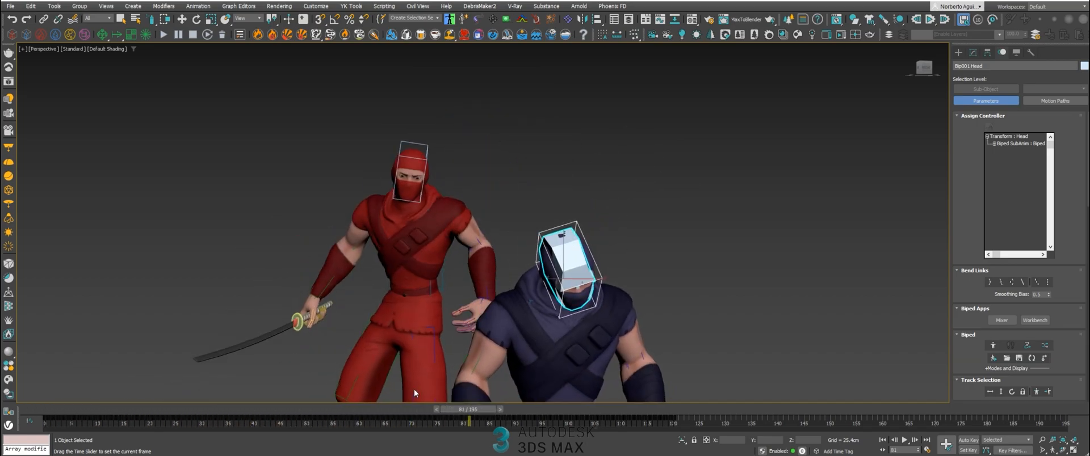
{"action": "left_click_drag", "start_coordinate": [469, 421], "coordinate": [423, 421]}
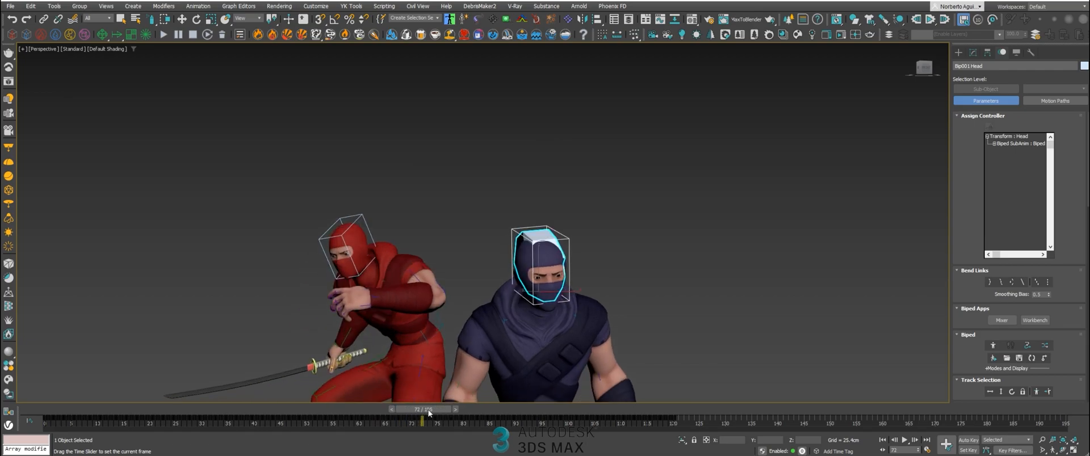
{"action": "left_click_drag", "start_coordinate": [423, 420], "coordinate": [386, 420]}
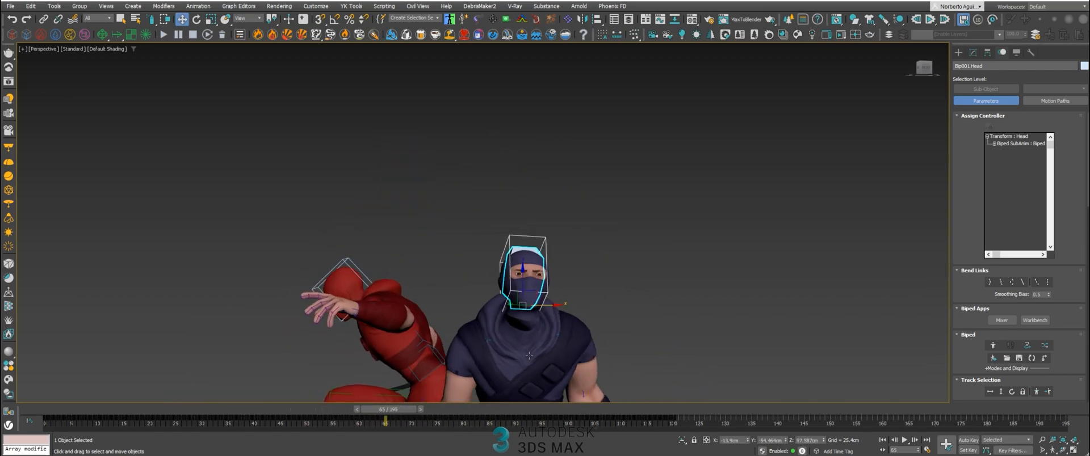
{"action": "left_click_drag", "start_coordinate": [386, 420], "coordinate": [157, 408]}
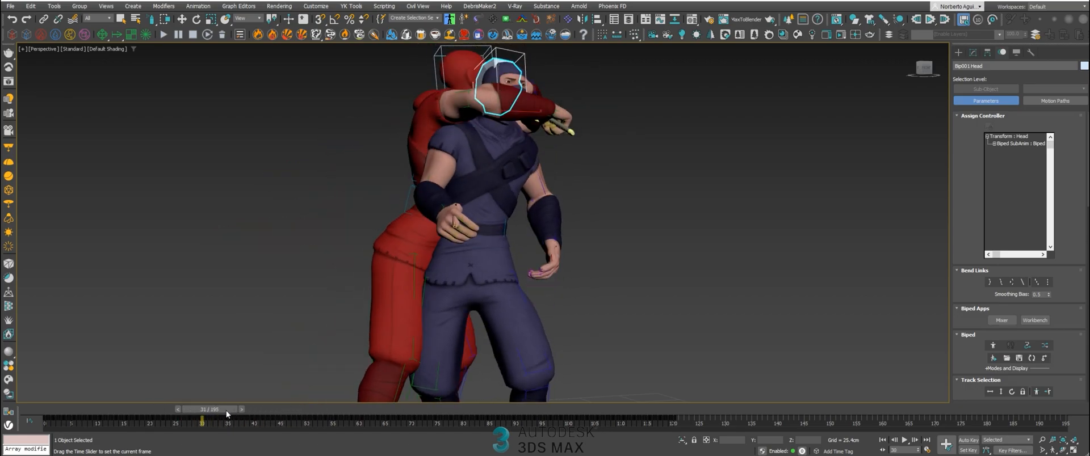
{"action": "left_click_drag", "start_coordinate": [202, 420], "coordinate": [282, 420]}
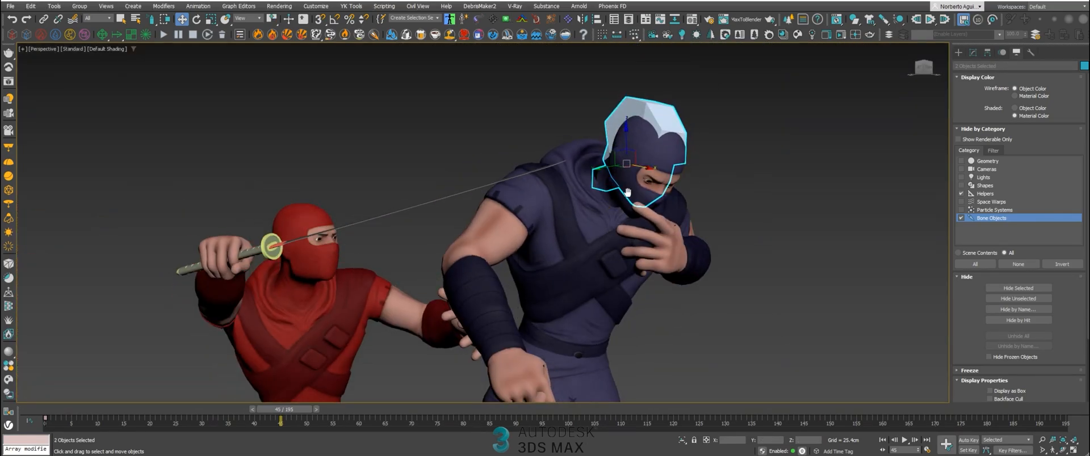
Step: Link the head cut object to Bip001 Head and verify it follows up to the cut frame
{"action": "left_click_drag", "start_coordinate": [281, 419], "coordinate": [164, 419]}
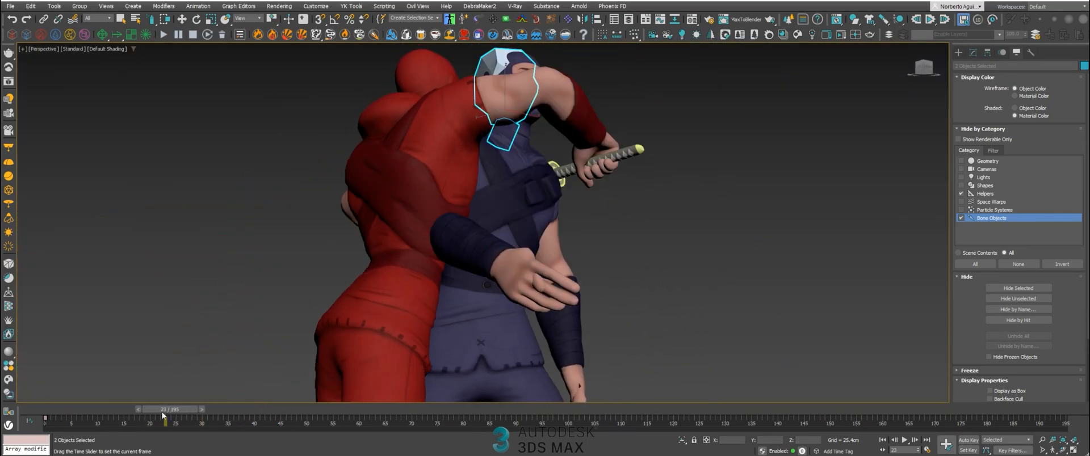
{"action": "left_click_drag", "start_coordinate": [165, 420], "coordinate": [225, 420]}
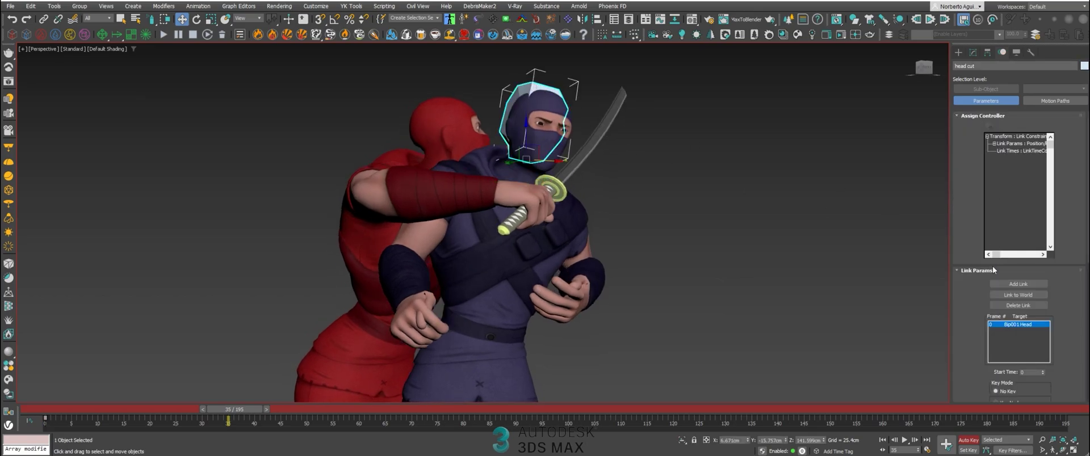
{"action": "left_click", "coordinate": [1017, 294]}
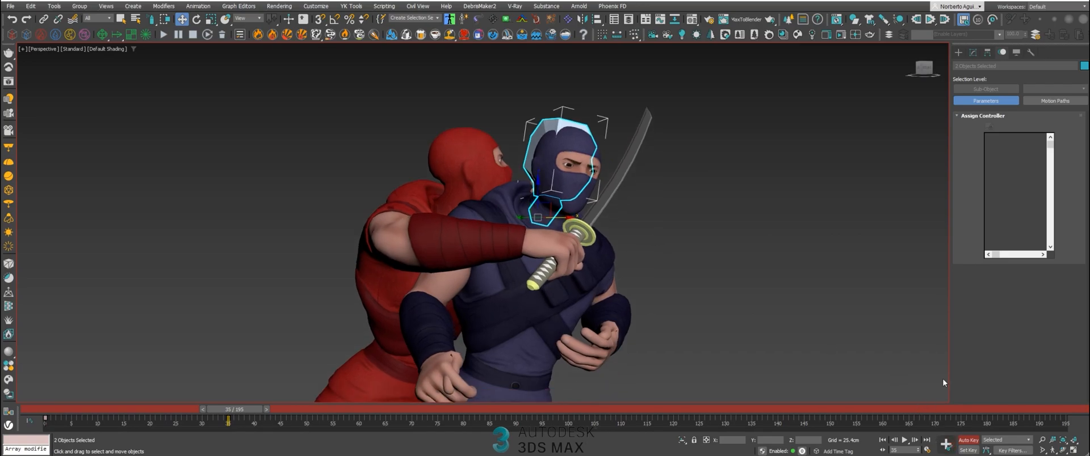
{"action": "left_click_drag", "start_coordinate": [228, 419], "coordinate": [98, 419]}
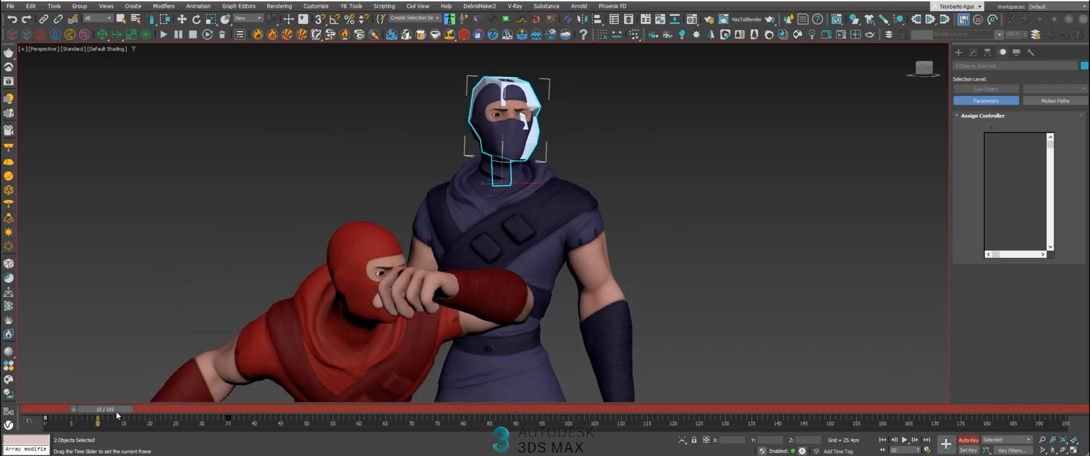
{"action": "left_click_drag", "start_coordinate": [98, 420], "coordinate": [268, 420]}
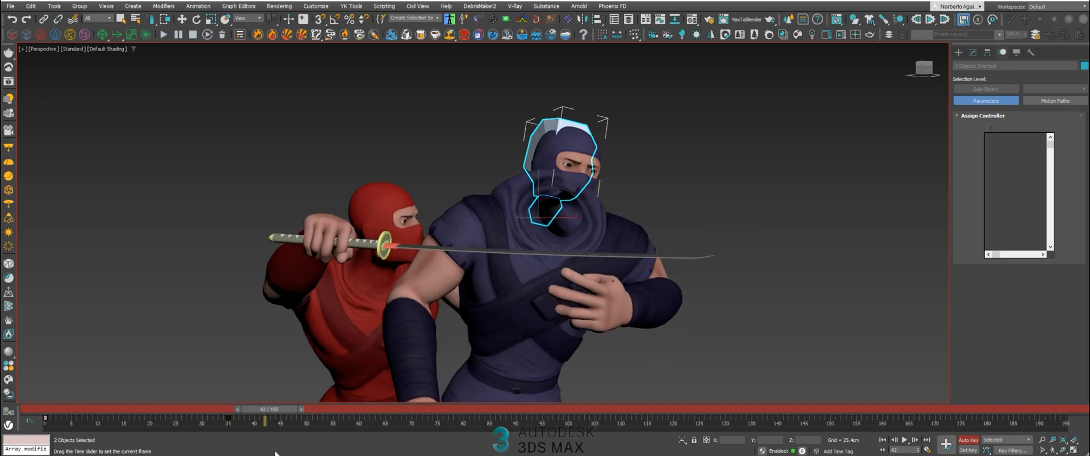
{"action": "left_click_drag", "start_coordinate": [268, 408], "coordinate": [282, 409]}
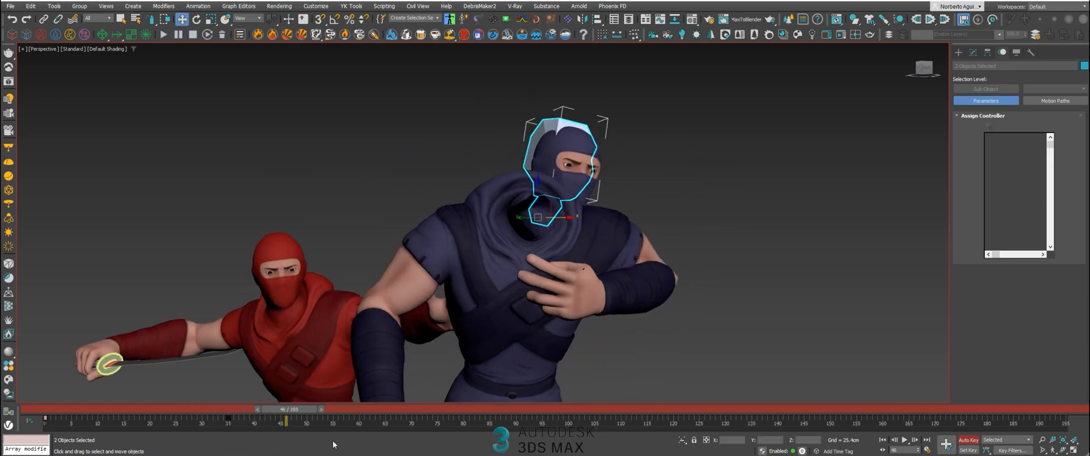
{"action": "mouse_move", "coordinate": [530, 230]}
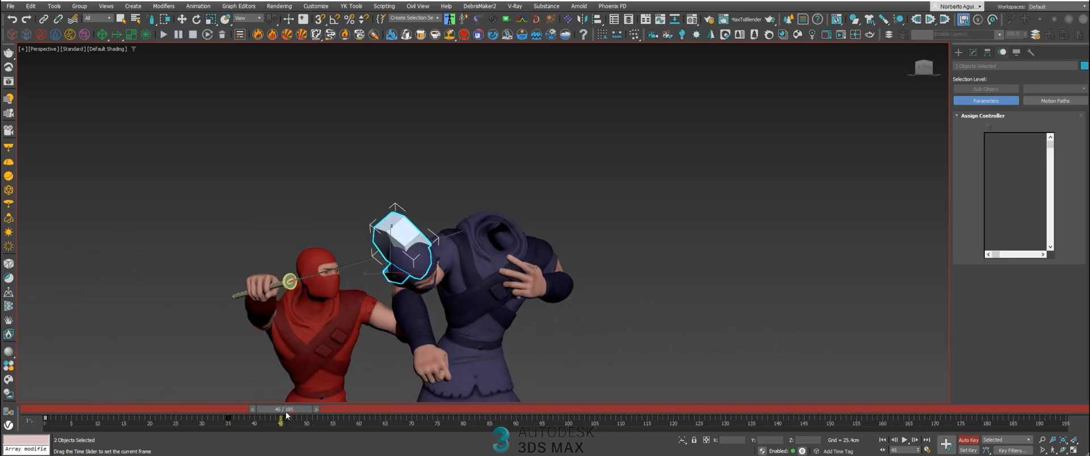
Step: With Auto Key on, move and rotate the severed head away from the neck after the cut
{"action": "left_click_drag", "start_coordinate": [281, 422], "coordinate": [250, 423]}
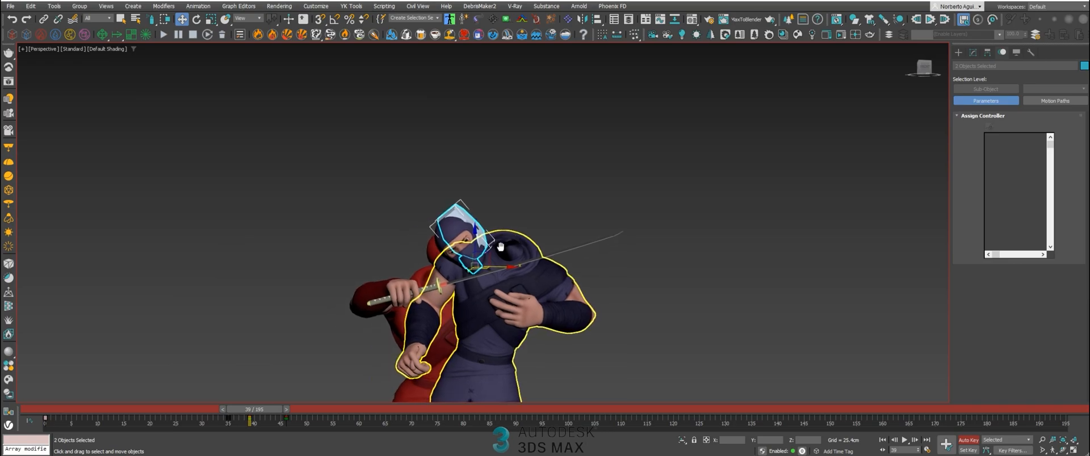
{"action": "left_click_drag", "start_coordinate": [250, 410], "coordinate": [229, 410]}
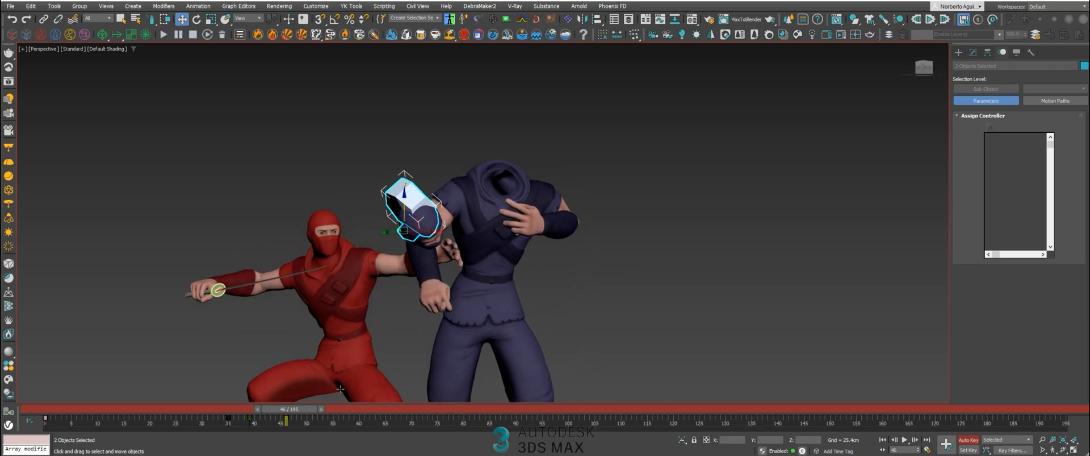
{"action": "left_click", "coordinate": [913, 439]}
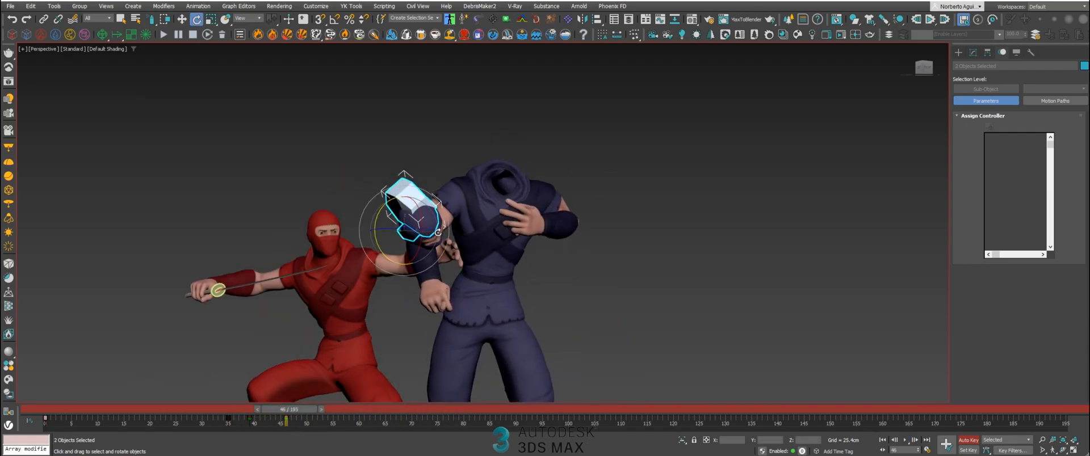
{"action": "left_click_drag", "start_coordinate": [280, 409], "coordinate": [245, 409]}
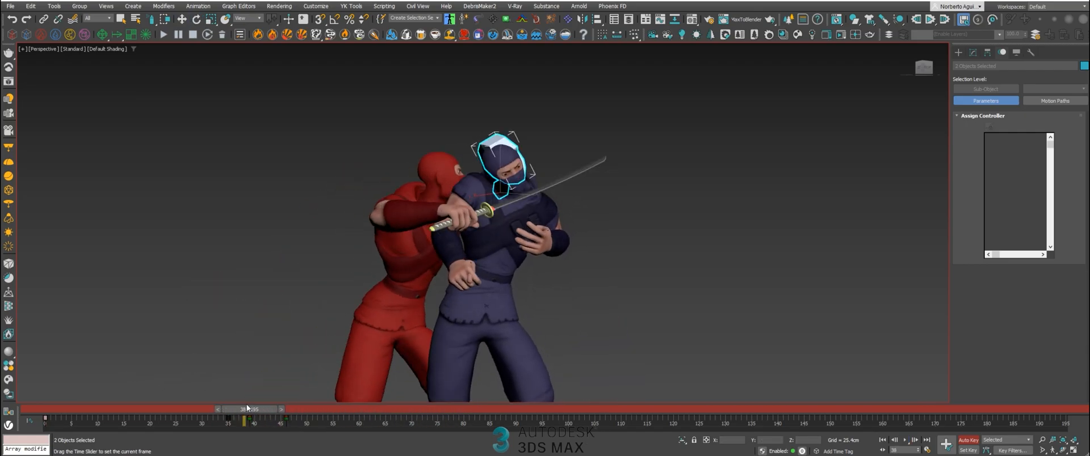
{"action": "left_click_drag", "start_coordinate": [245, 409], "coordinate": [285, 408]}
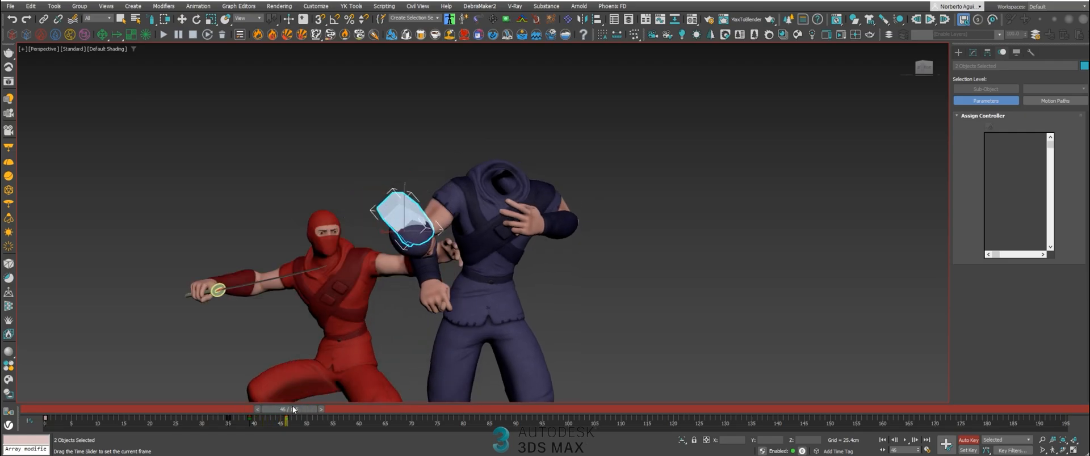
{"action": "left_click_drag", "start_coordinate": [285, 409], "coordinate": [253, 409]}
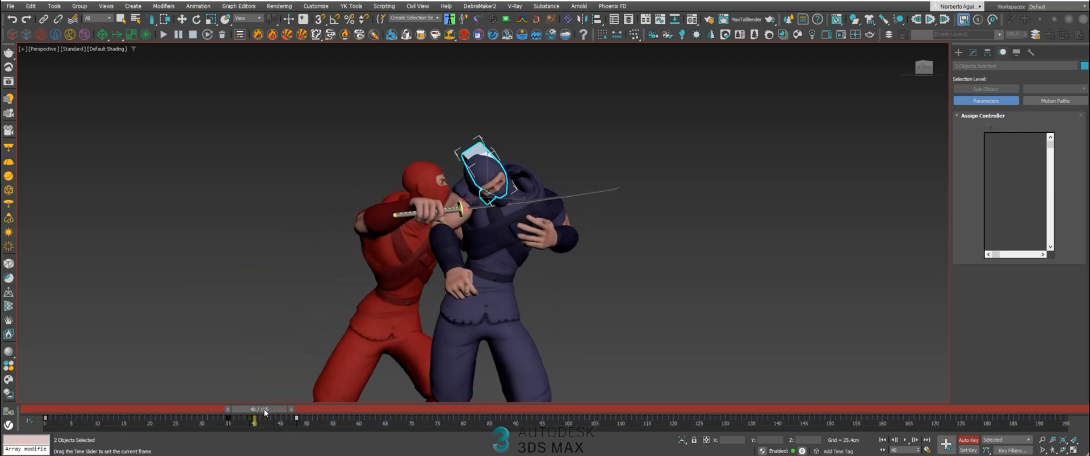
Step: Shift the head's landing keys to a later frame and check it resting at frame 60
{"action": "left_click_drag", "start_coordinate": [254, 416], "coordinate": [324, 415]}
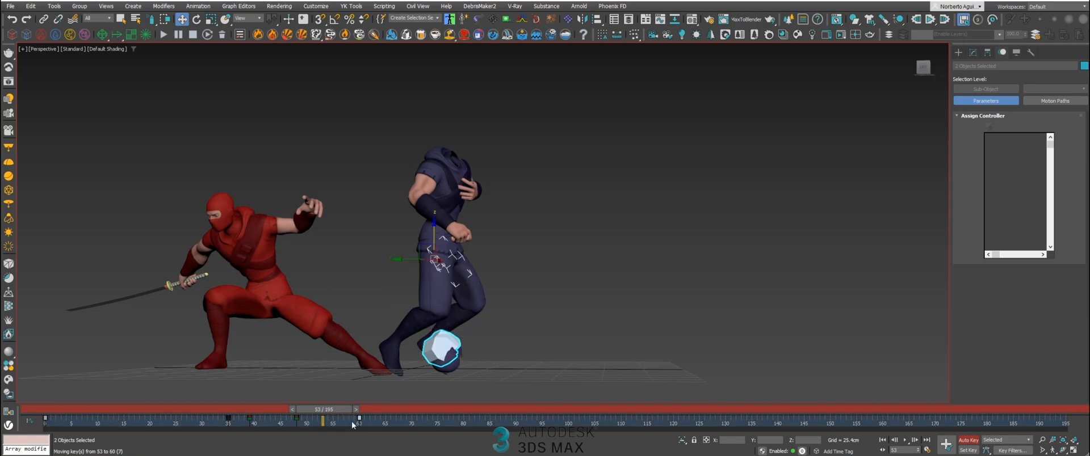
{"action": "left_click_drag", "start_coordinate": [332, 416], "coordinate": [391, 417]}
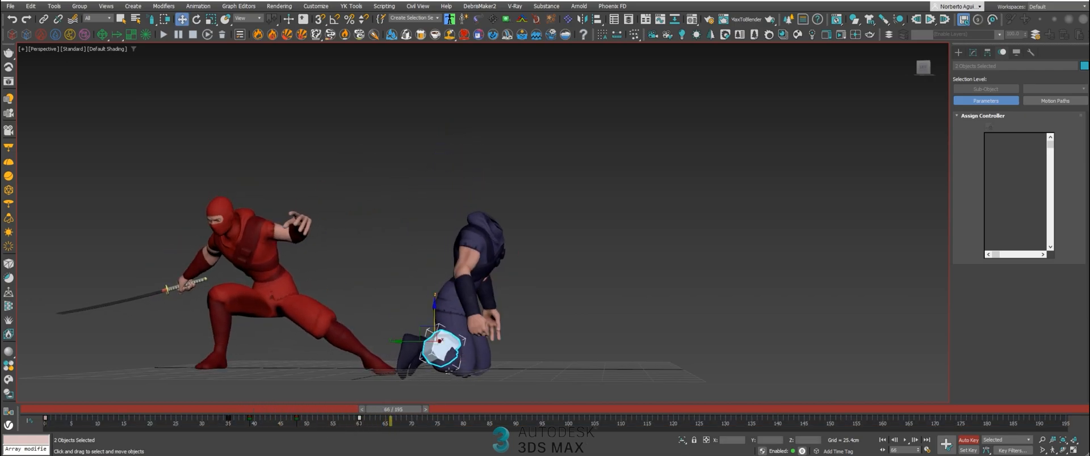
{"action": "left_click", "coordinate": [211, 18]}
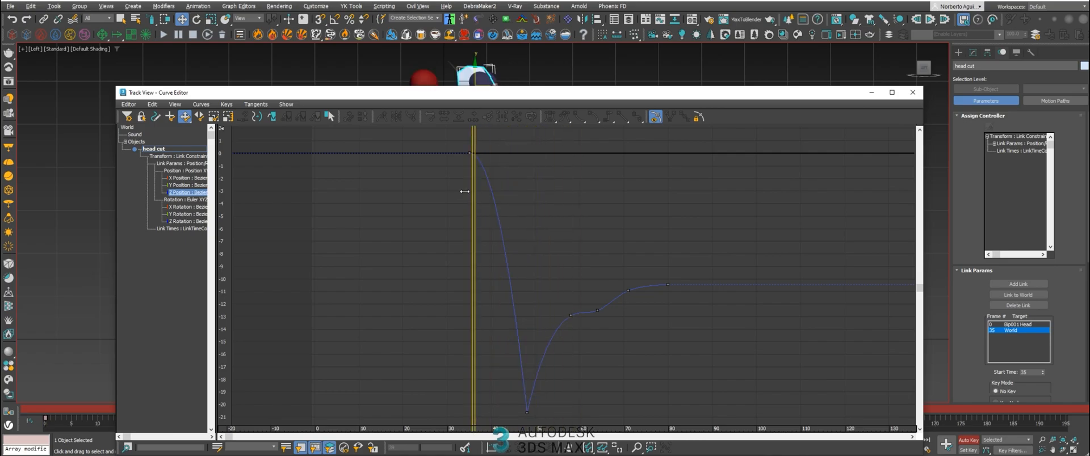
Step: Switch the head's link to World at frame 35 and place it on the floor beside the knees
{"action": "left_click_drag", "start_coordinate": [472, 227], "coordinate": [517, 227]}
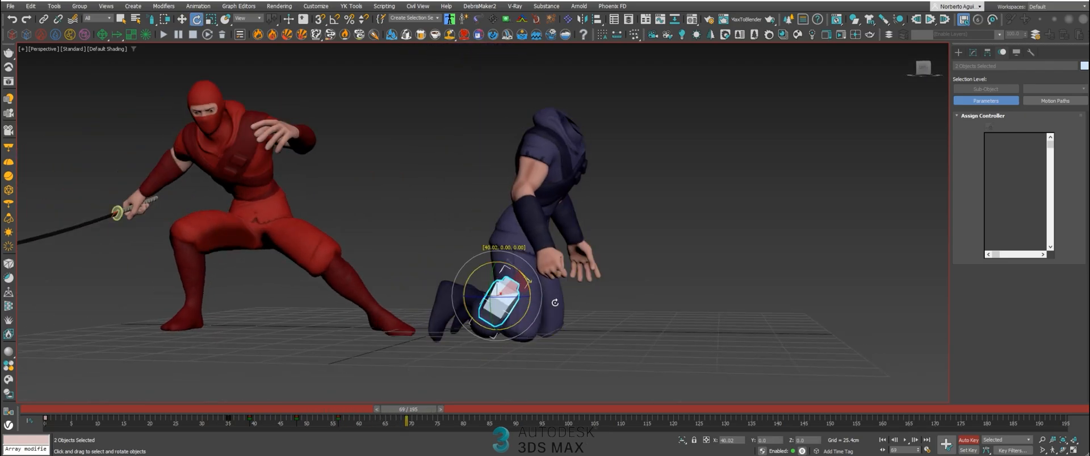
{"action": "left_click", "coordinate": [179, 24]}
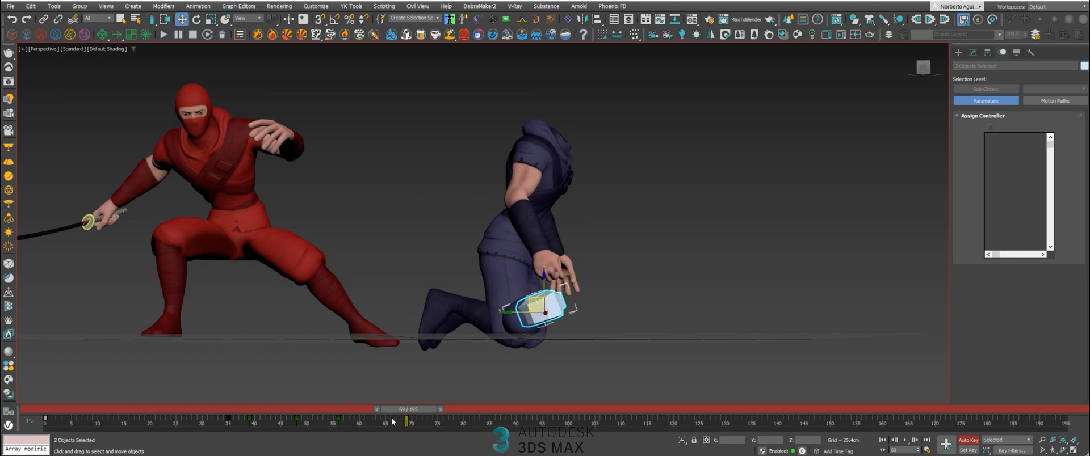
{"action": "left_click_drag", "start_coordinate": [392, 409], "coordinate": [351, 409]}
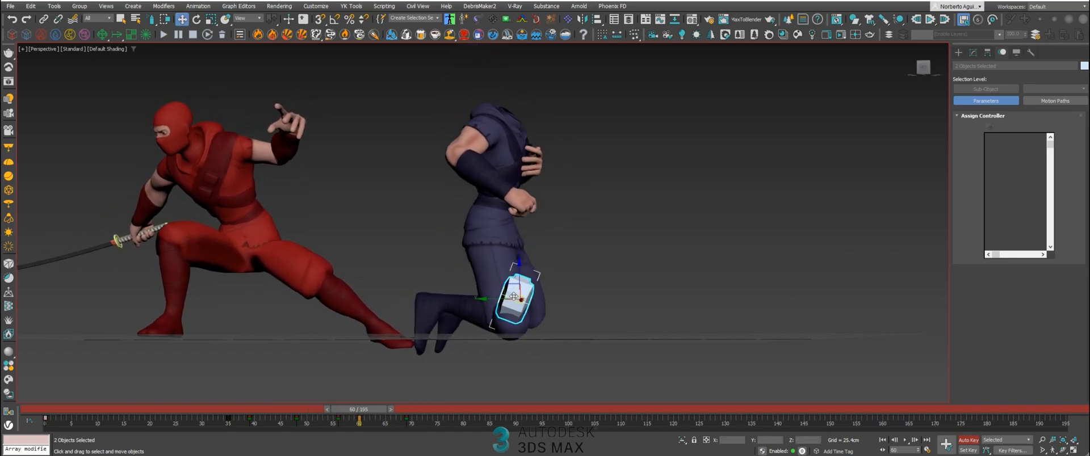
Step: Play back the fight to review the head tumbling onto the floor by the kneeling ninja
{"action": "left_click_drag", "start_coordinate": [357, 409], "coordinate": [402, 409]}
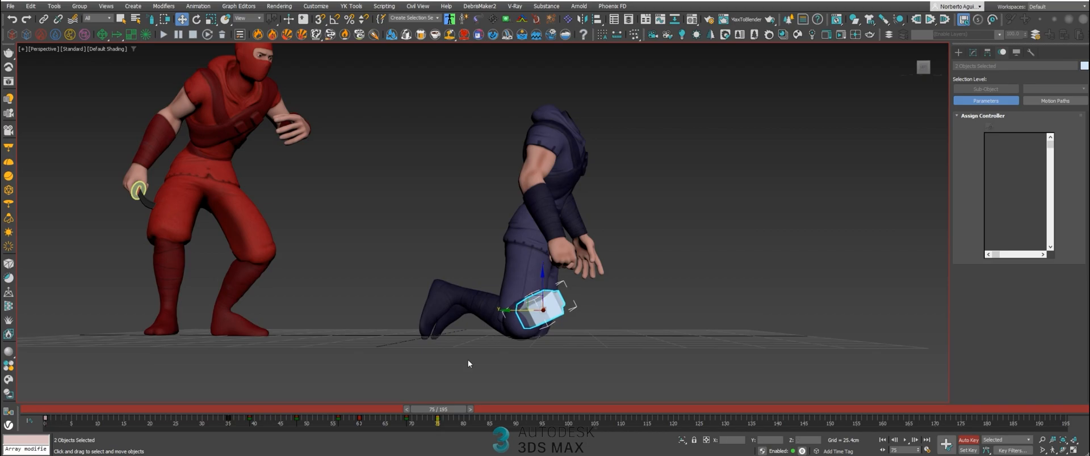
{"action": "left_click_drag", "start_coordinate": [436, 416], "coordinate": [451, 421]}
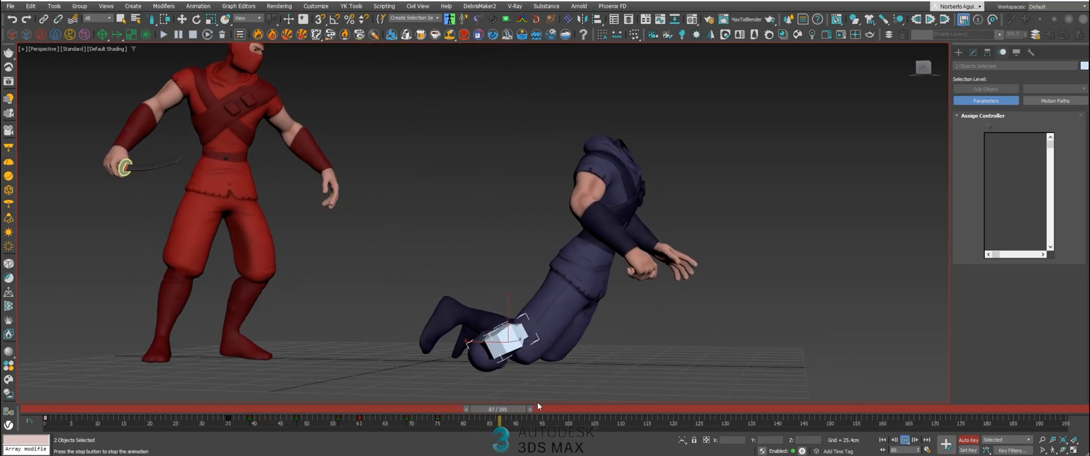
{"action": "left_click_drag", "start_coordinate": [498, 409], "coordinate": [347, 409]}
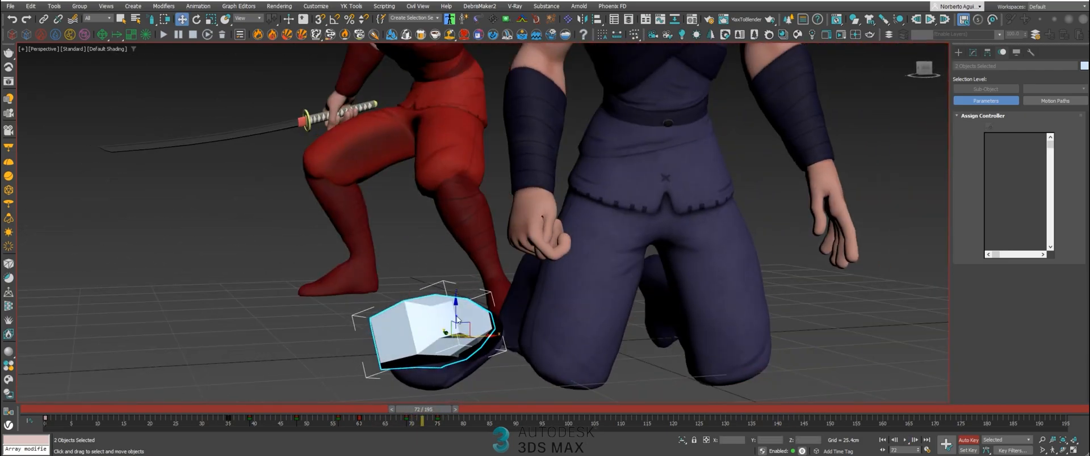
{"action": "right_click", "coordinate": [452, 319]}
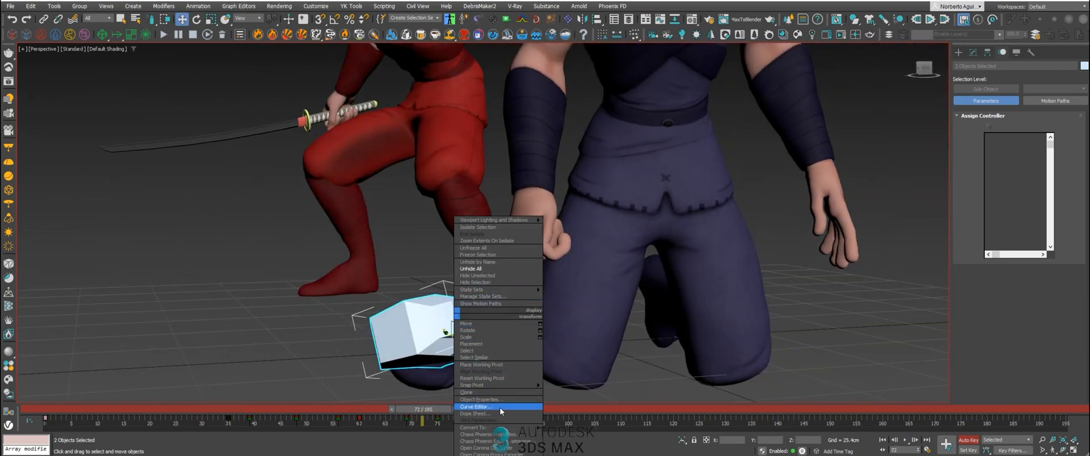
{"action": "left_click", "coordinate": [480, 400]}
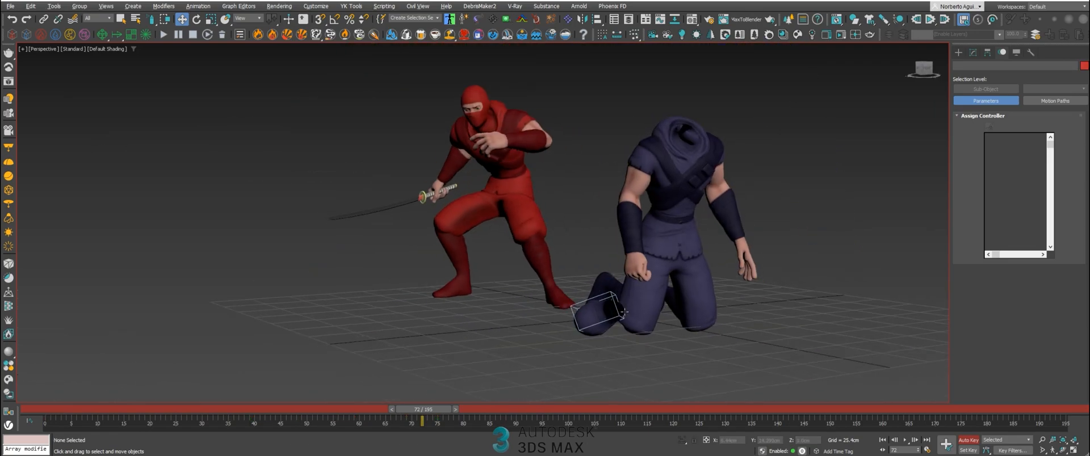
{"action": "left_click_drag", "start_coordinate": [422, 416], "coordinate": [363, 415]}
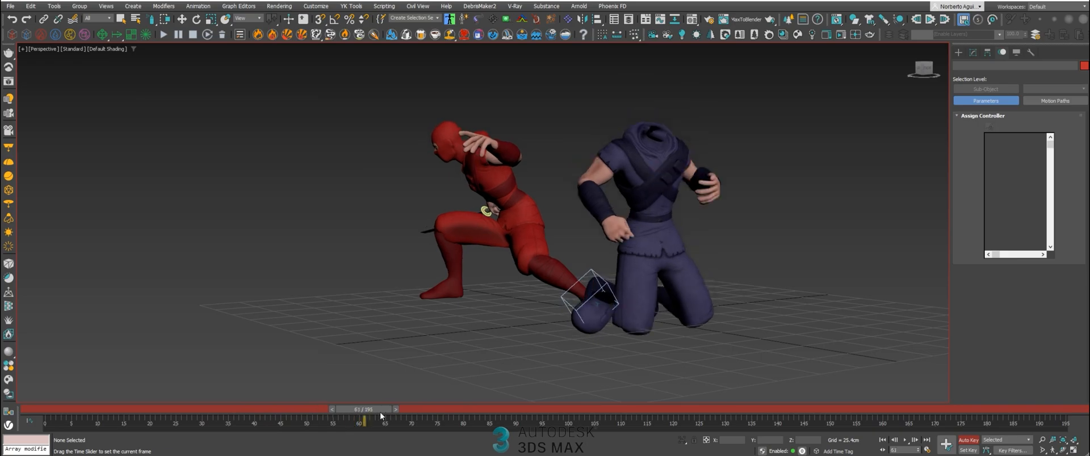
{"action": "left_click_drag", "start_coordinate": [362, 422], "coordinate": [175, 422]}
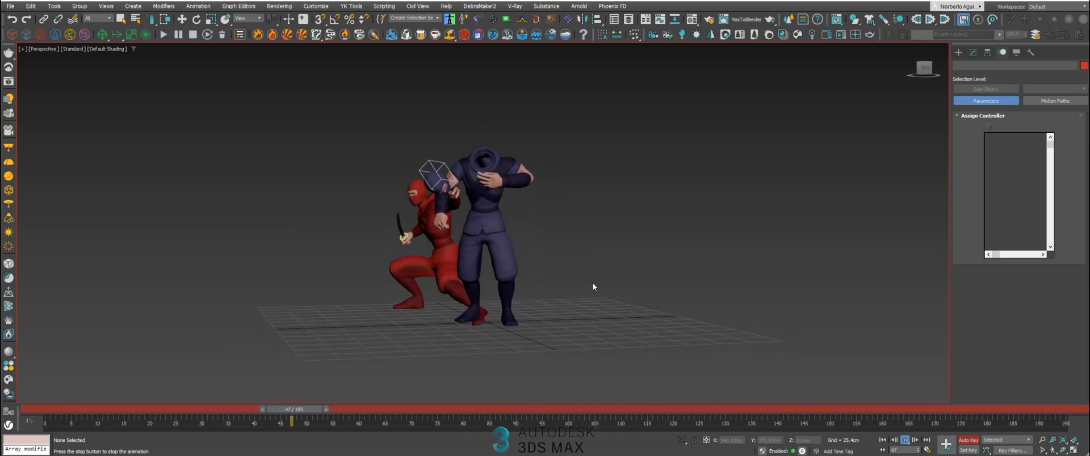
{"action": "left_click_drag", "start_coordinate": [281, 409], "coordinate": [253, 408]}
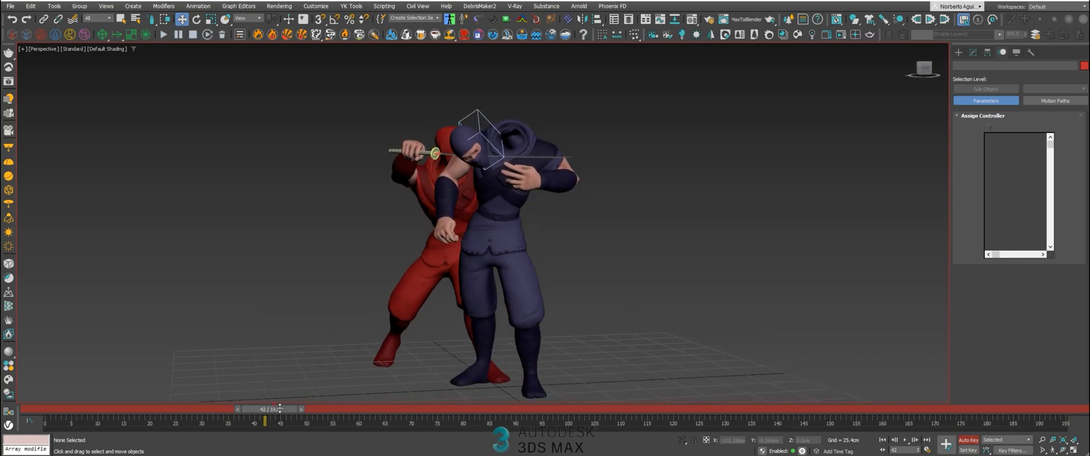
{"action": "left_click_drag", "start_coordinate": [266, 409], "coordinate": [46, 409]}
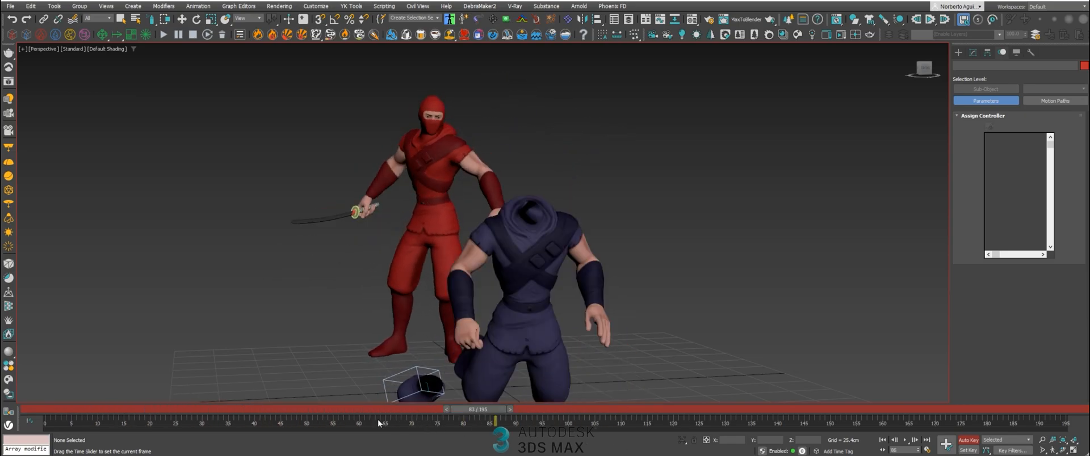
{"action": "left_click_drag", "start_coordinate": [490, 423], "coordinate": [361, 423]}
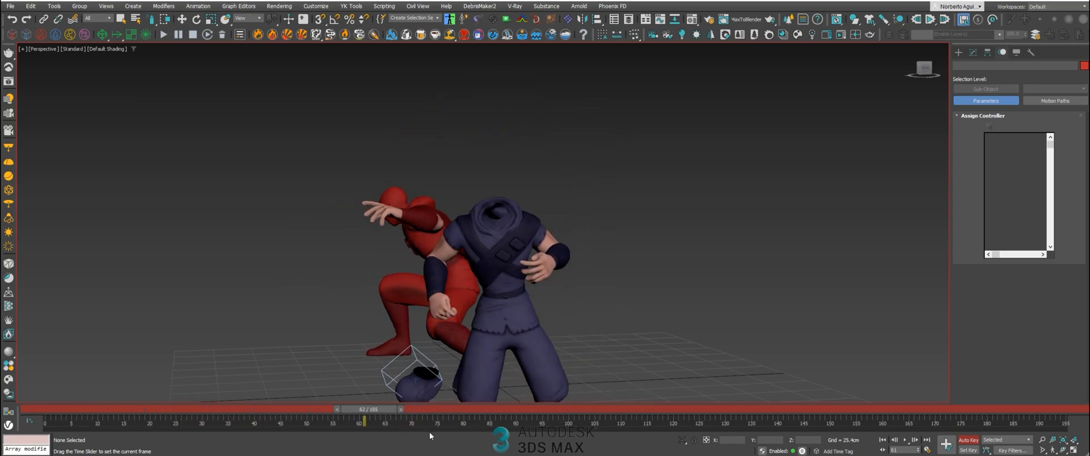
{"action": "left_click_drag", "start_coordinate": [363, 421], "coordinate": [306, 421]}
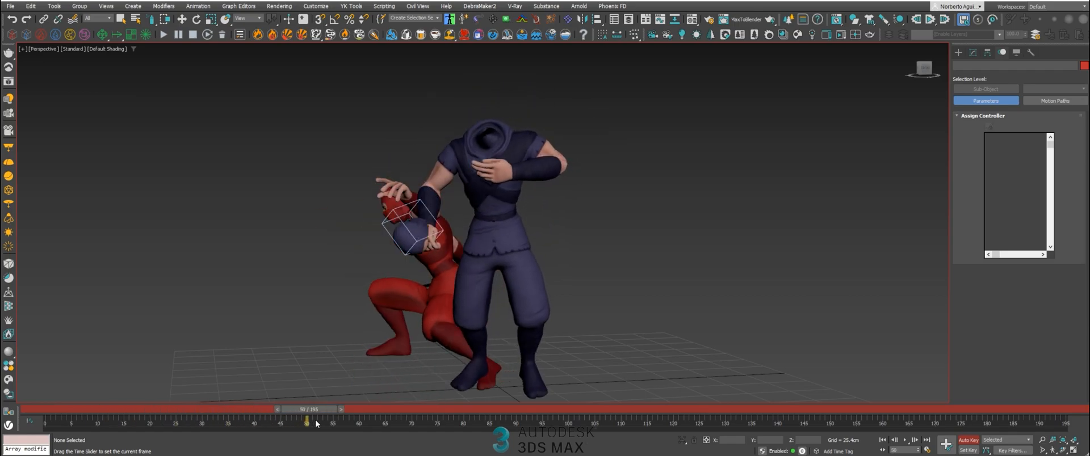
{"action": "left_click_drag", "start_coordinate": [306, 408], "coordinate": [280, 409]}
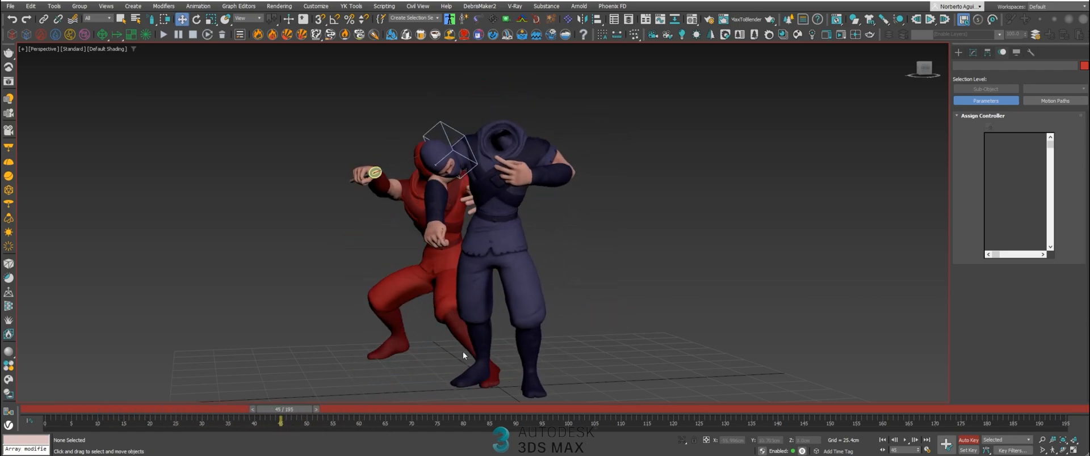
{"action": "left_click_drag", "start_coordinate": [281, 409], "coordinate": [376, 422]}
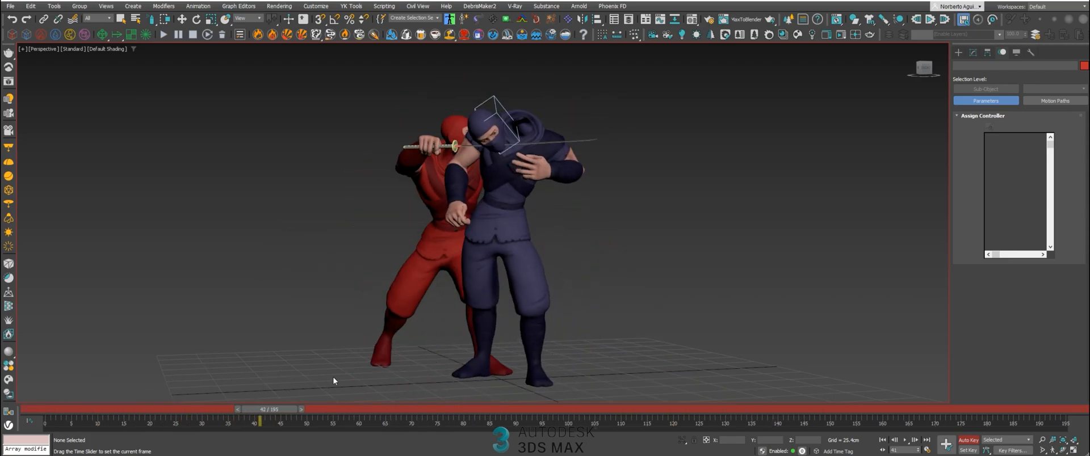
{"action": "left_click_drag", "start_coordinate": [257, 409], "coordinate": [501, 409]}
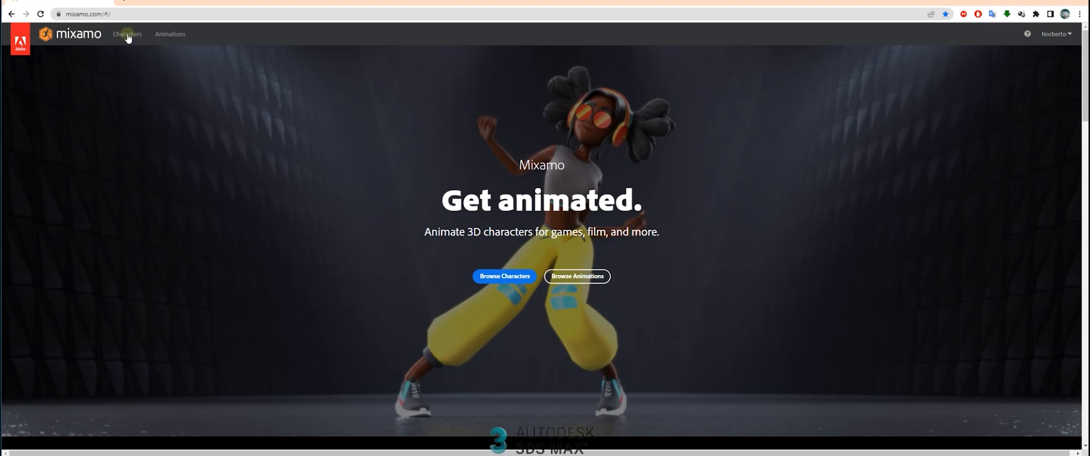
Step: Browse Mixamo characters and select the Mannequin
{"action": "left_click", "coordinate": [128, 34]}
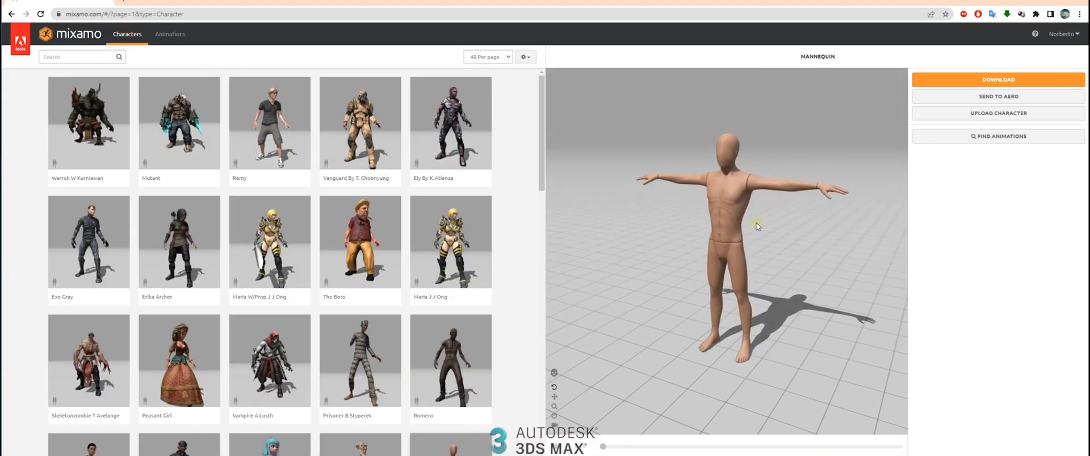
{"action": "scroll", "scroll_direction": "down", "scroll_amount": 3}
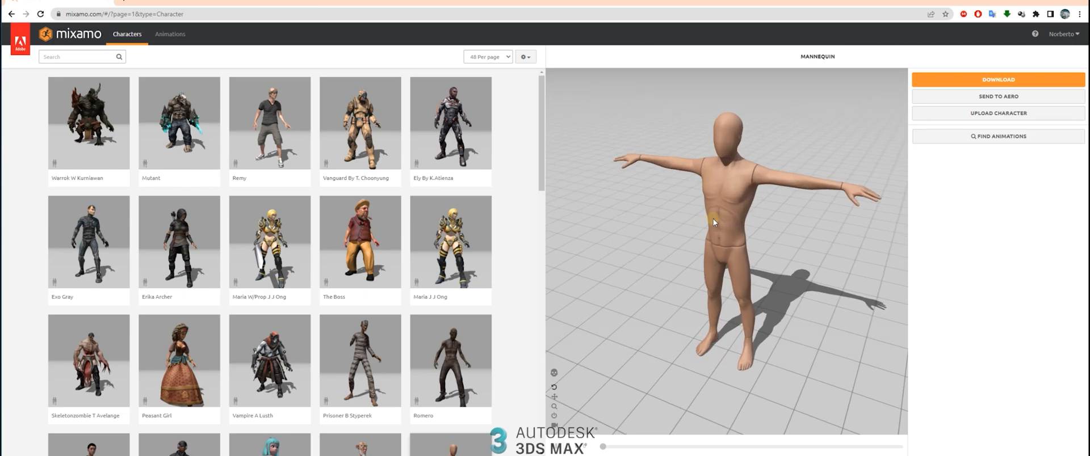
{"action": "left_click", "coordinate": [269, 127]}
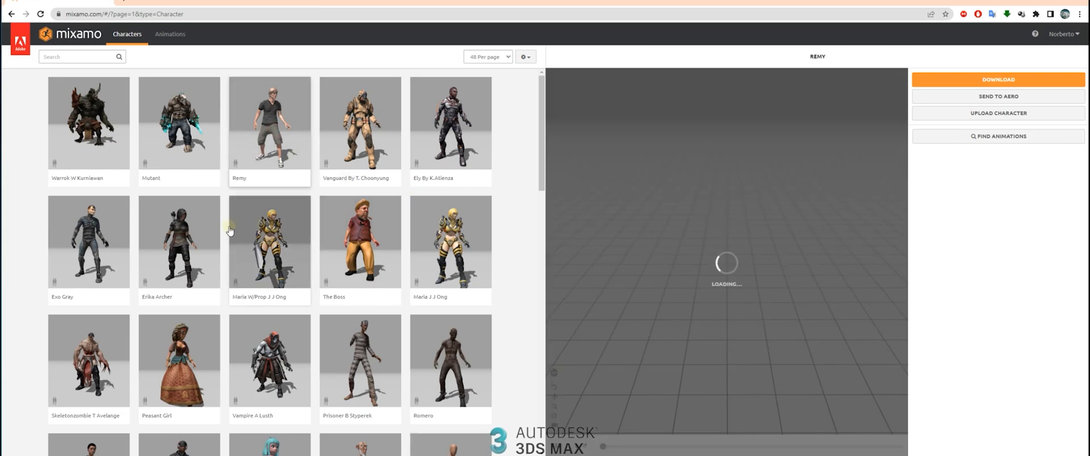
{"action": "scroll", "scroll_direction": "down", "scroll_amount": 3}
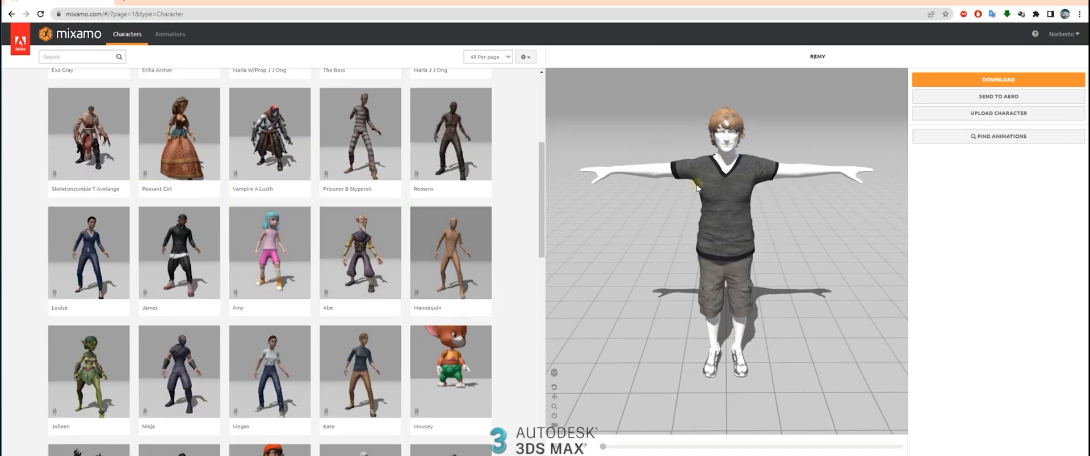
{"action": "left_click", "coordinate": [449, 253]}
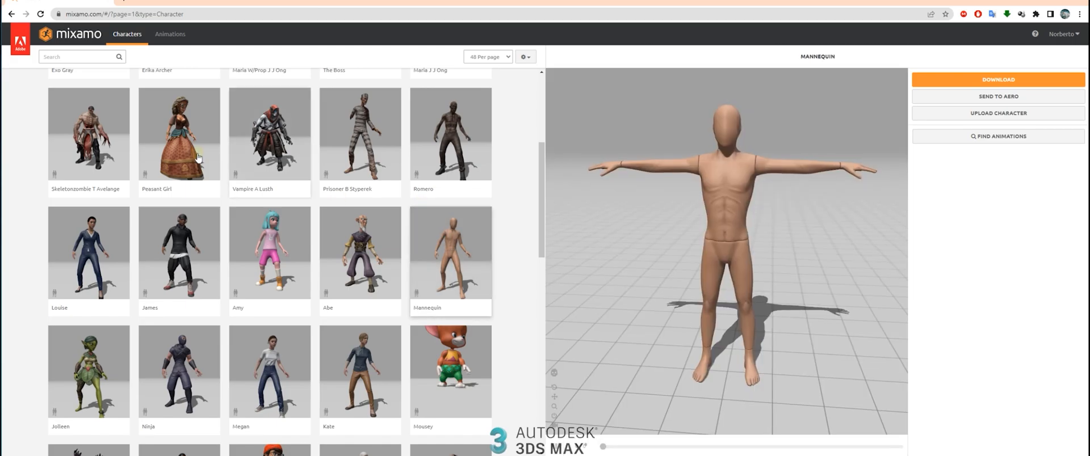
{"action": "left_click", "coordinate": [170, 34]}
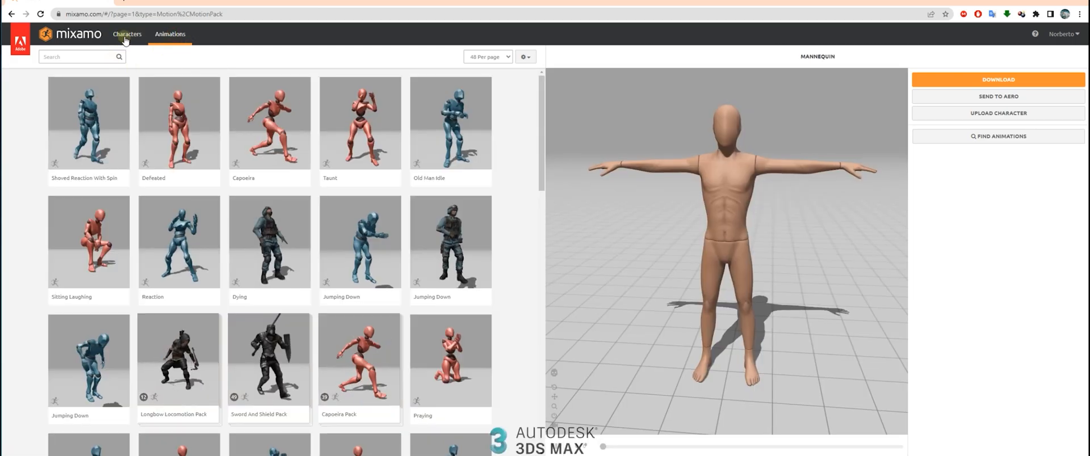
{"action": "left_click", "coordinate": [127, 33]}
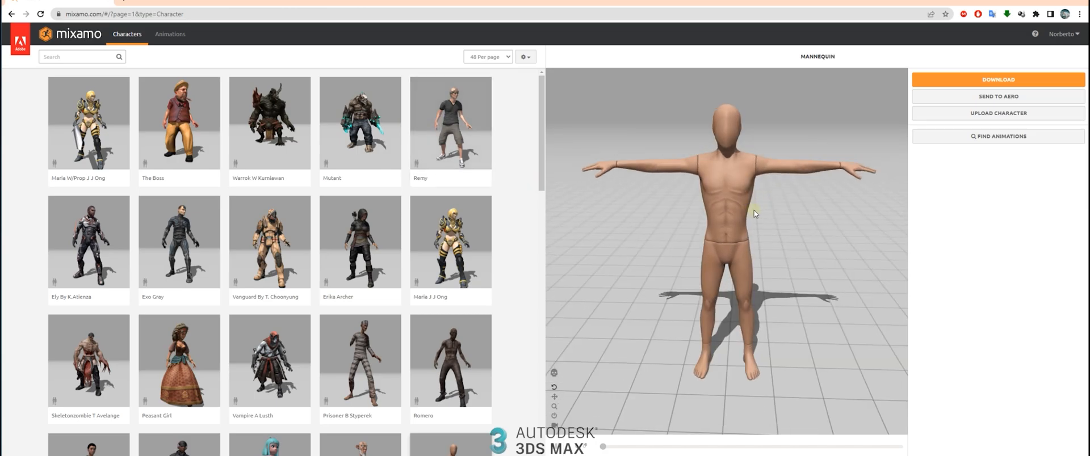
Step: Download the Mannequin as FBX Binary in T-pose
{"action": "left_click", "coordinate": [998, 80]}
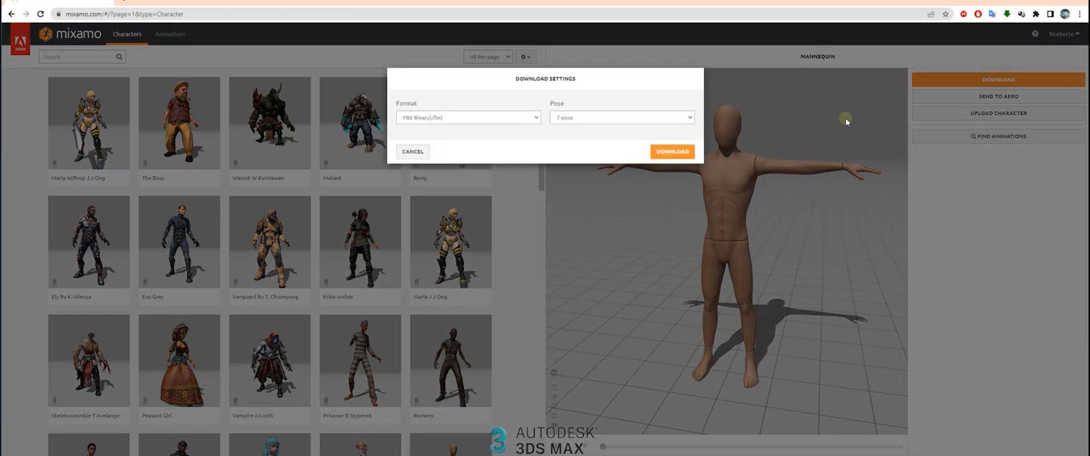
{"action": "left_click", "coordinate": [672, 151]}
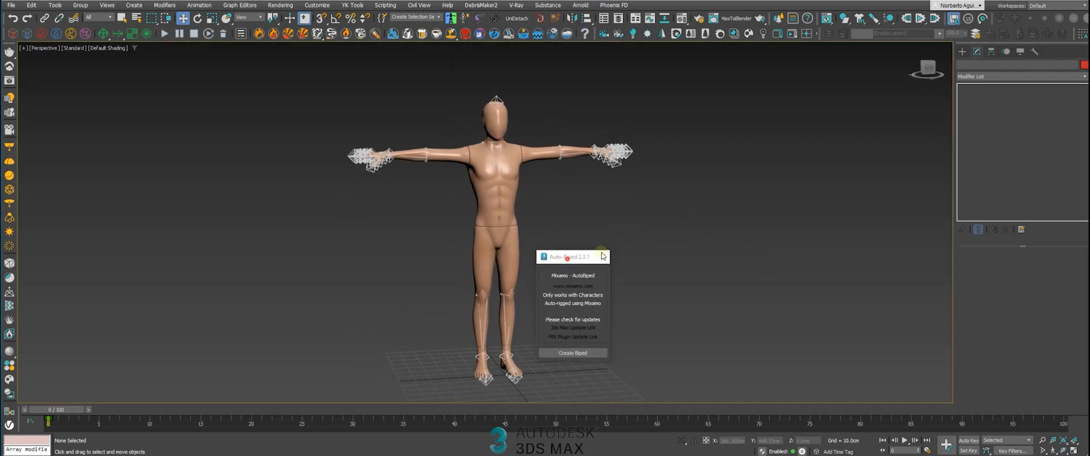
Step: Move the Auto-Biped window right of the viewport and hide the mannequin's Mixamo bones
{"action": "left_click_drag", "start_coordinate": [570, 257], "coordinate": [763, 186]}
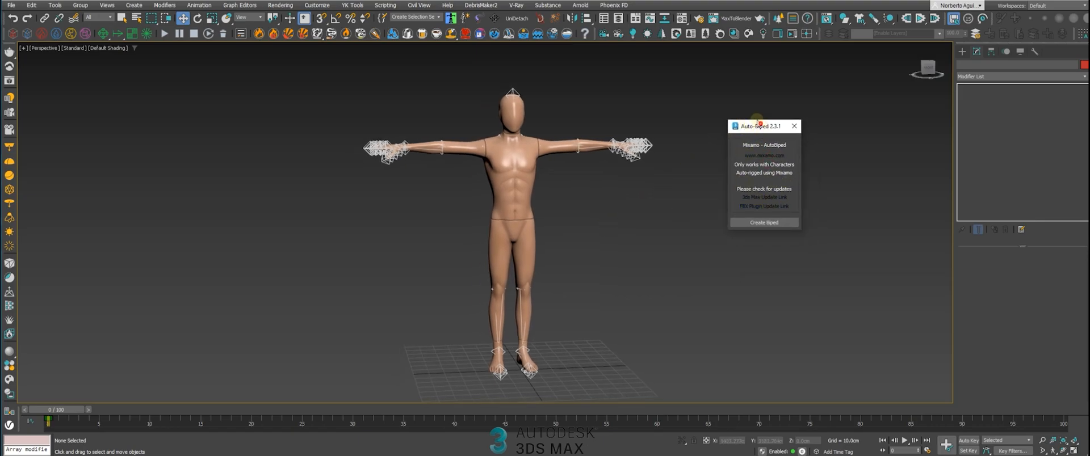
{"action": "left_click_drag", "start_coordinate": [757, 126], "coordinate": [750, 103]}
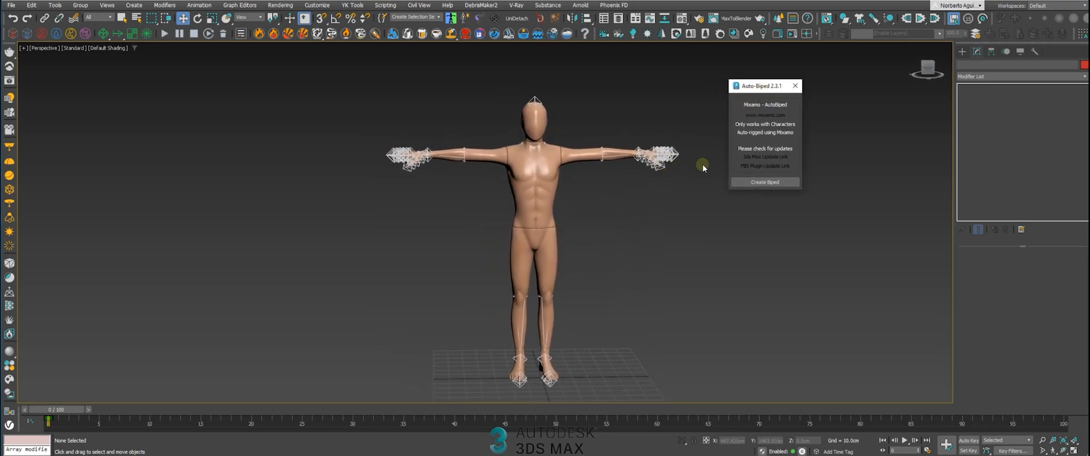
{"action": "mouse_move", "coordinate": [658, 192]}
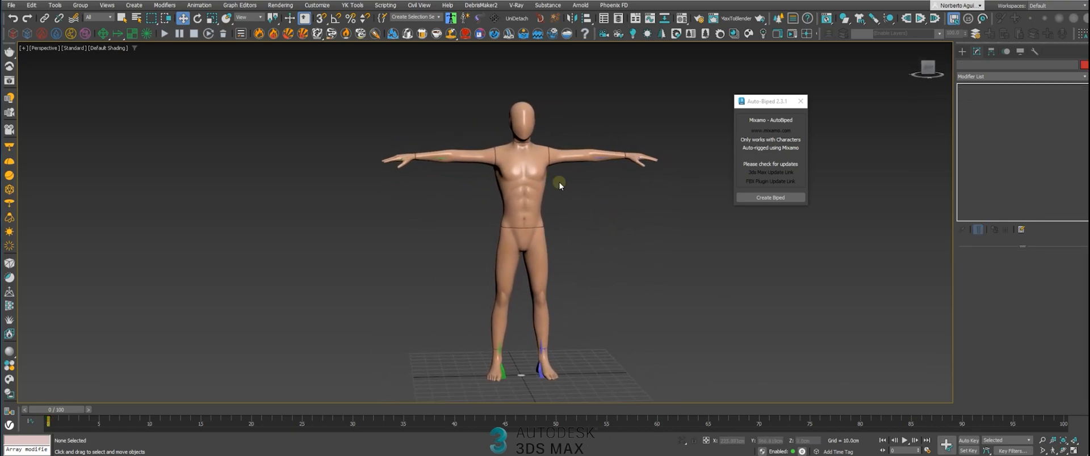
{"action": "left_click", "coordinate": [529, 175]}
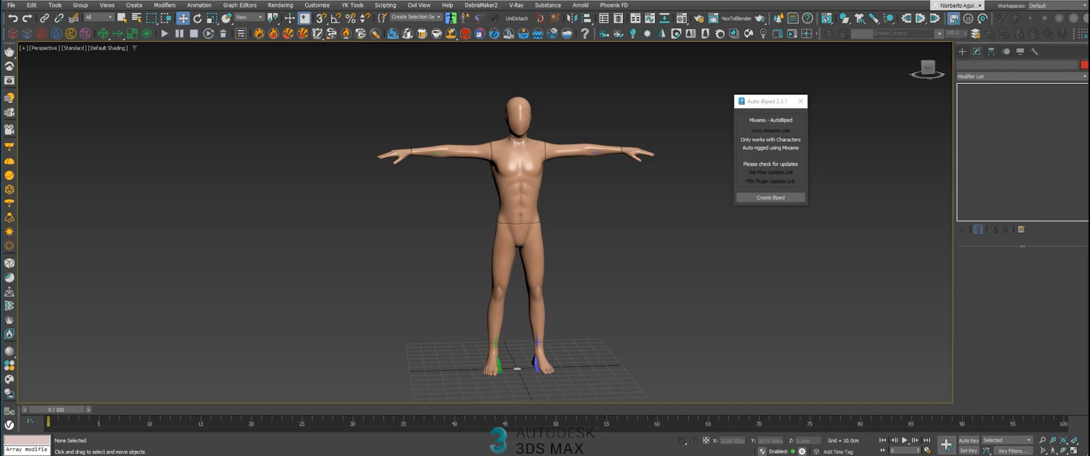
{"action": "mouse_move", "coordinate": [876, 132]}
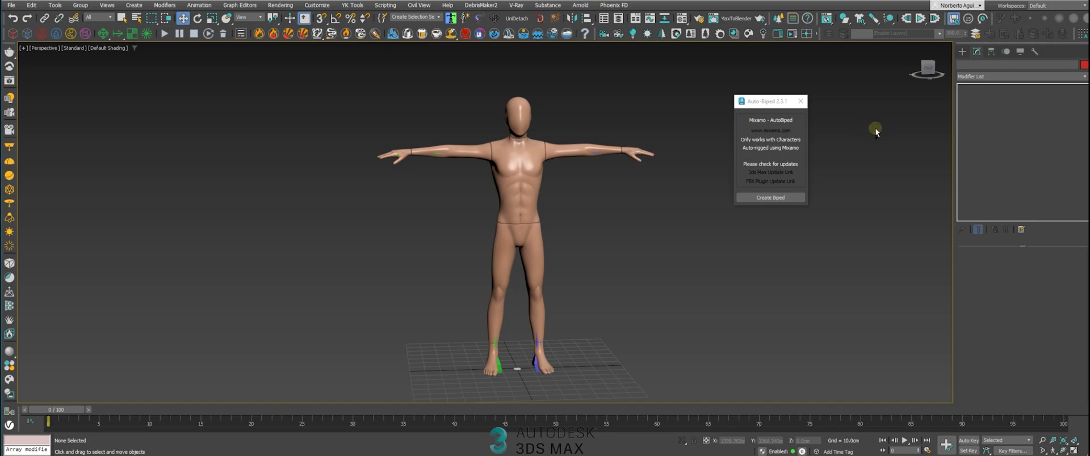
Step: Export the scene to the Mixamo to biped folder as biped.fbx
{"action": "left_click", "coordinate": [8, 3]}
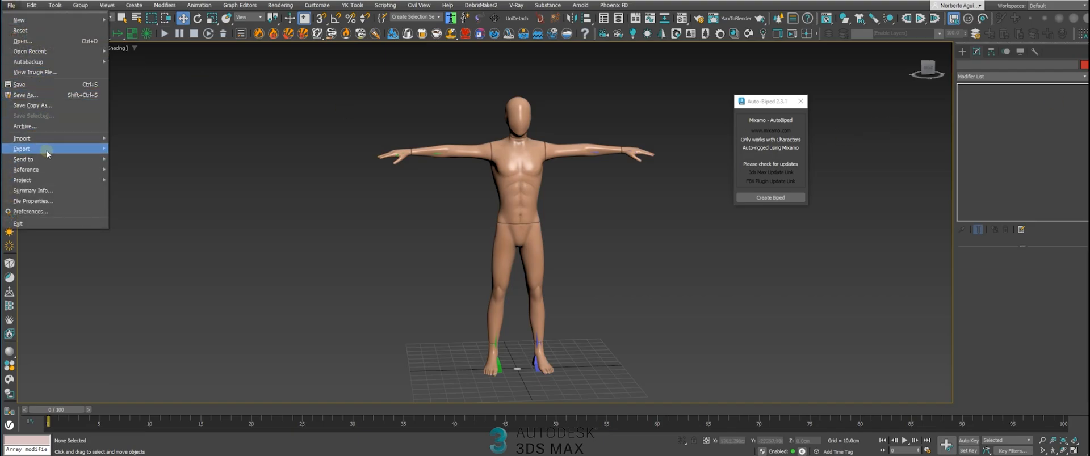
{"action": "left_click", "coordinate": [22, 149]}
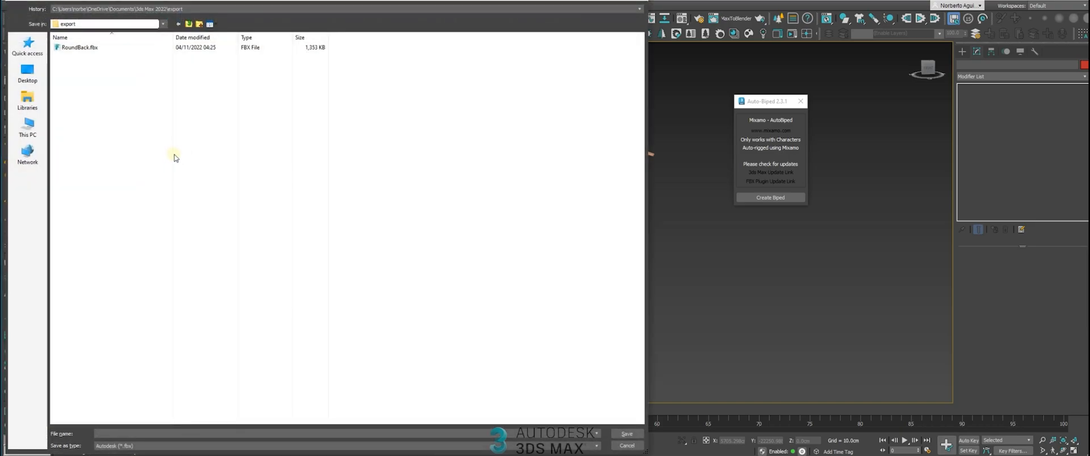
{"action": "left_click", "coordinate": [164, 23]}
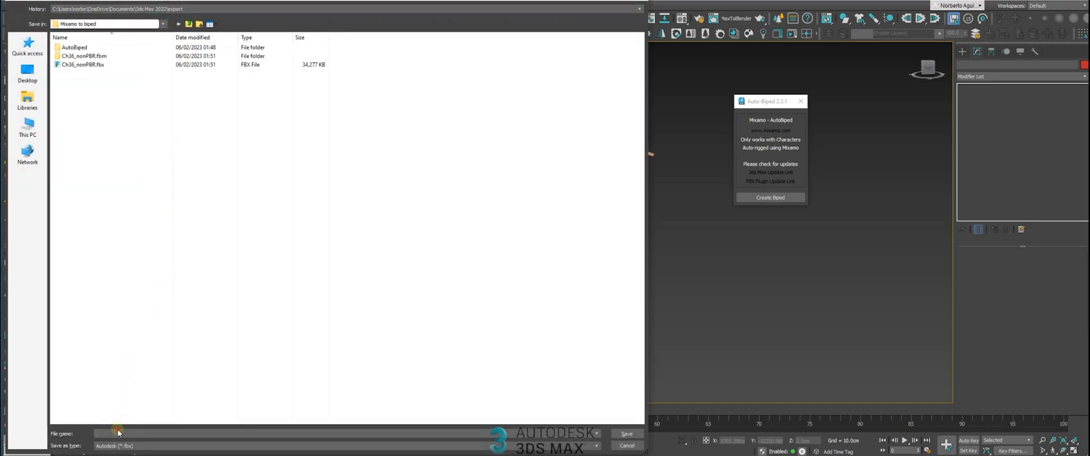
{"action": "type", "text": "bip"}
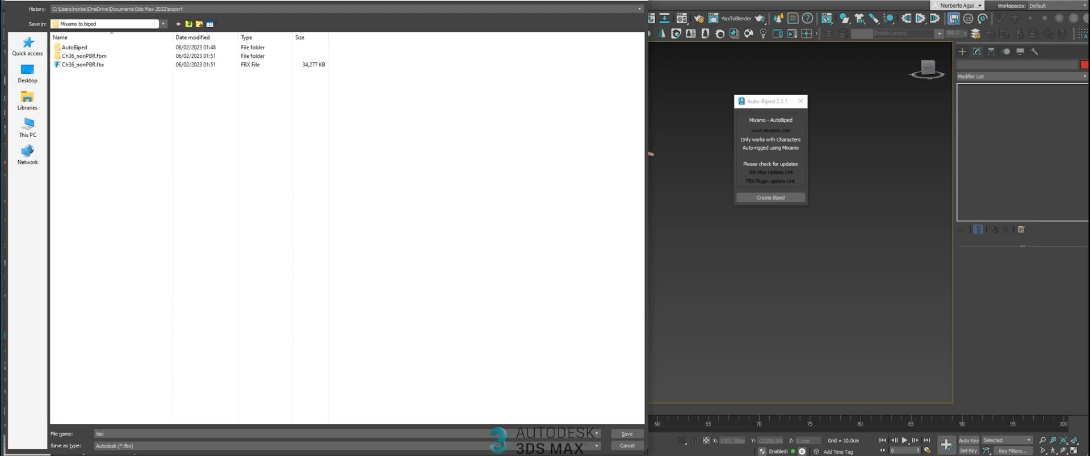
{"action": "left_click", "coordinate": [626, 433]}
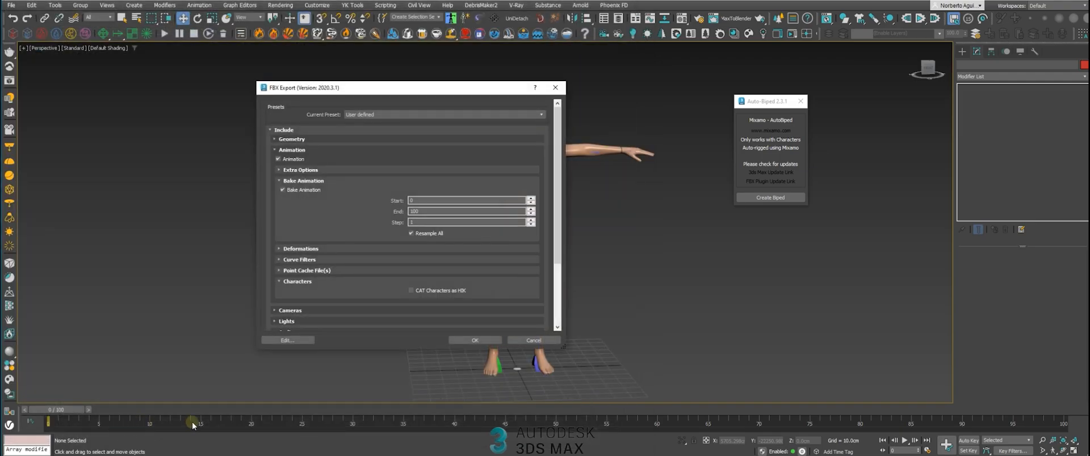
Step: Choose the FBX export preset and confirm the export settings
{"action": "left_click", "coordinate": [444, 113]}
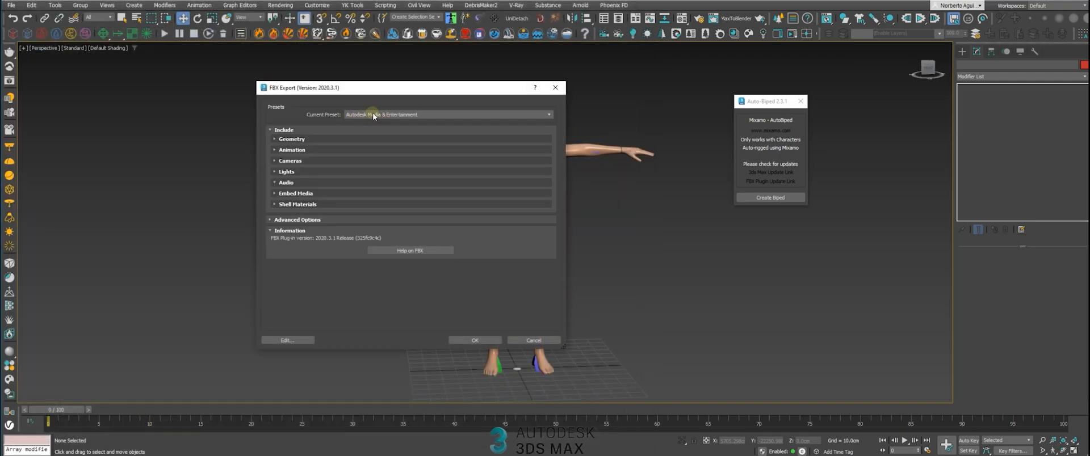
{"action": "left_click", "coordinate": [475, 340]}
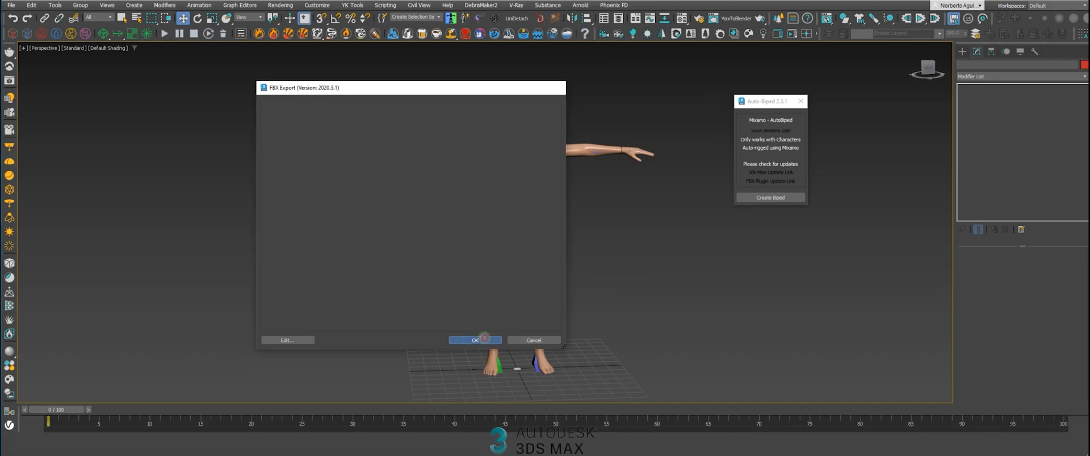
{"action": "left_click", "coordinate": [483, 340]}
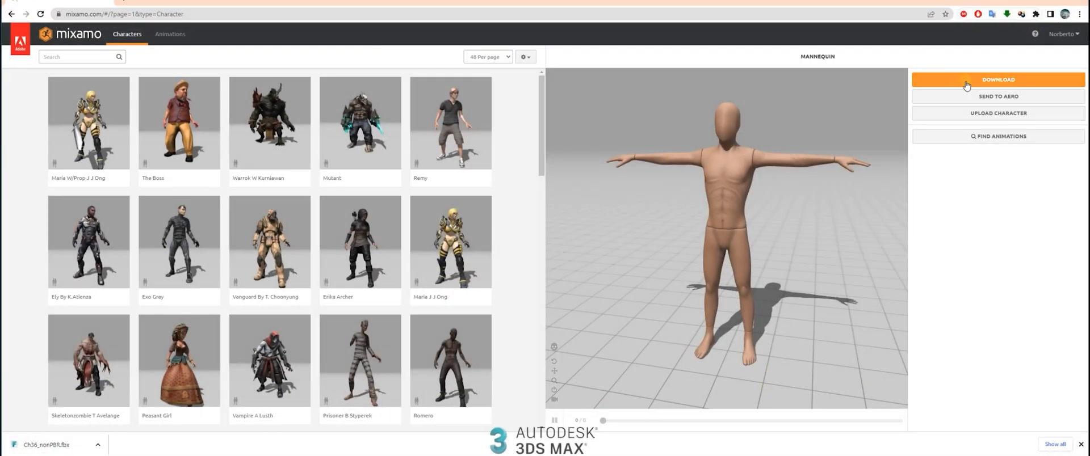
Step: Upload biped.fbx to Mixamo and accept the auto-rigged character
{"action": "left_click", "coordinate": [1000, 112]}
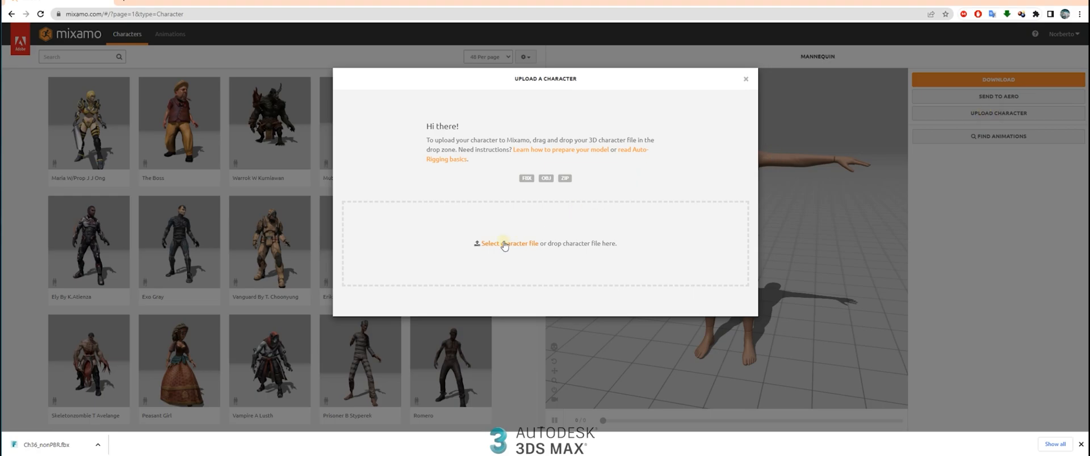
{"action": "left_click", "coordinate": [506, 243]}
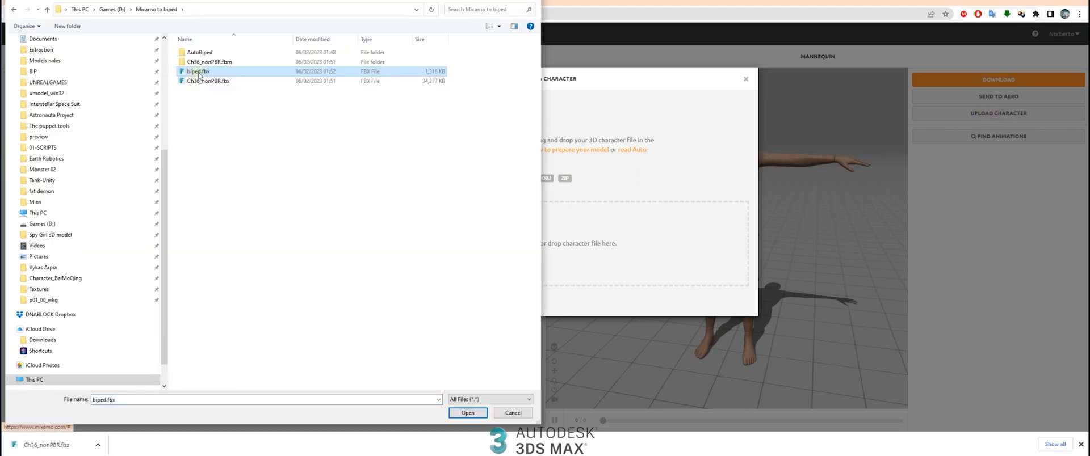
{"action": "left_click", "coordinate": [469, 412]}
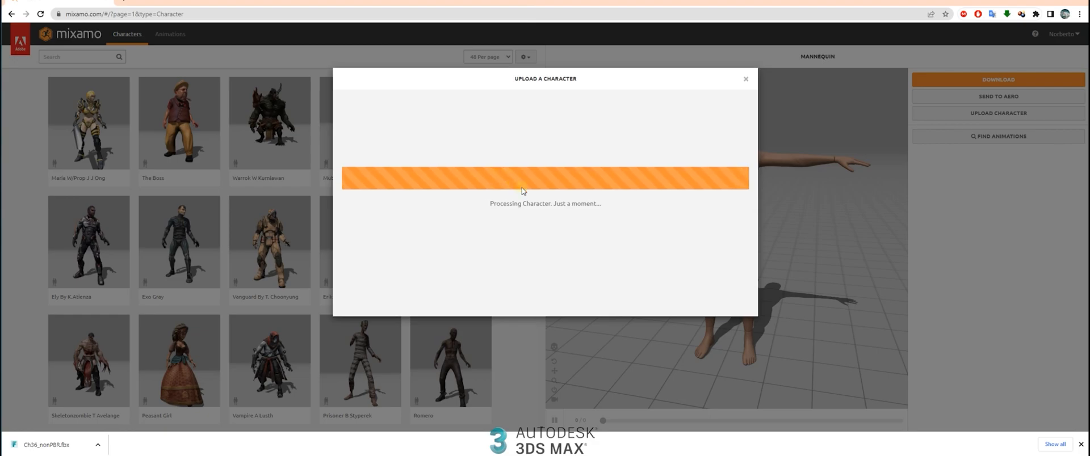
{"action": "mouse_move", "coordinate": [597, 195]}
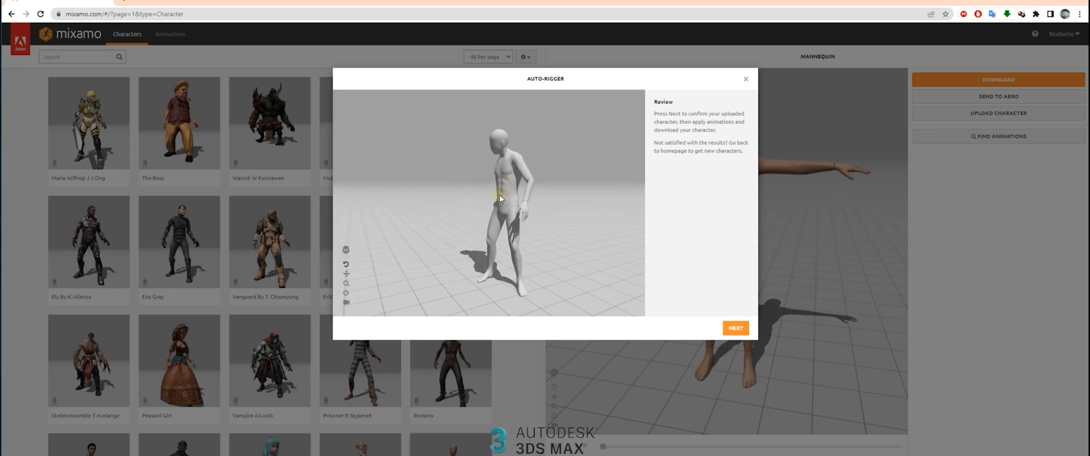
{"action": "left_click_drag", "start_coordinate": [500, 199], "coordinate": [495, 225]}
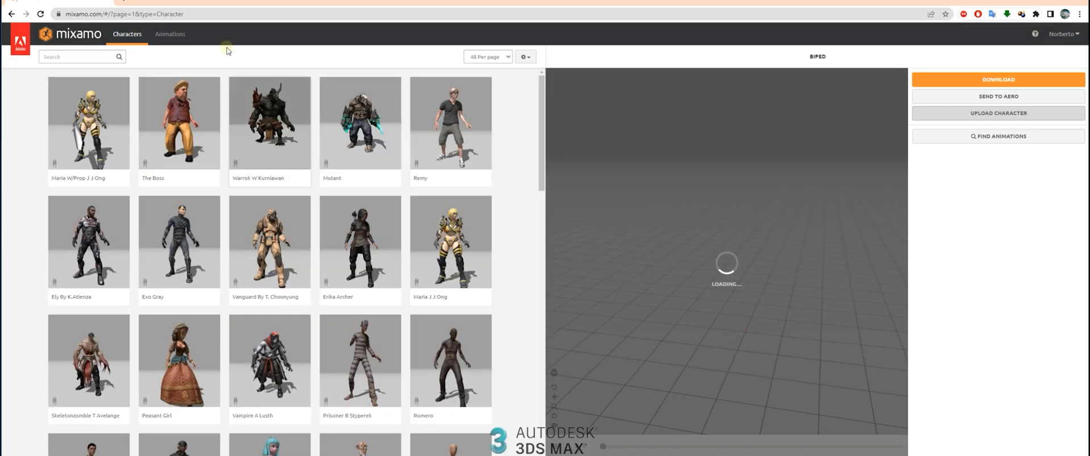
Step: Search animations for 'walk' and apply Sneak Walk to the biped with In Place enabled
{"action": "left_click", "coordinate": [171, 34]}
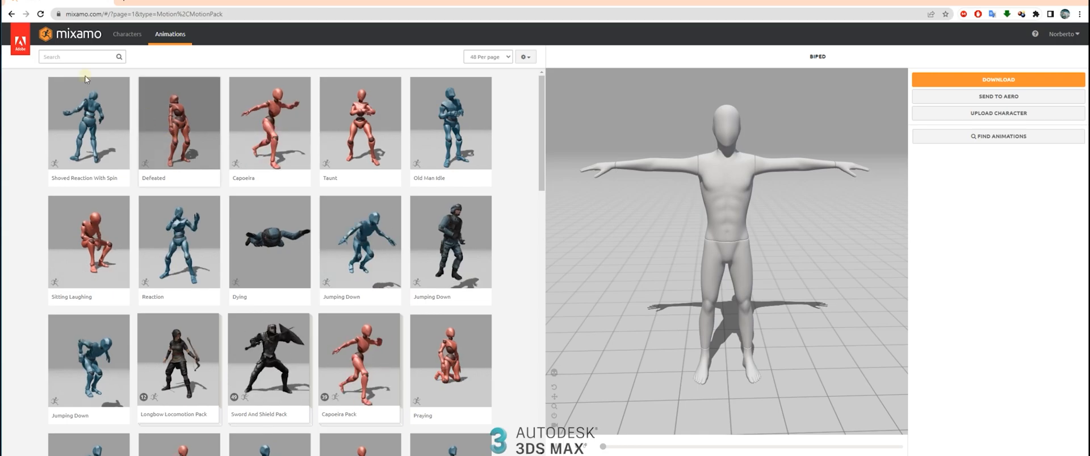
{"action": "type", "text": "walk"}
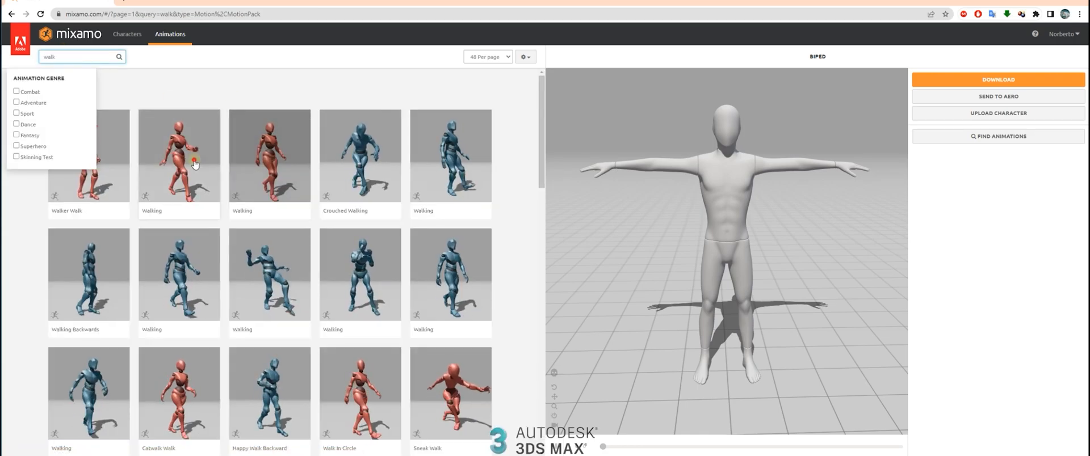
{"action": "left_click", "coordinate": [195, 160]}
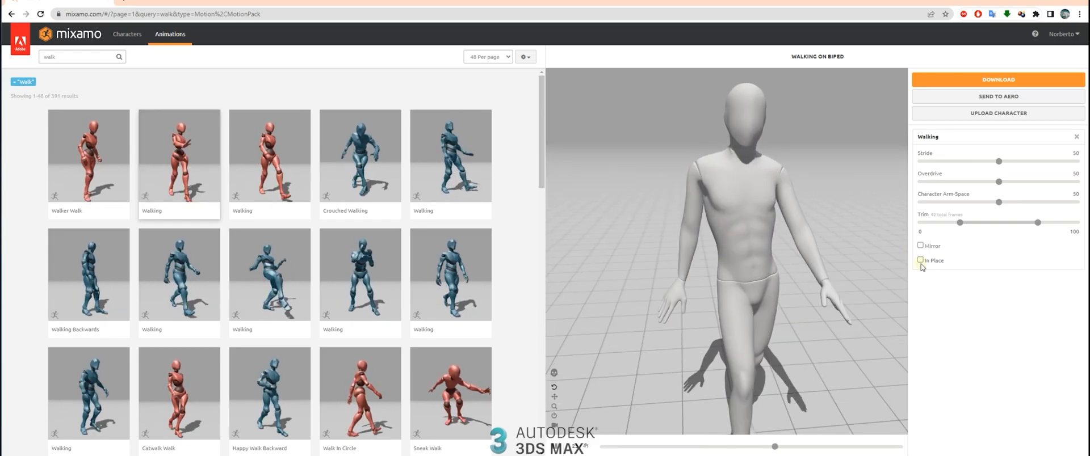
{"action": "left_click", "coordinate": [919, 260]}
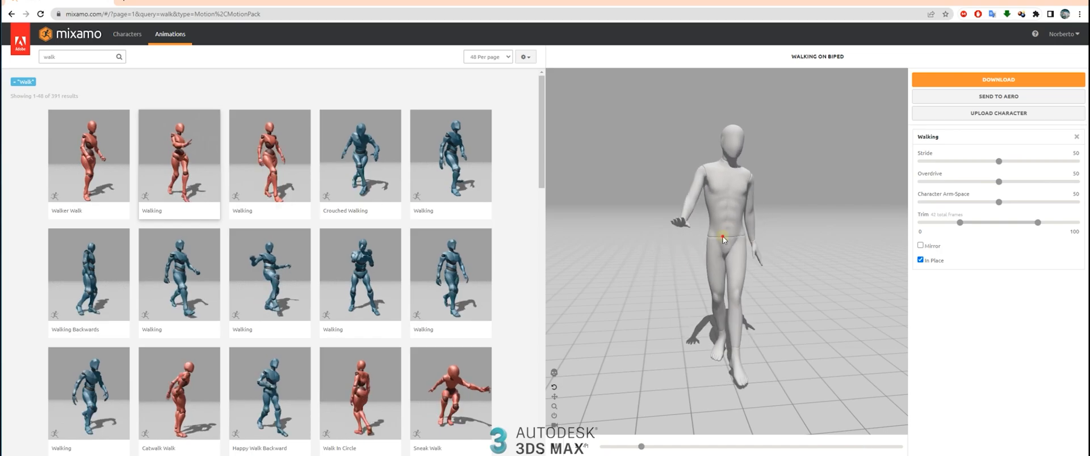
{"action": "left_click", "coordinate": [449, 397]}
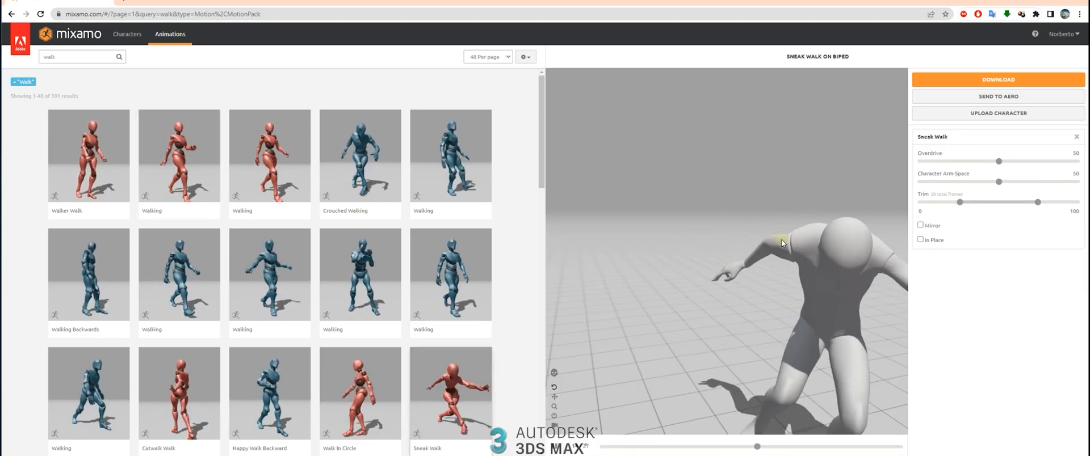
{"action": "left_click", "coordinate": [920, 240]}
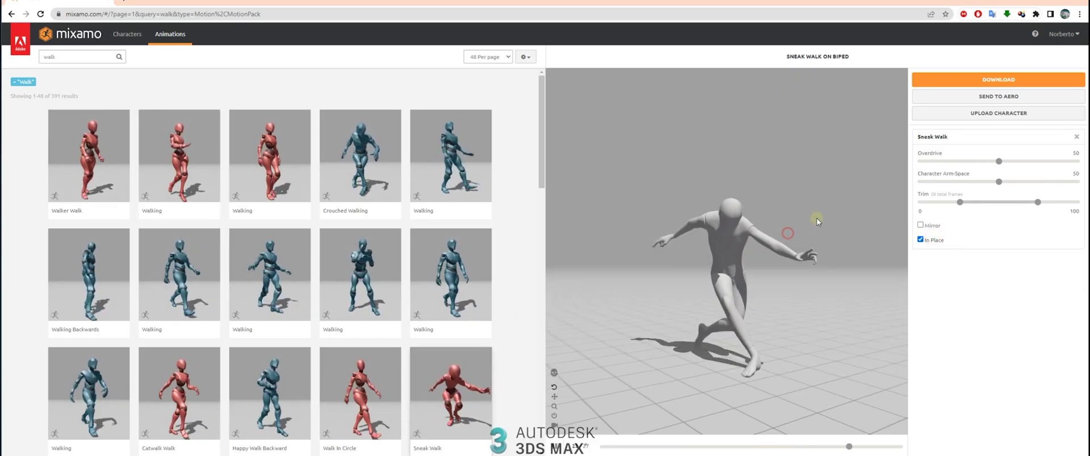
Step: Set the Character Arm-Space slider to 28
{"action": "left_click_drag", "start_coordinate": [999, 182], "coordinate": [1012, 181]}
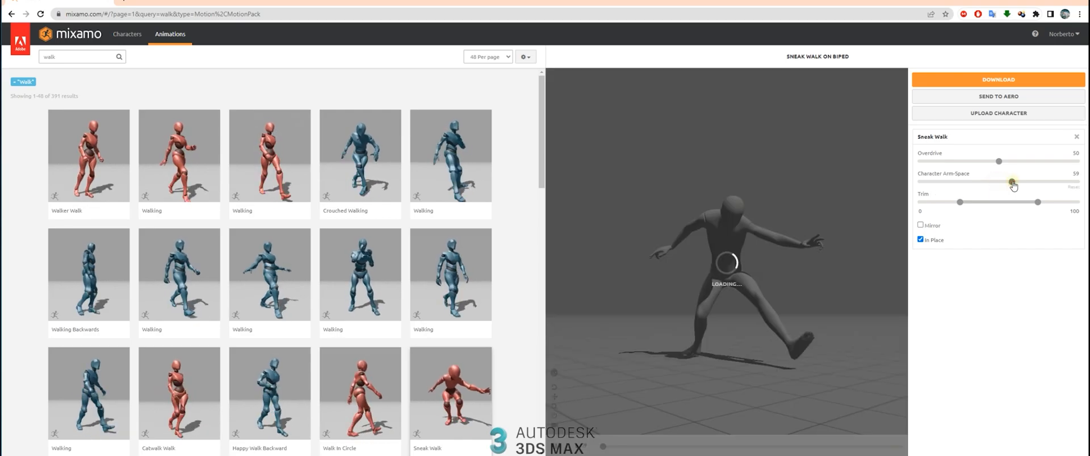
{"action": "left_click_drag", "start_coordinate": [1013, 182], "coordinate": [965, 182]}
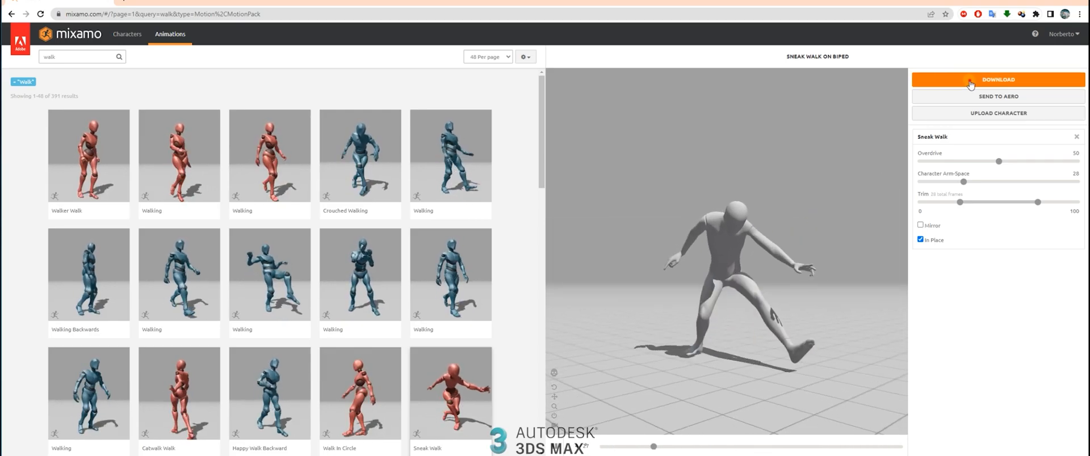
Step: Download Sneak Walk as FBX Binary without skin at 30 fps
{"action": "left_click", "coordinate": [999, 78]}
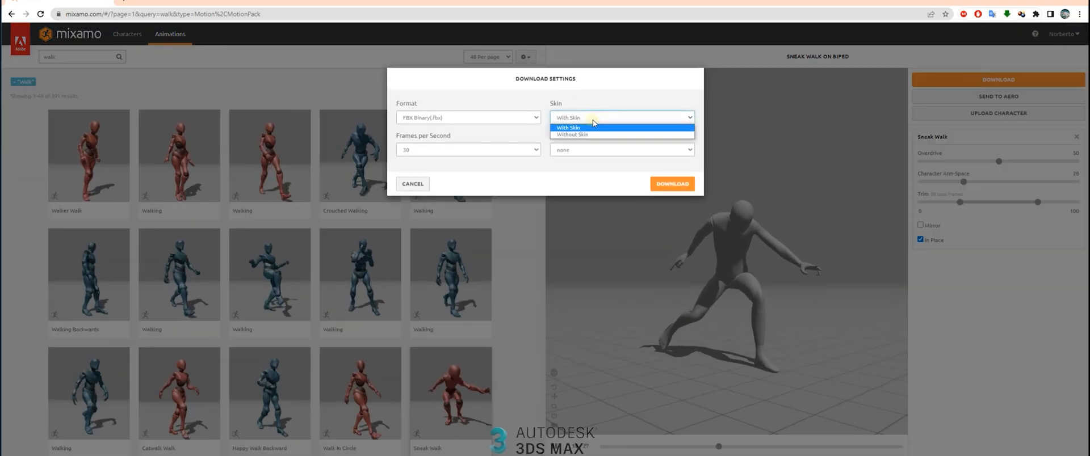
{"action": "left_click", "coordinate": [573, 134]}
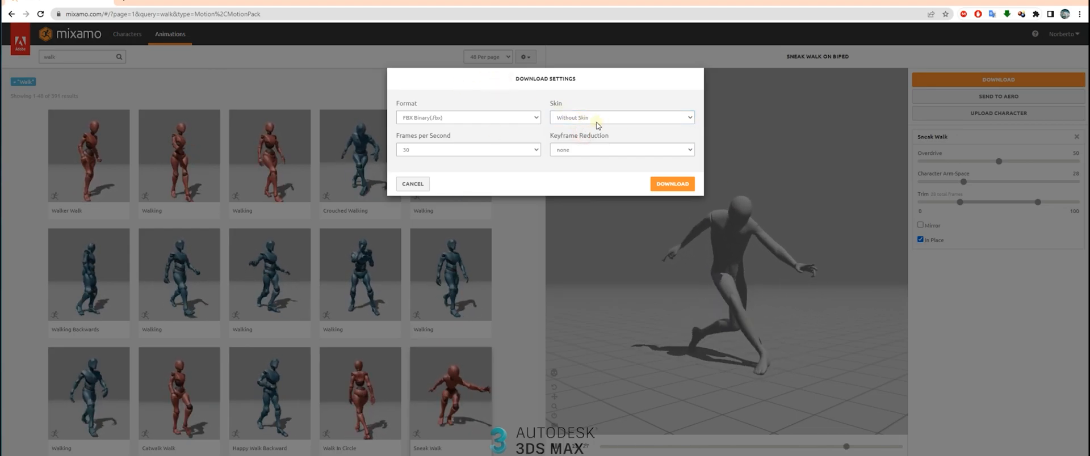
{"action": "left_click", "coordinate": [470, 149]}
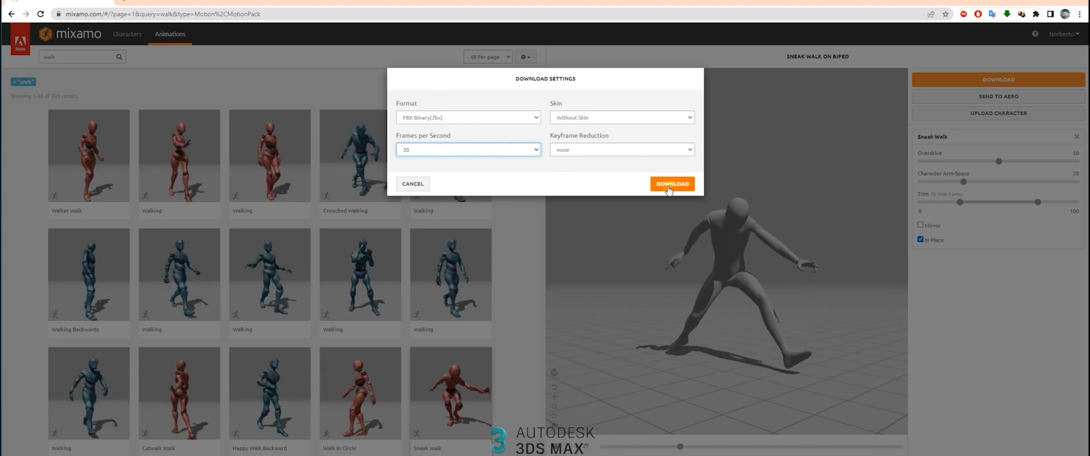
{"action": "left_click", "coordinate": [672, 184]}
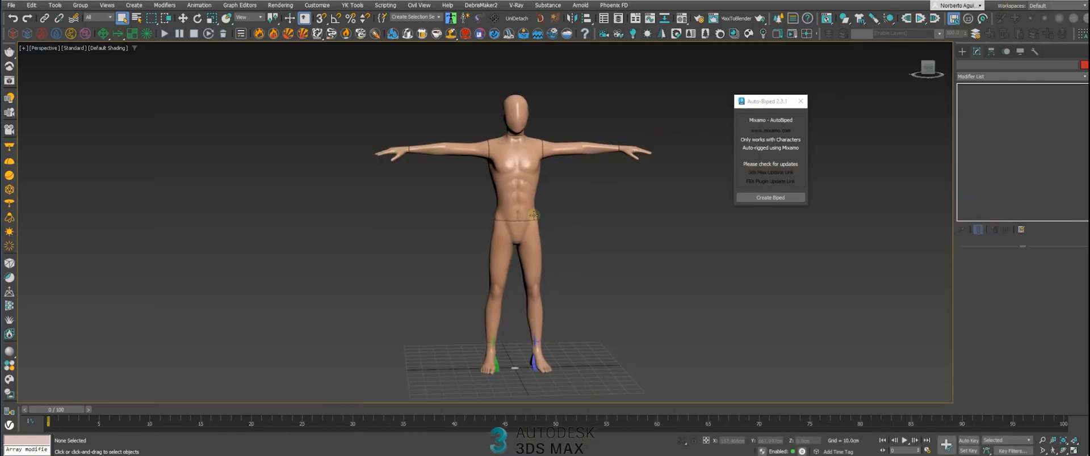
Step: Hide the mannequin mesh and select the biped pelvis
{"action": "left_click", "coordinate": [769, 197]}
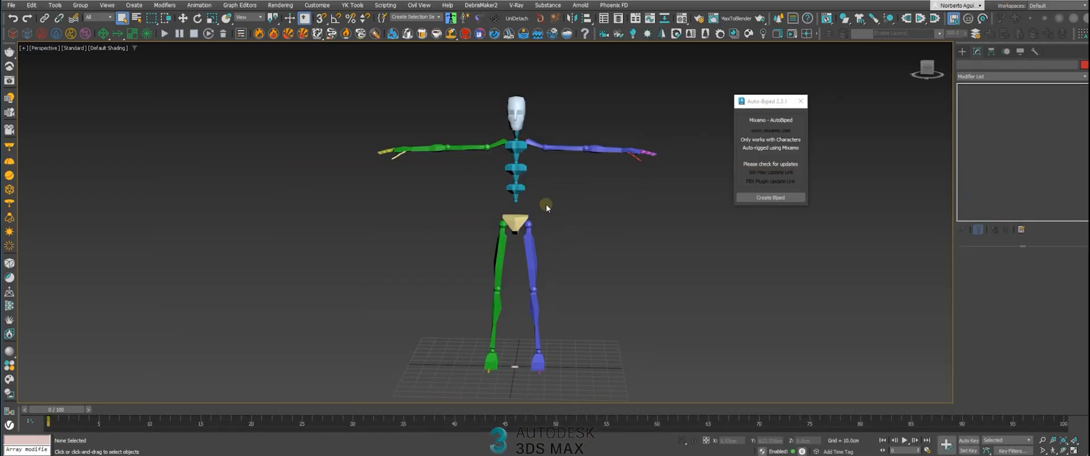
{"action": "left_click", "coordinate": [517, 229]}
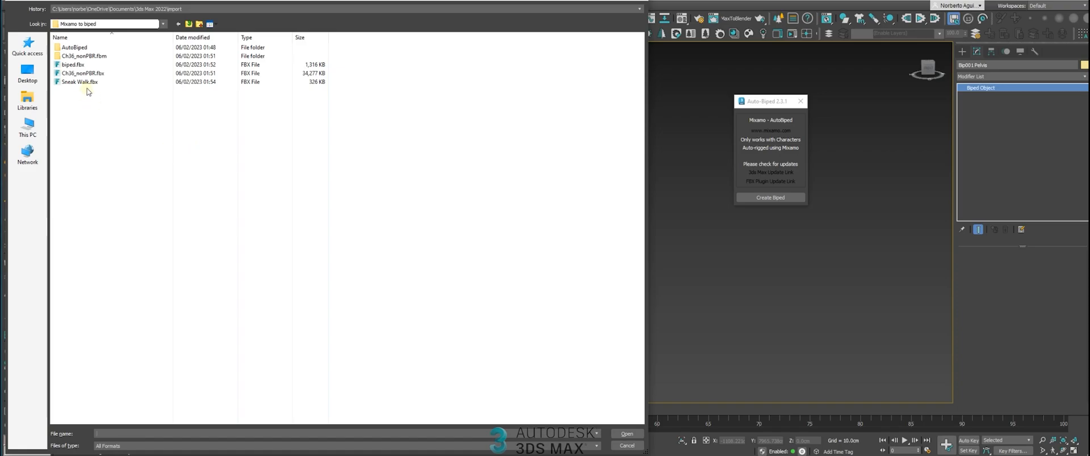
Step: Import Sneak Walk.fbx with File content set to Update animation onto the biped
{"action": "left_click", "coordinate": [627, 433]}
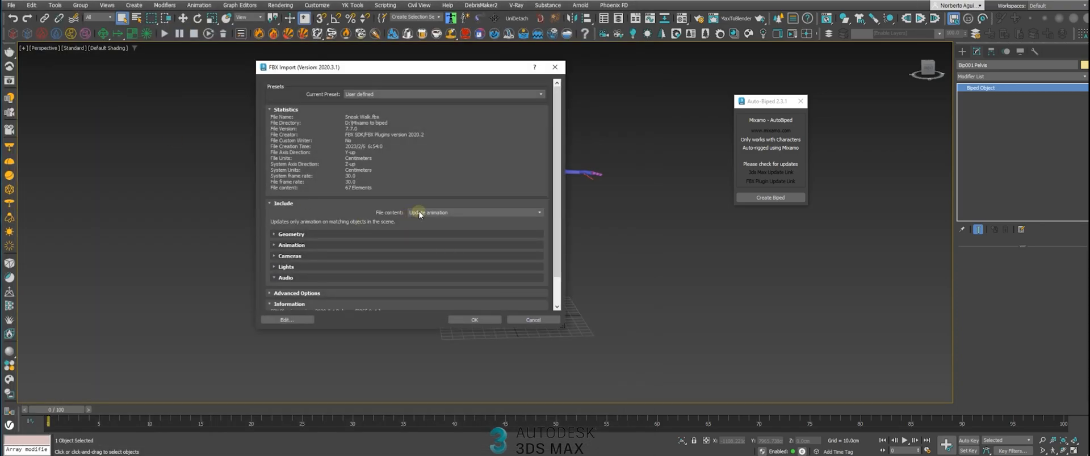
{"action": "mouse_move", "coordinate": [443, 215]}
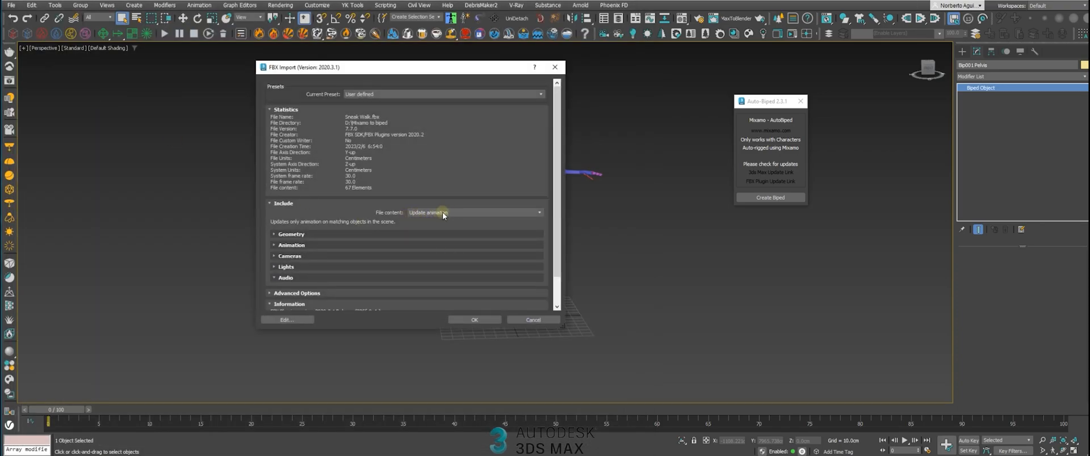
{"action": "left_click", "coordinate": [475, 319]}
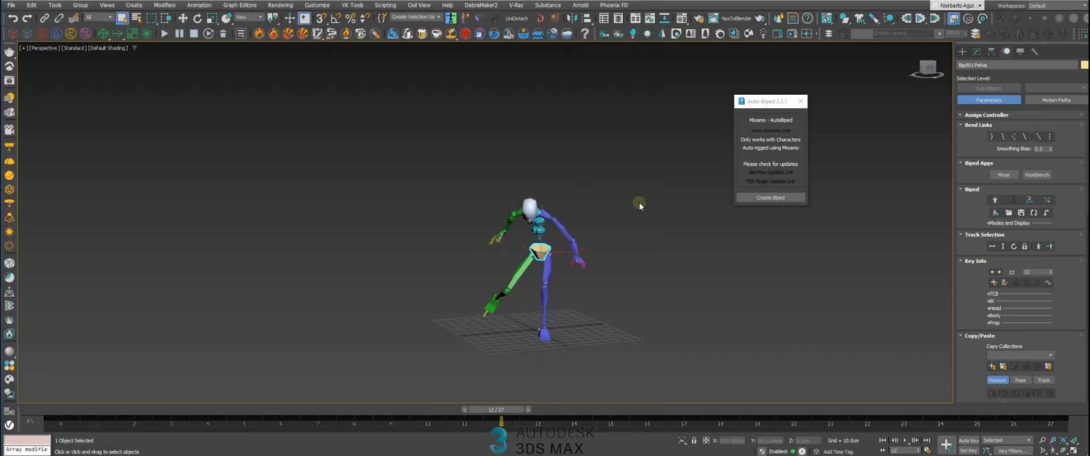
Step: Load the saved bipedwalk.bip motion file onto the biped so it takes the sneak pose
{"action": "left_click", "coordinate": [9, 5]}
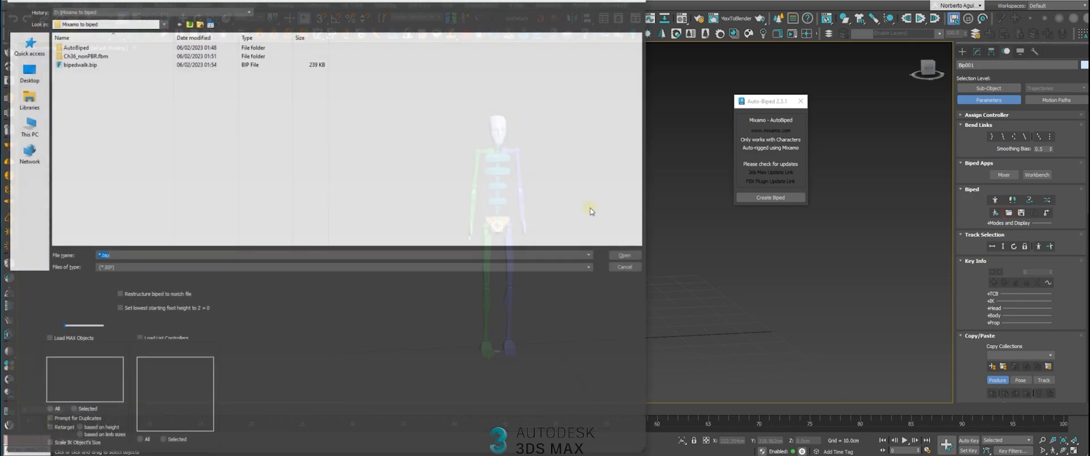
{"action": "left_click", "coordinate": [77, 64]}
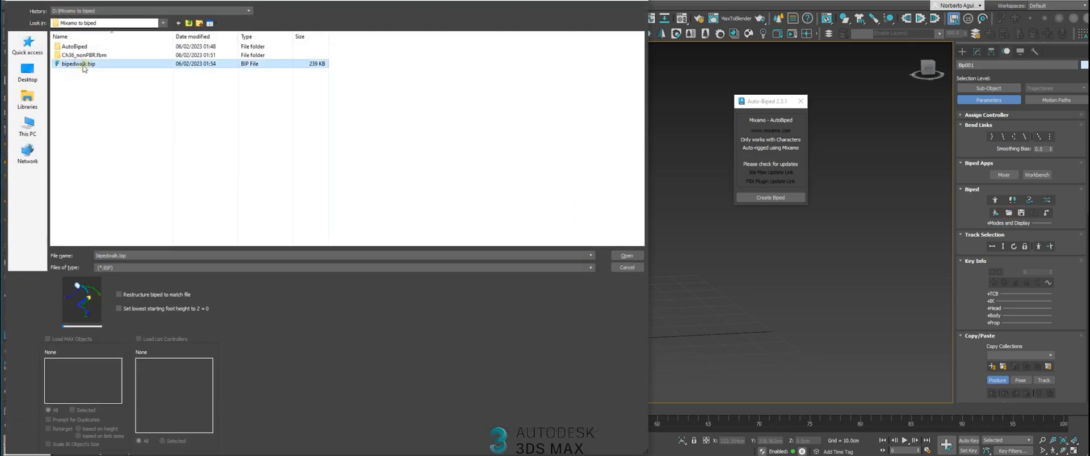
{"action": "left_click", "coordinate": [626, 255]}
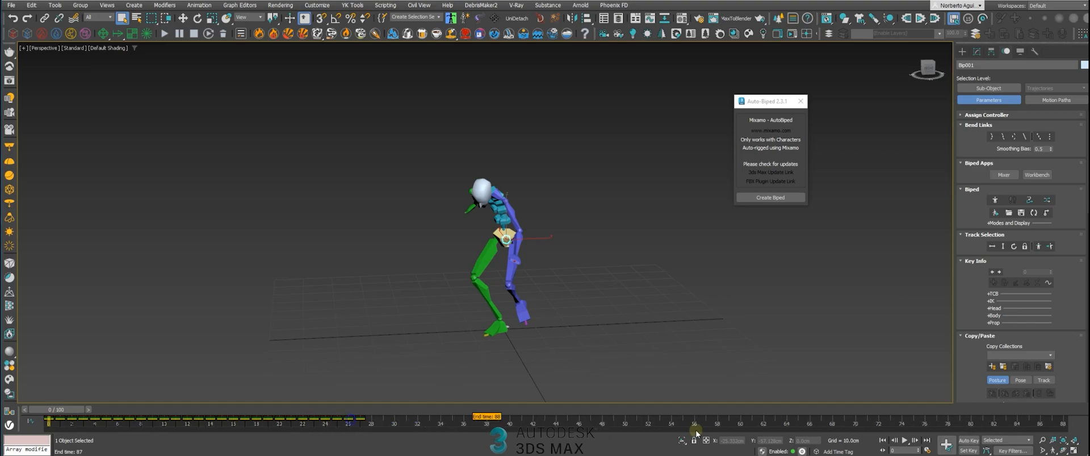